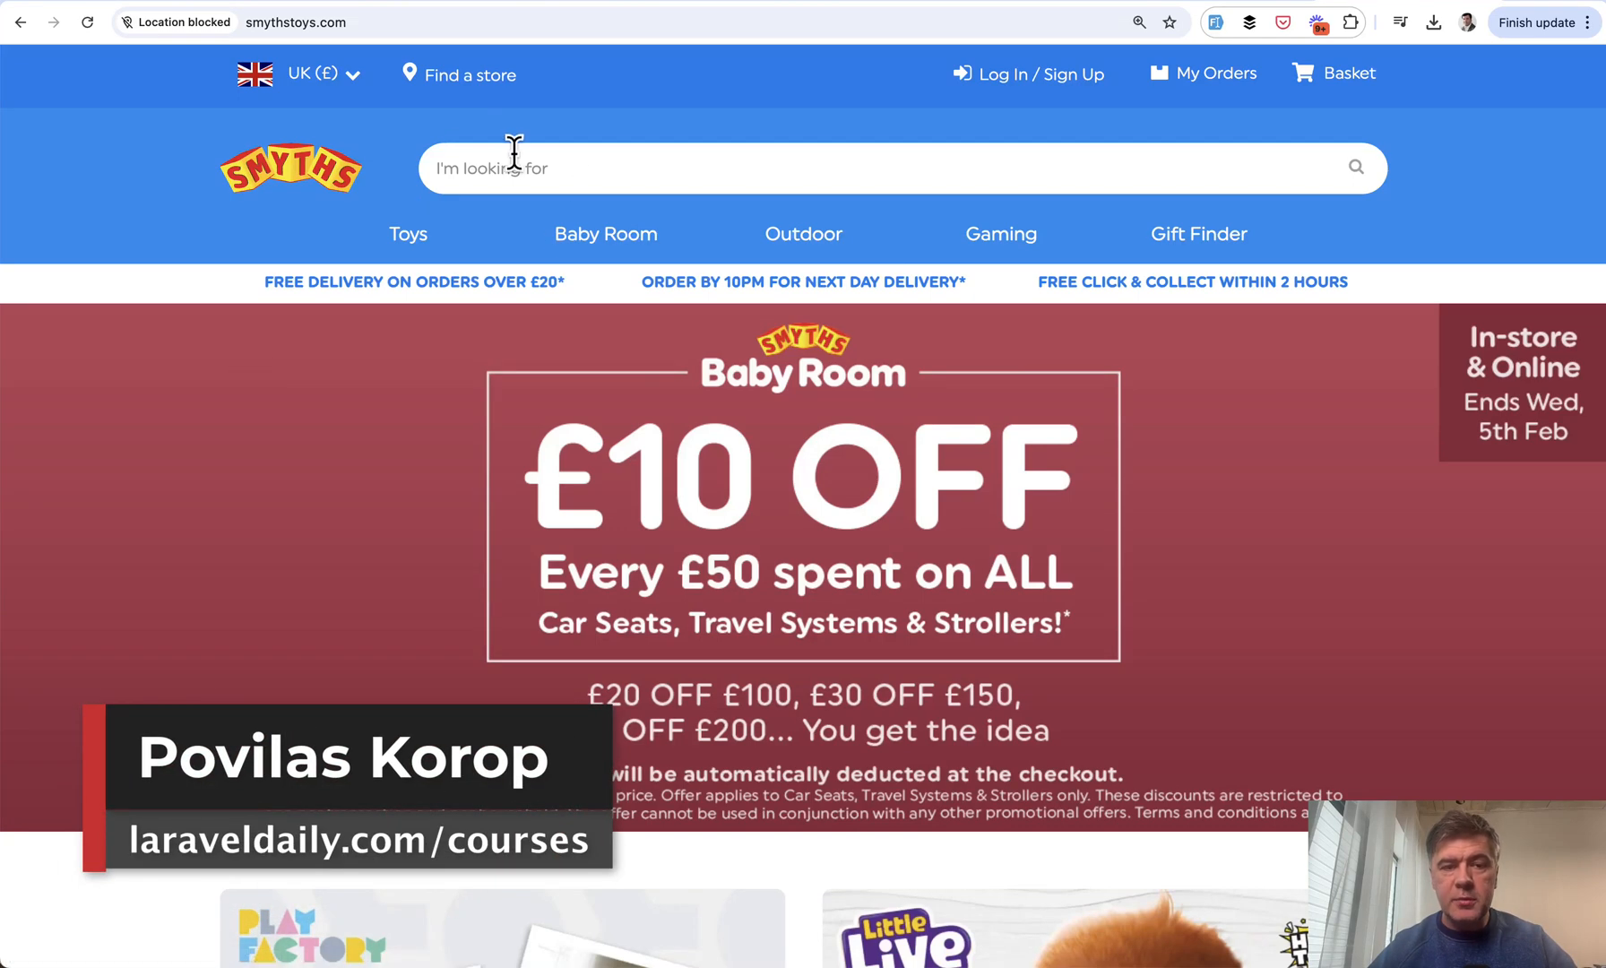
Search the demo shop for 'lego' and point at the LEGO category suggestion
{"action": "type", "text": "lego"}
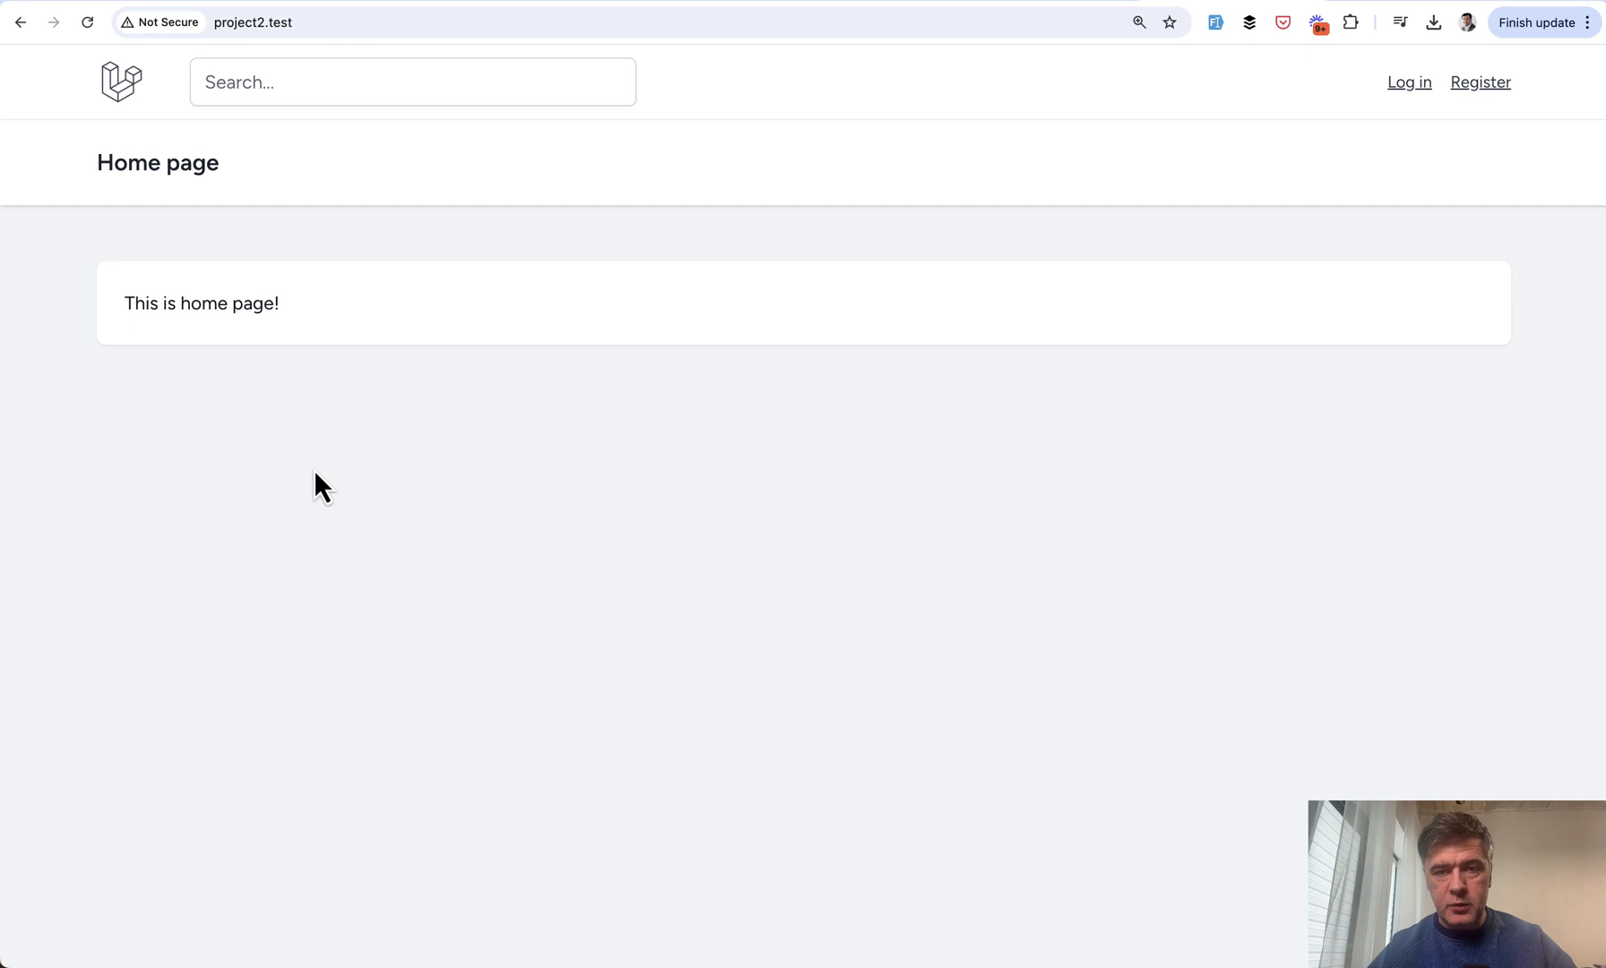
{"action": "left_click", "coordinate": [412, 82]}
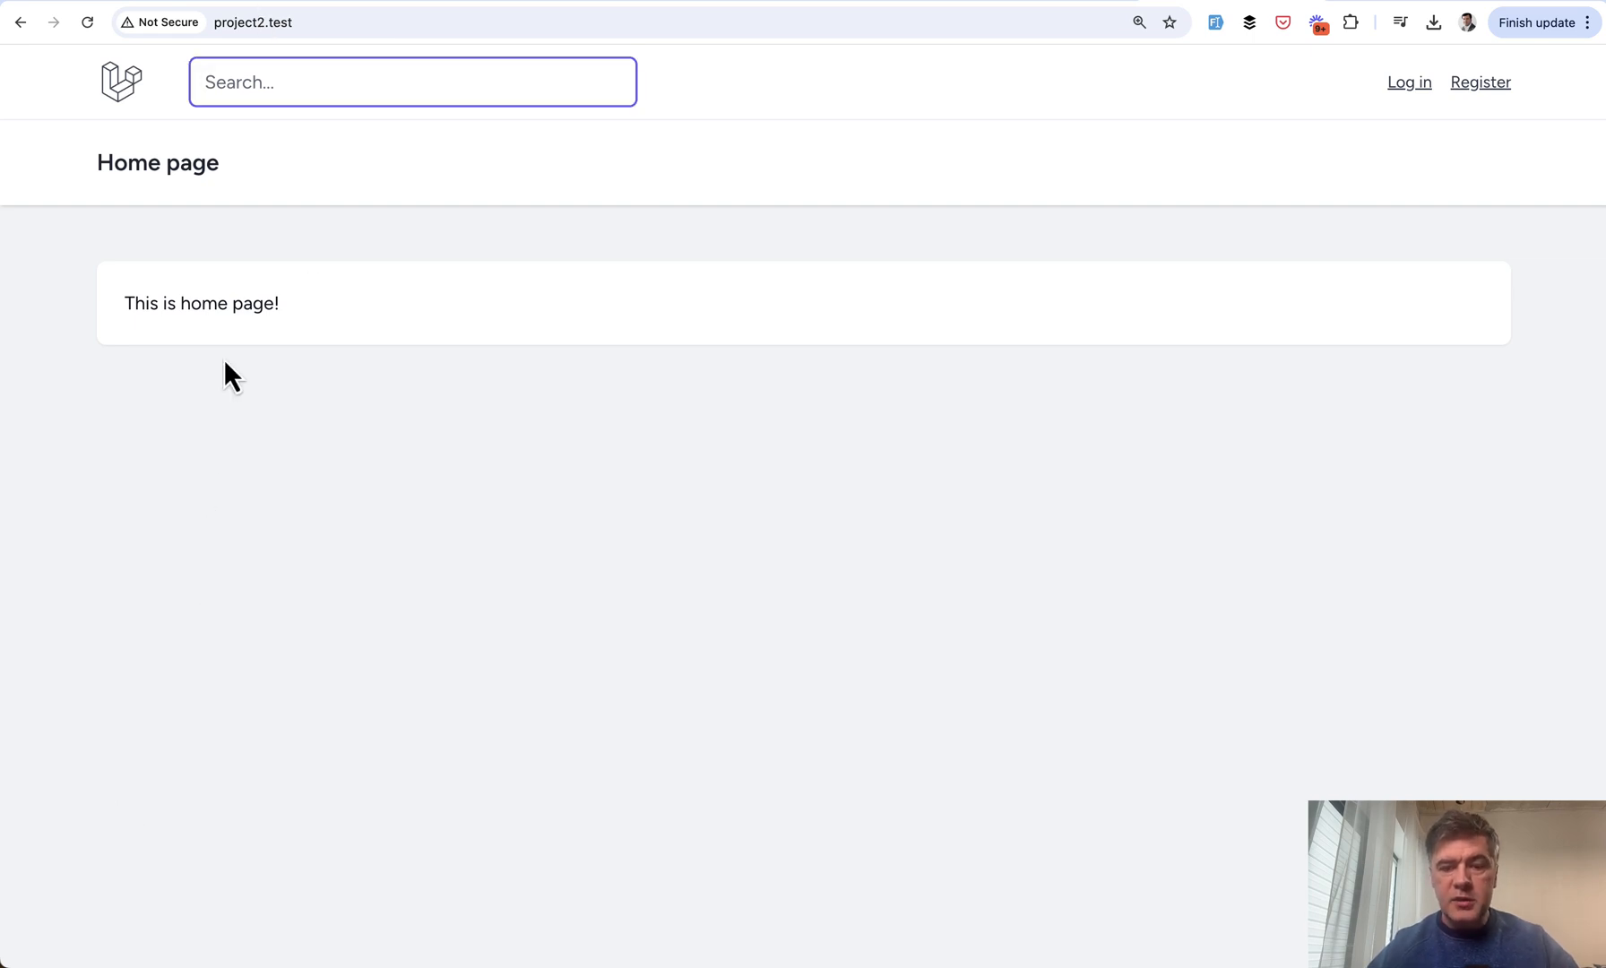
{"action": "type", "text": "lego"}
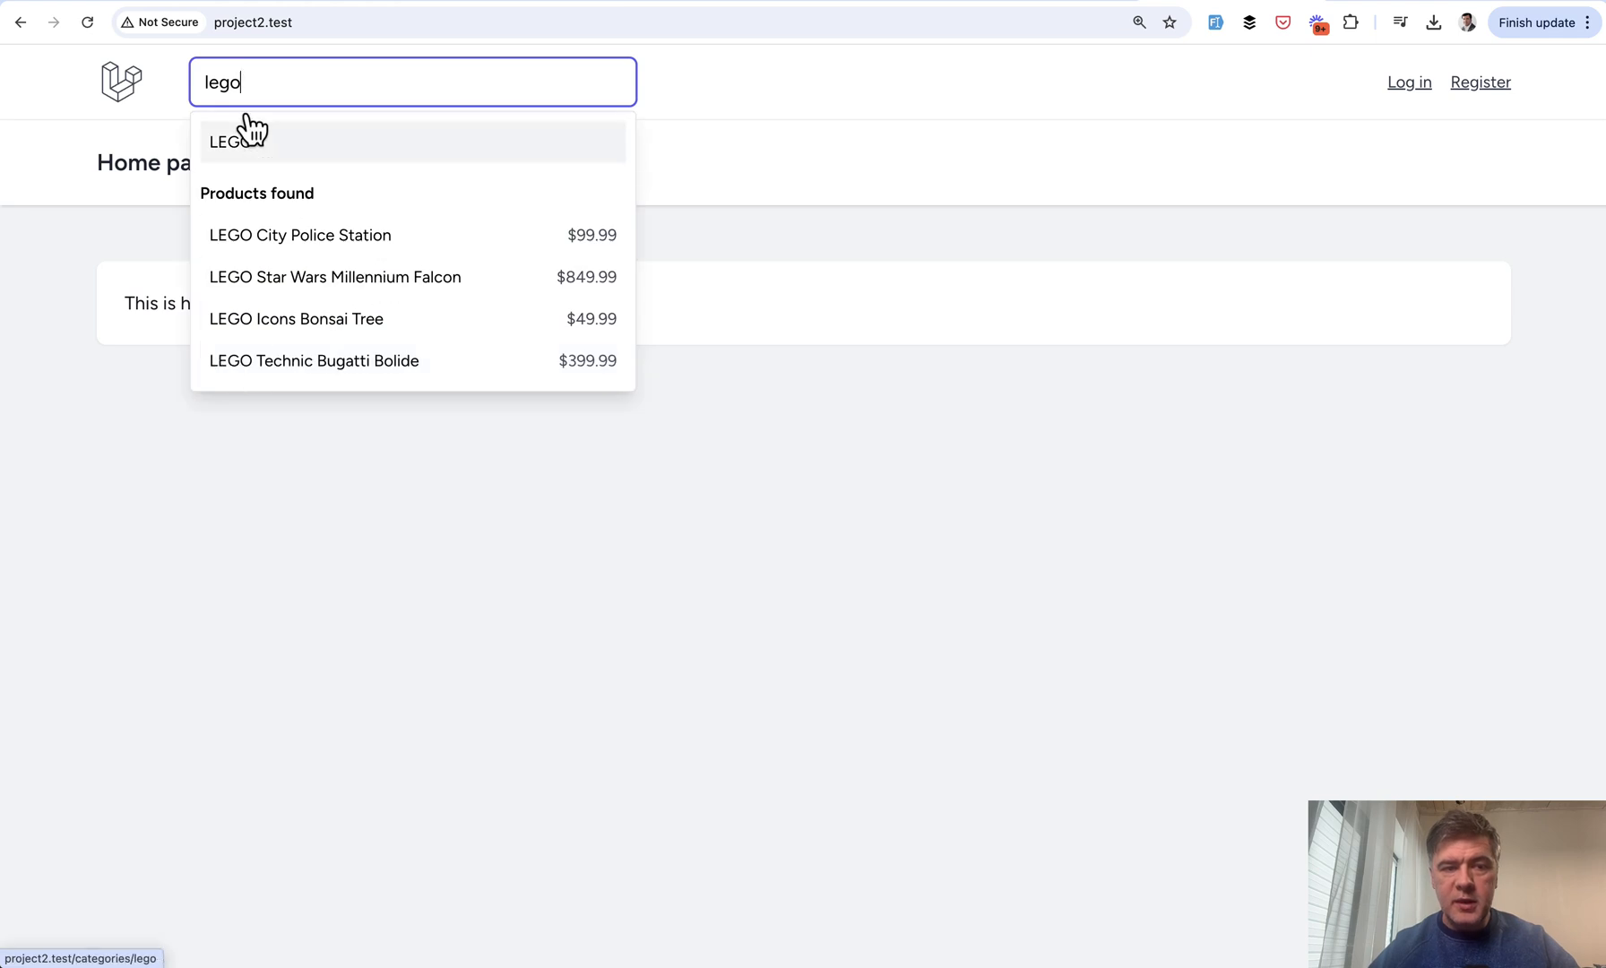
{"action": "mouse_move", "coordinate": [316, 152]}
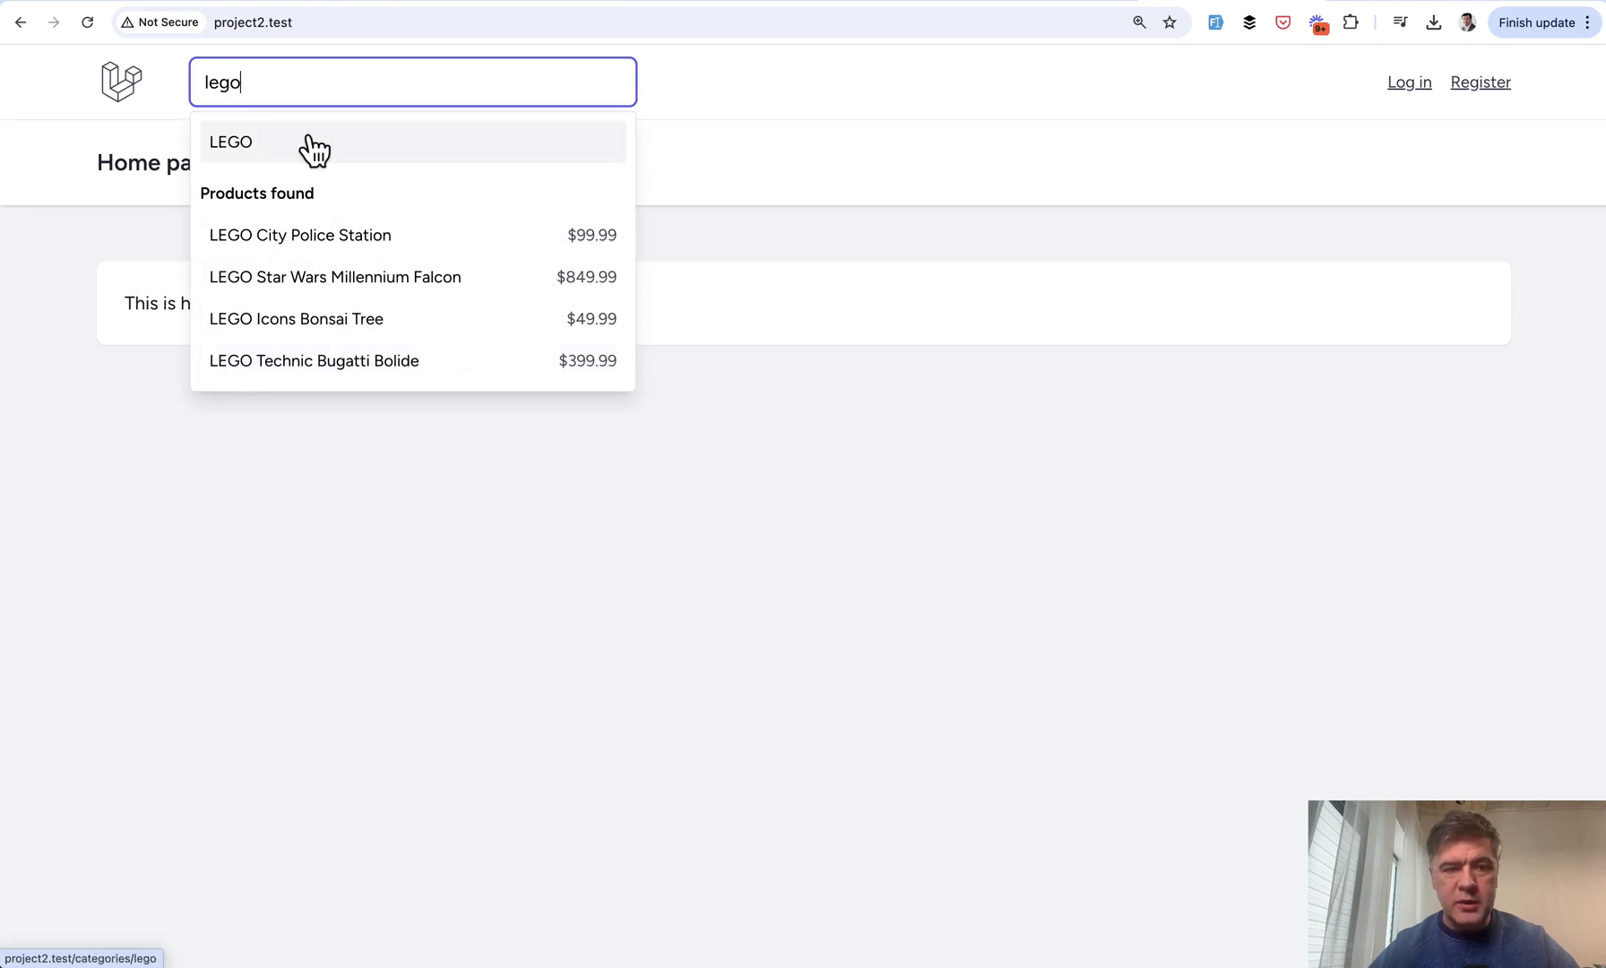
{"action": "left_click", "coordinate": [231, 141]}
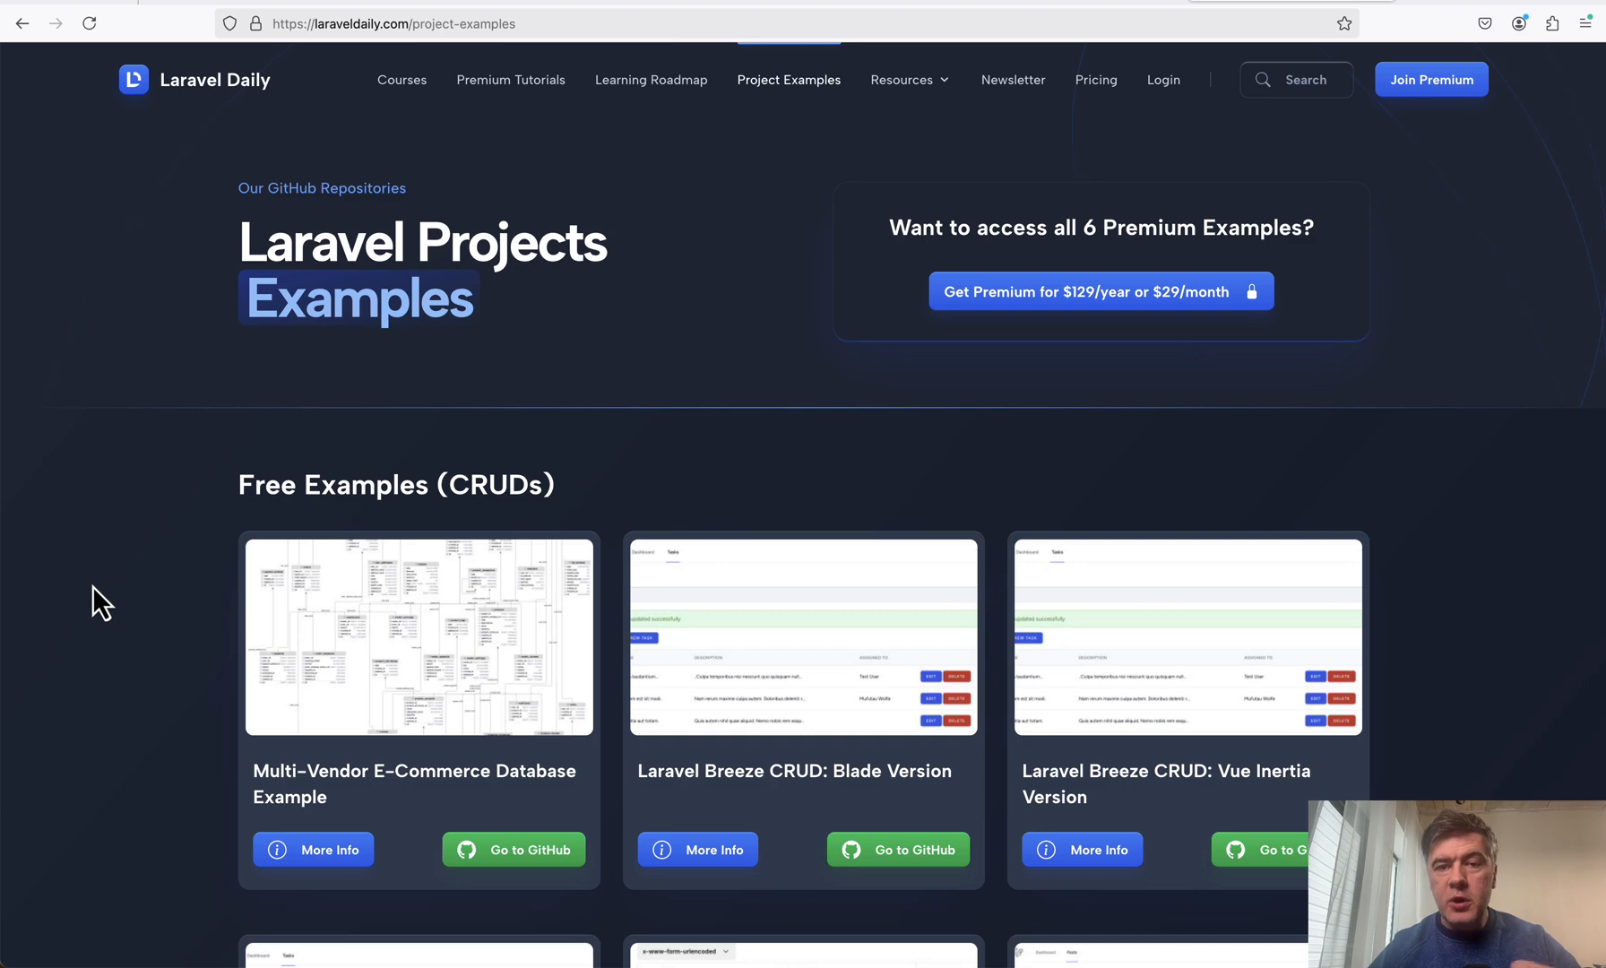
{"action": "mouse_move", "coordinate": [749, 228]}
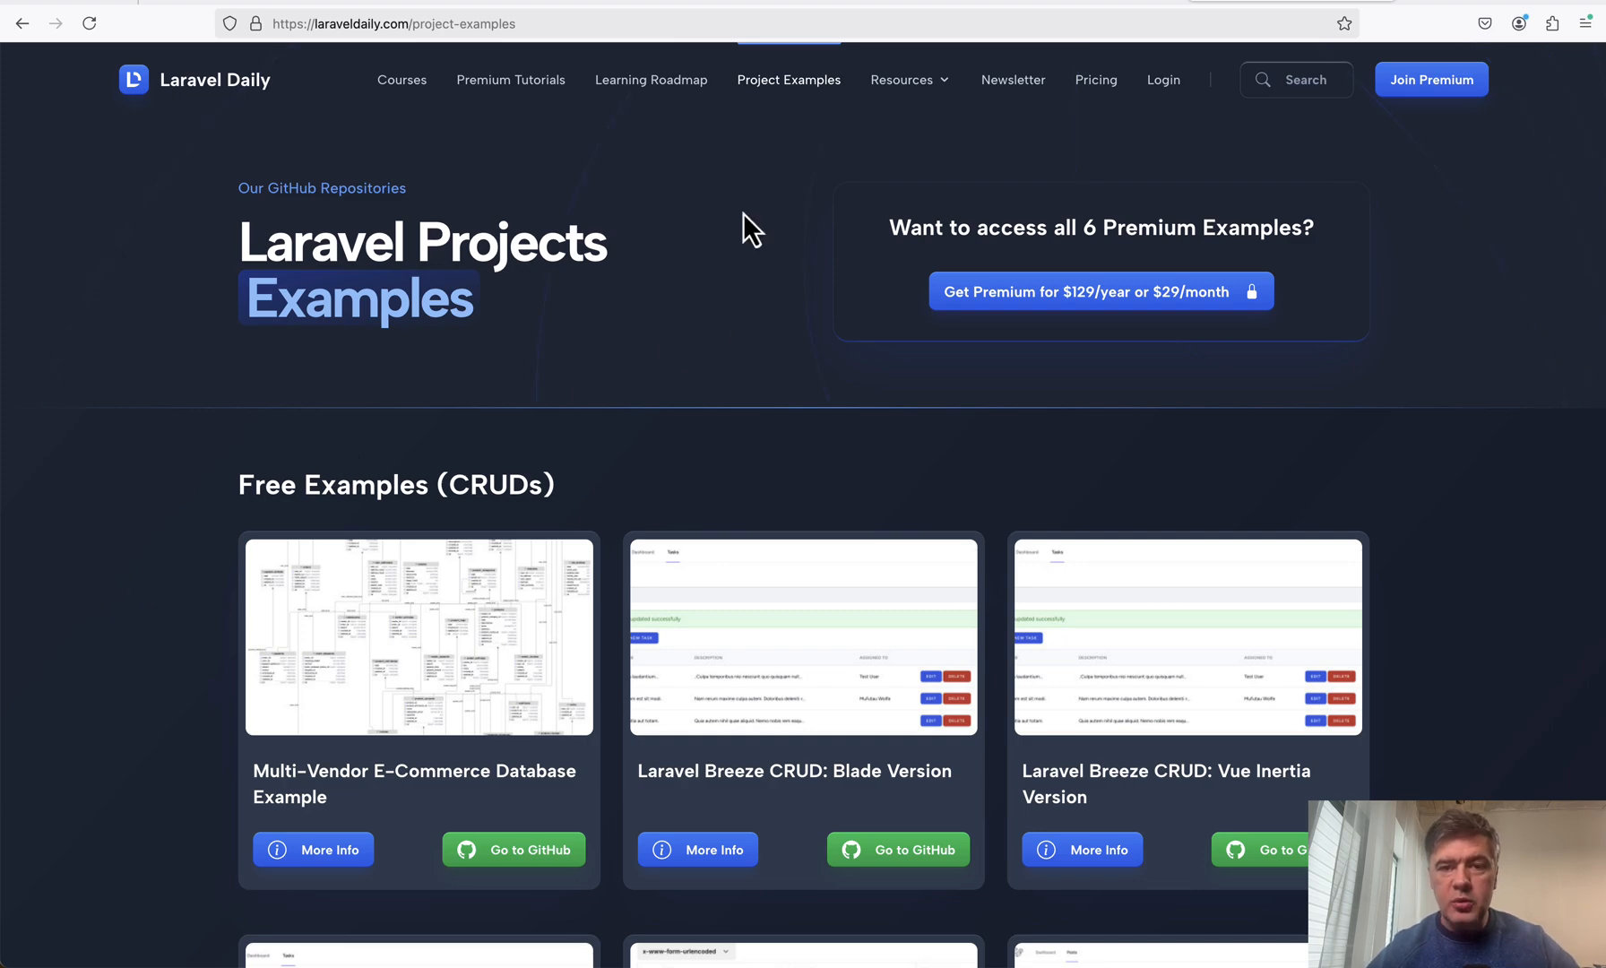
Scroll Laravel Daily's project examples to the premium Search by Query/Tag with Auto Complete example
{"action": "scroll", "scroll_direction": "down", "scroll_amount": 3}
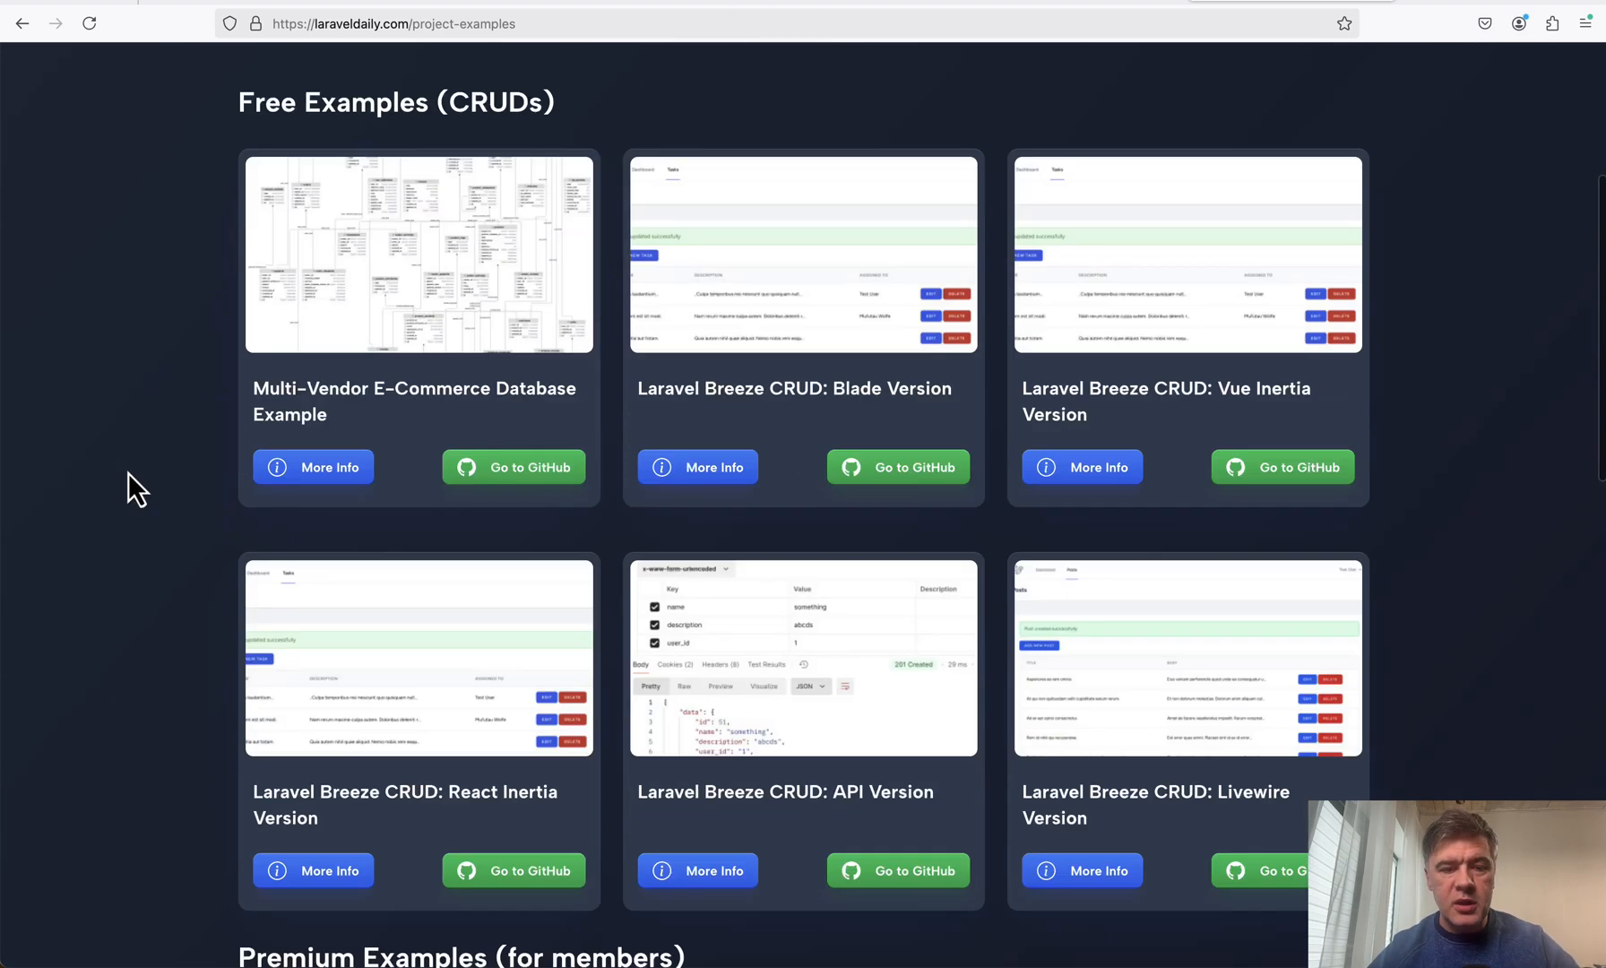
{"action": "scroll", "scroll_direction": "down", "scroll_amount": 3}
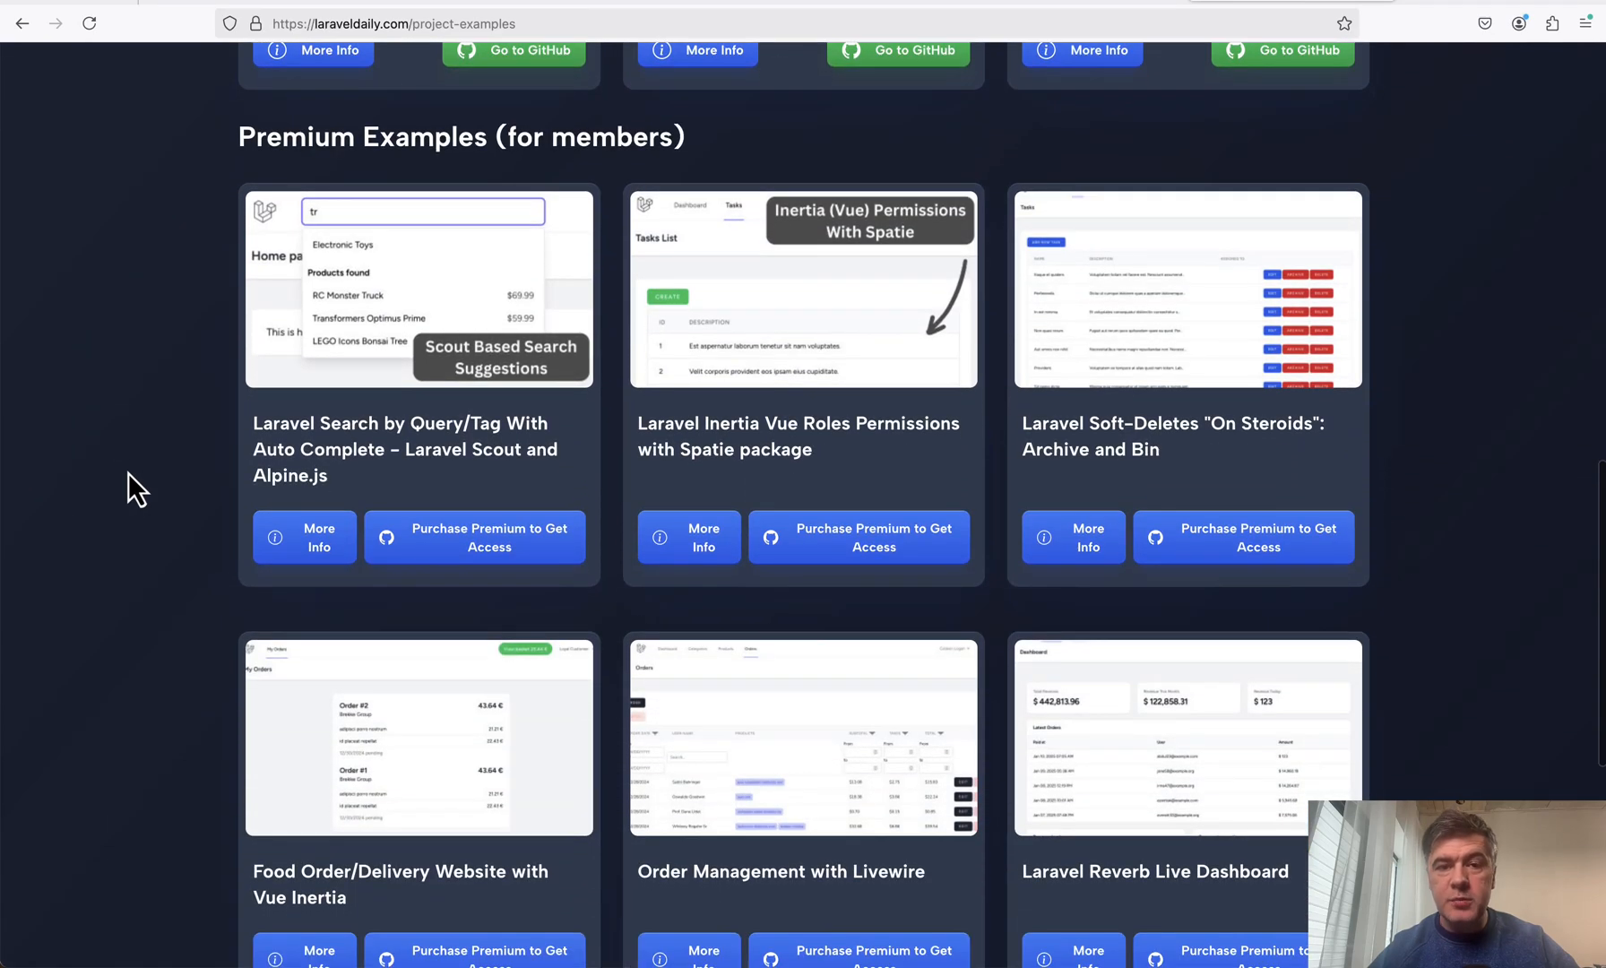
{"action": "mouse_move", "coordinate": [169, 612]}
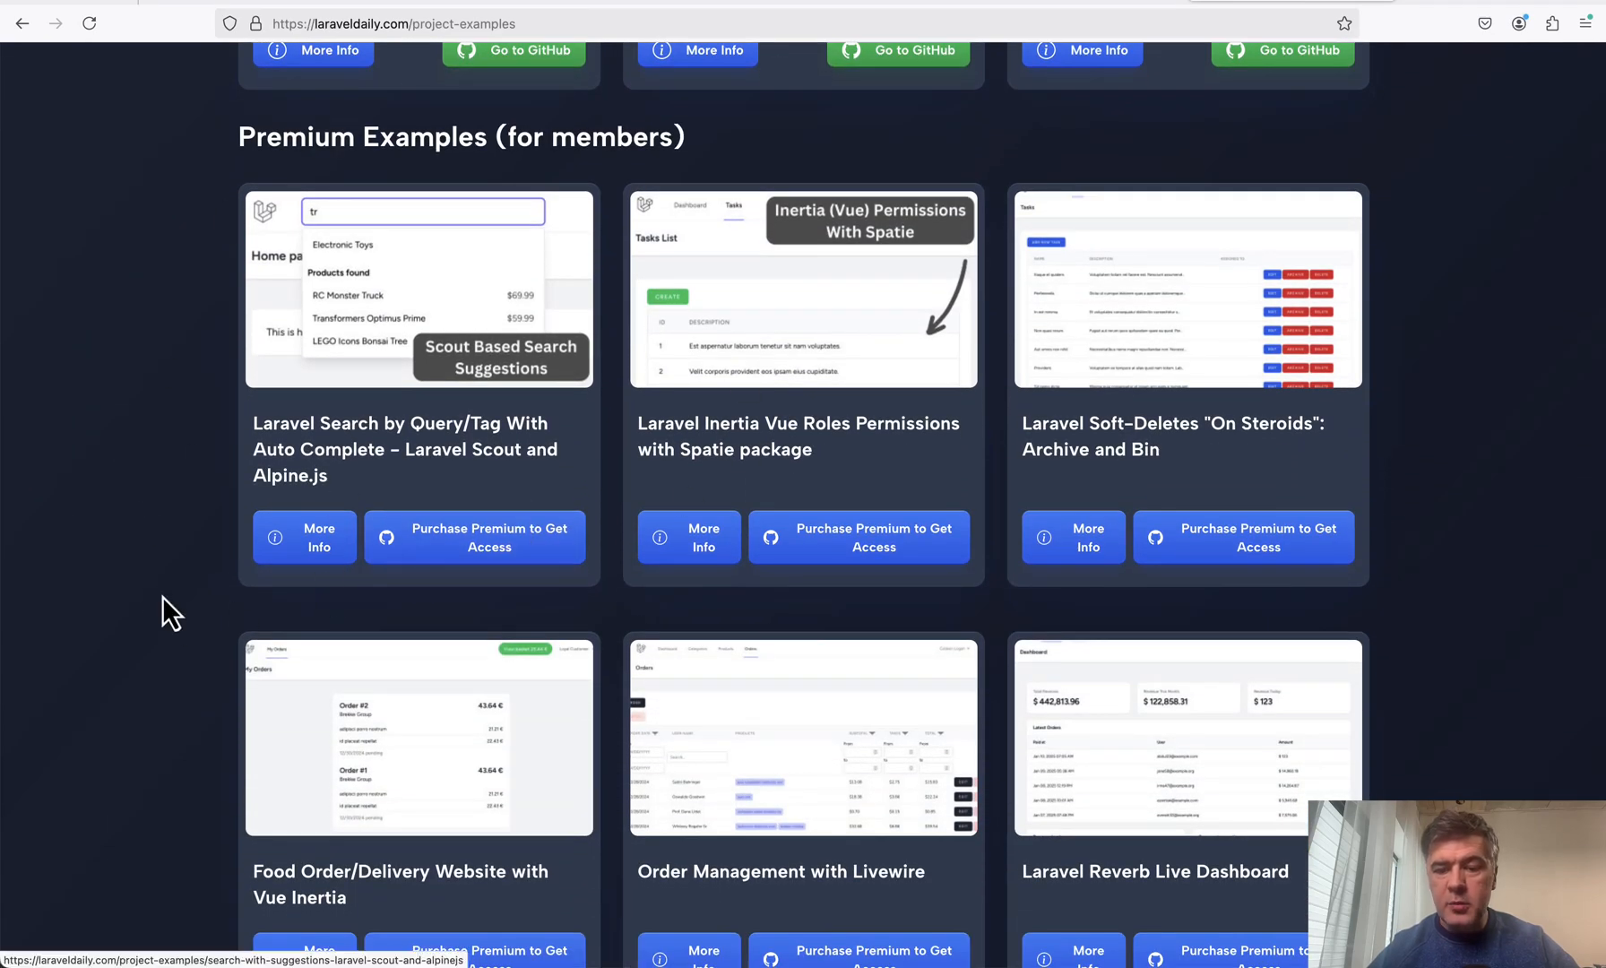
{"action": "scroll", "scroll_direction": "up", "scroll_amount": 3}
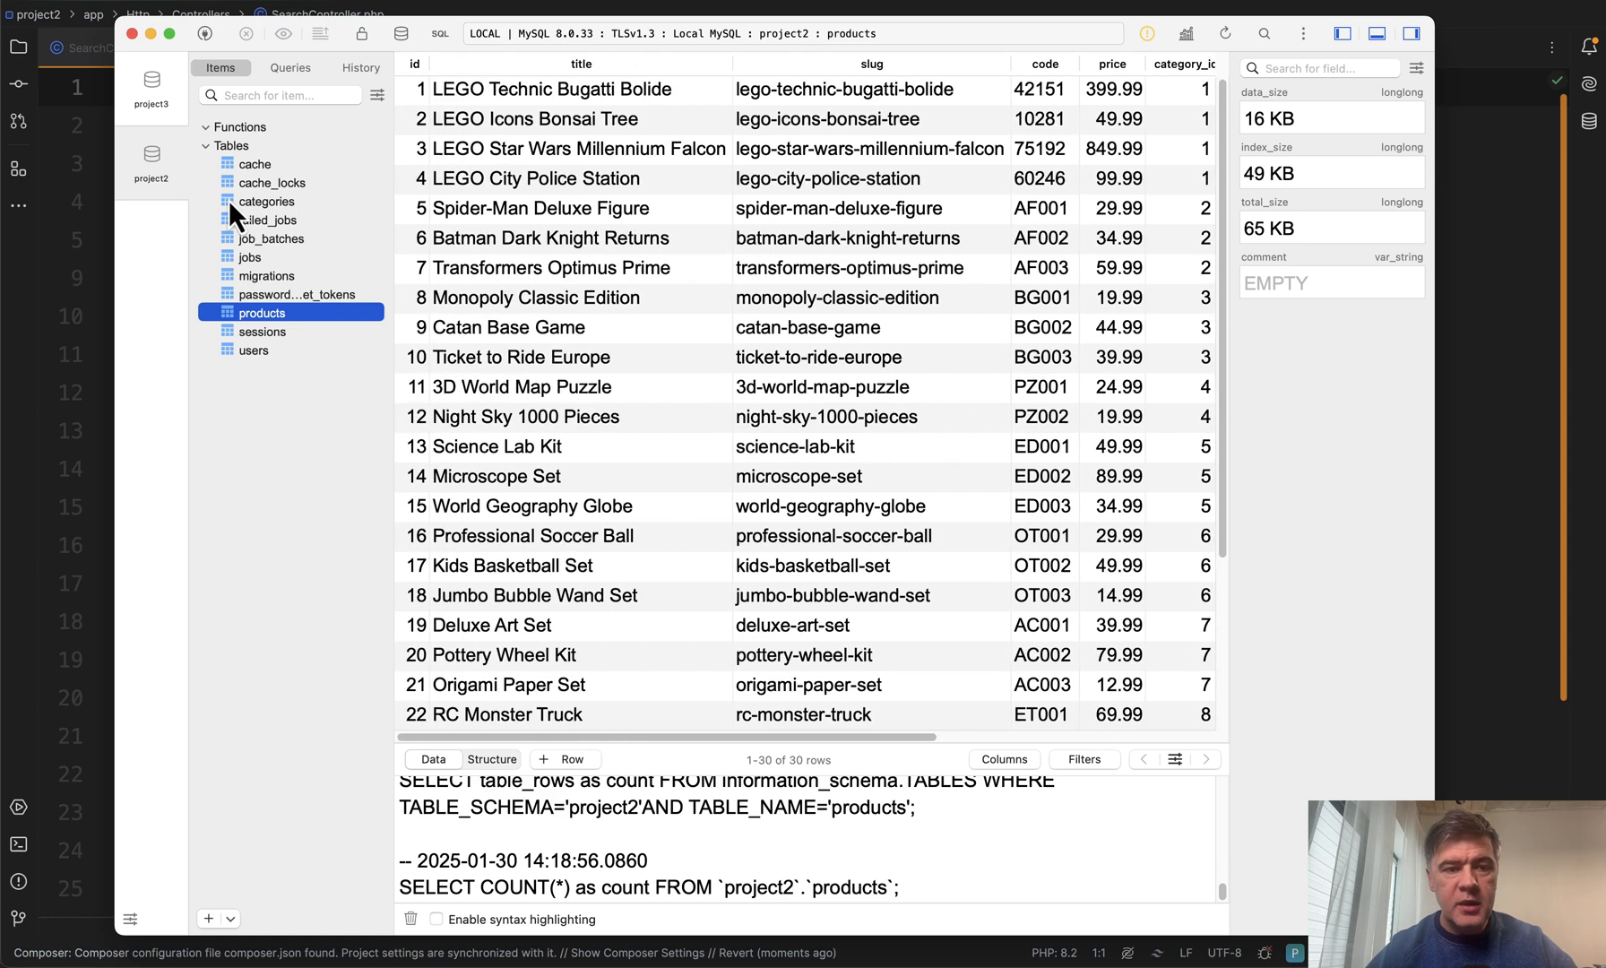
Show the TablePlus categories table with its ten toy categories
{"action": "left_click", "coordinate": [265, 201]}
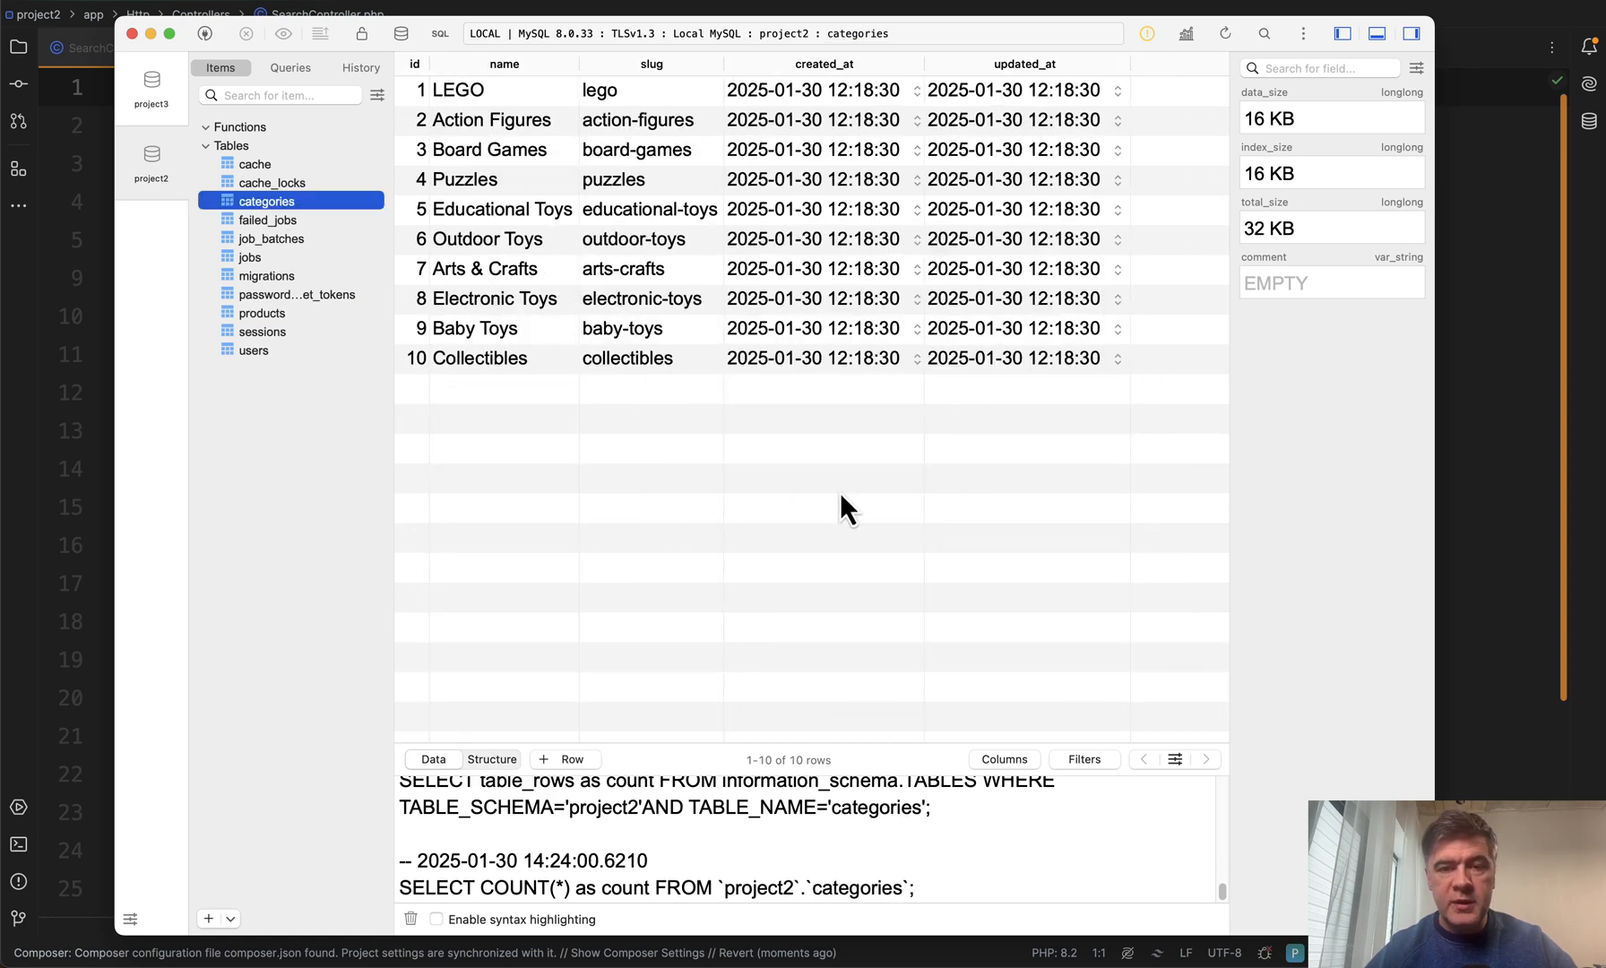
{"action": "left_click", "coordinate": [260, 47]}
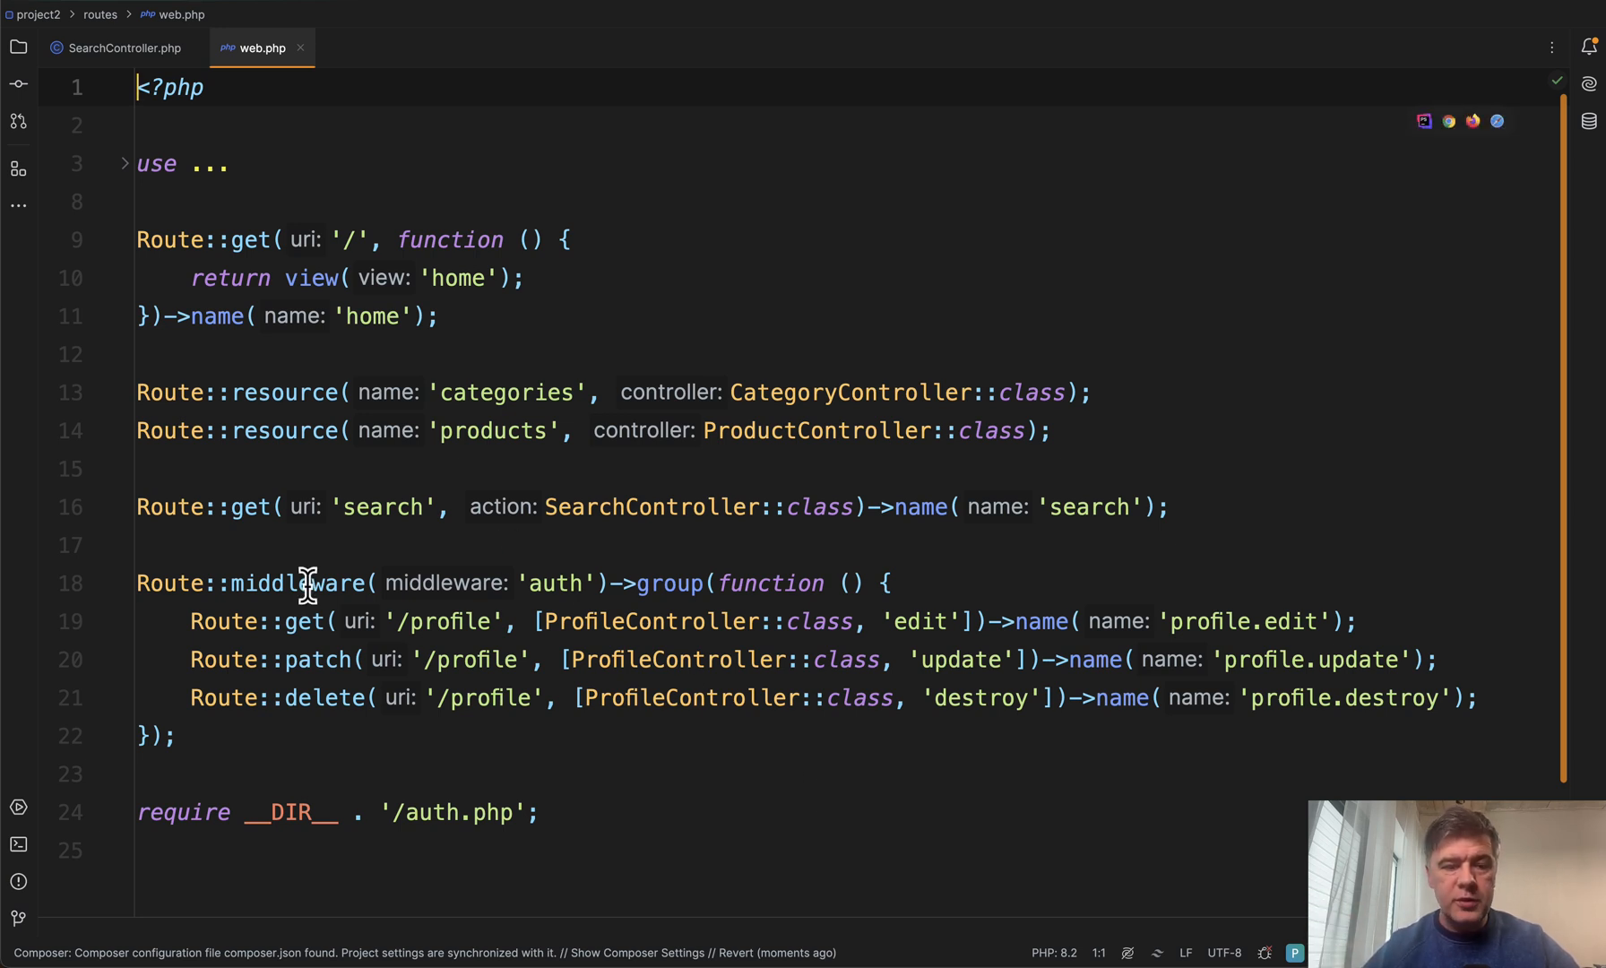
{"action": "mouse_move", "coordinate": [519, 372]}
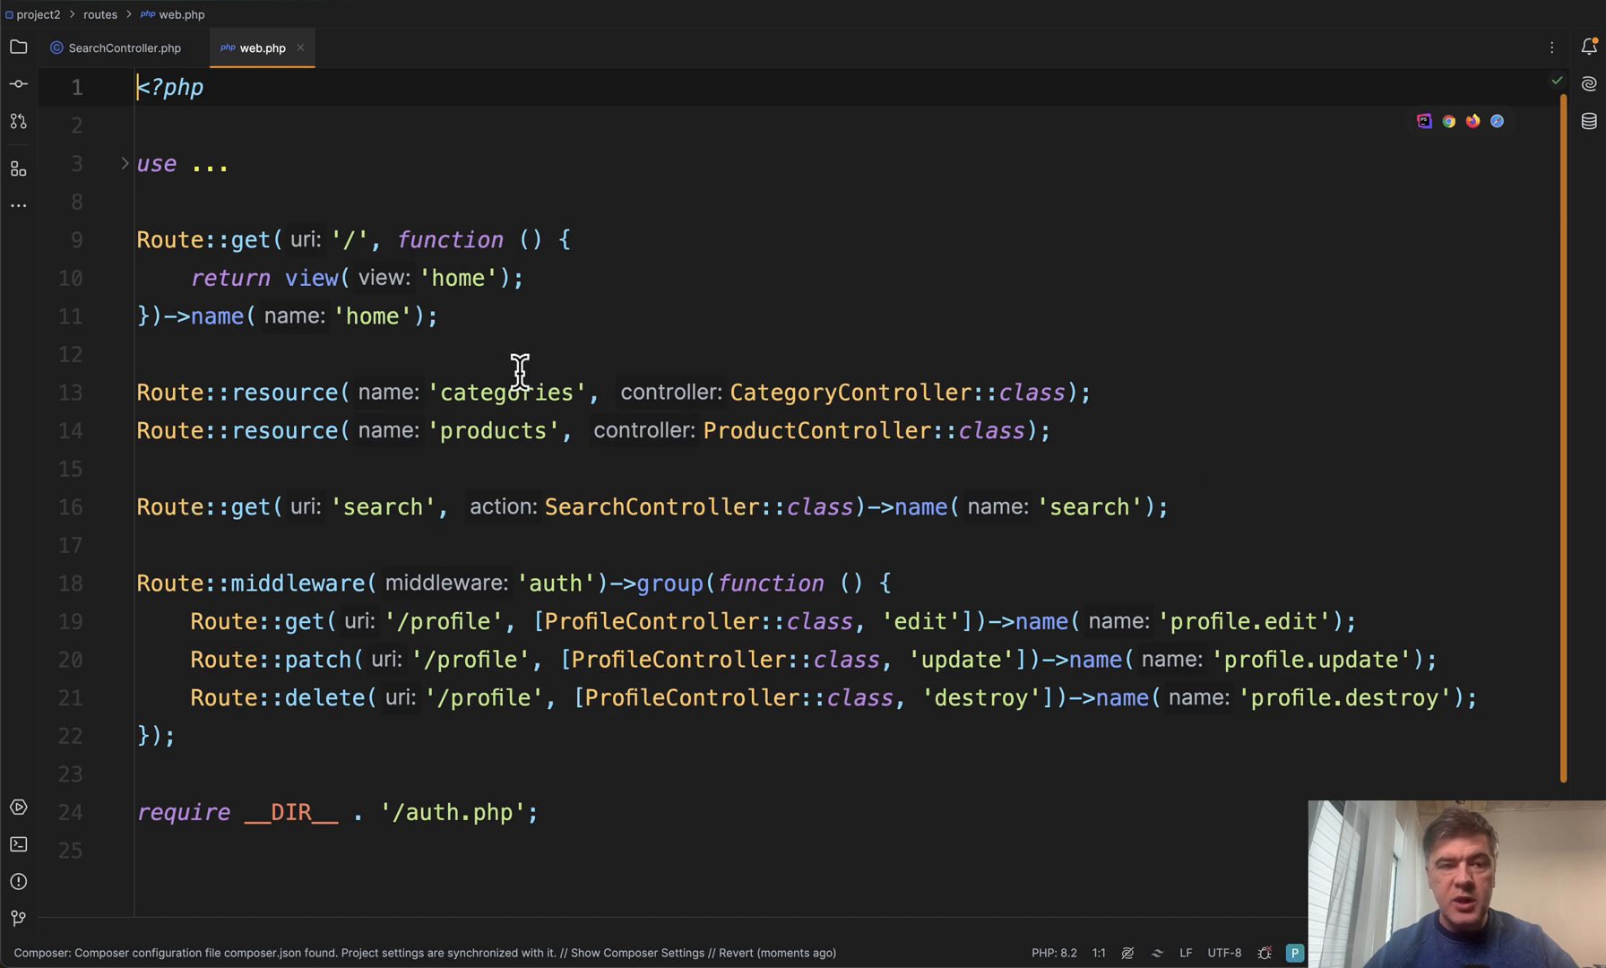
Switch to SearchController.php and highlight Category in its search query
{"action": "left_click", "coordinate": [123, 48]}
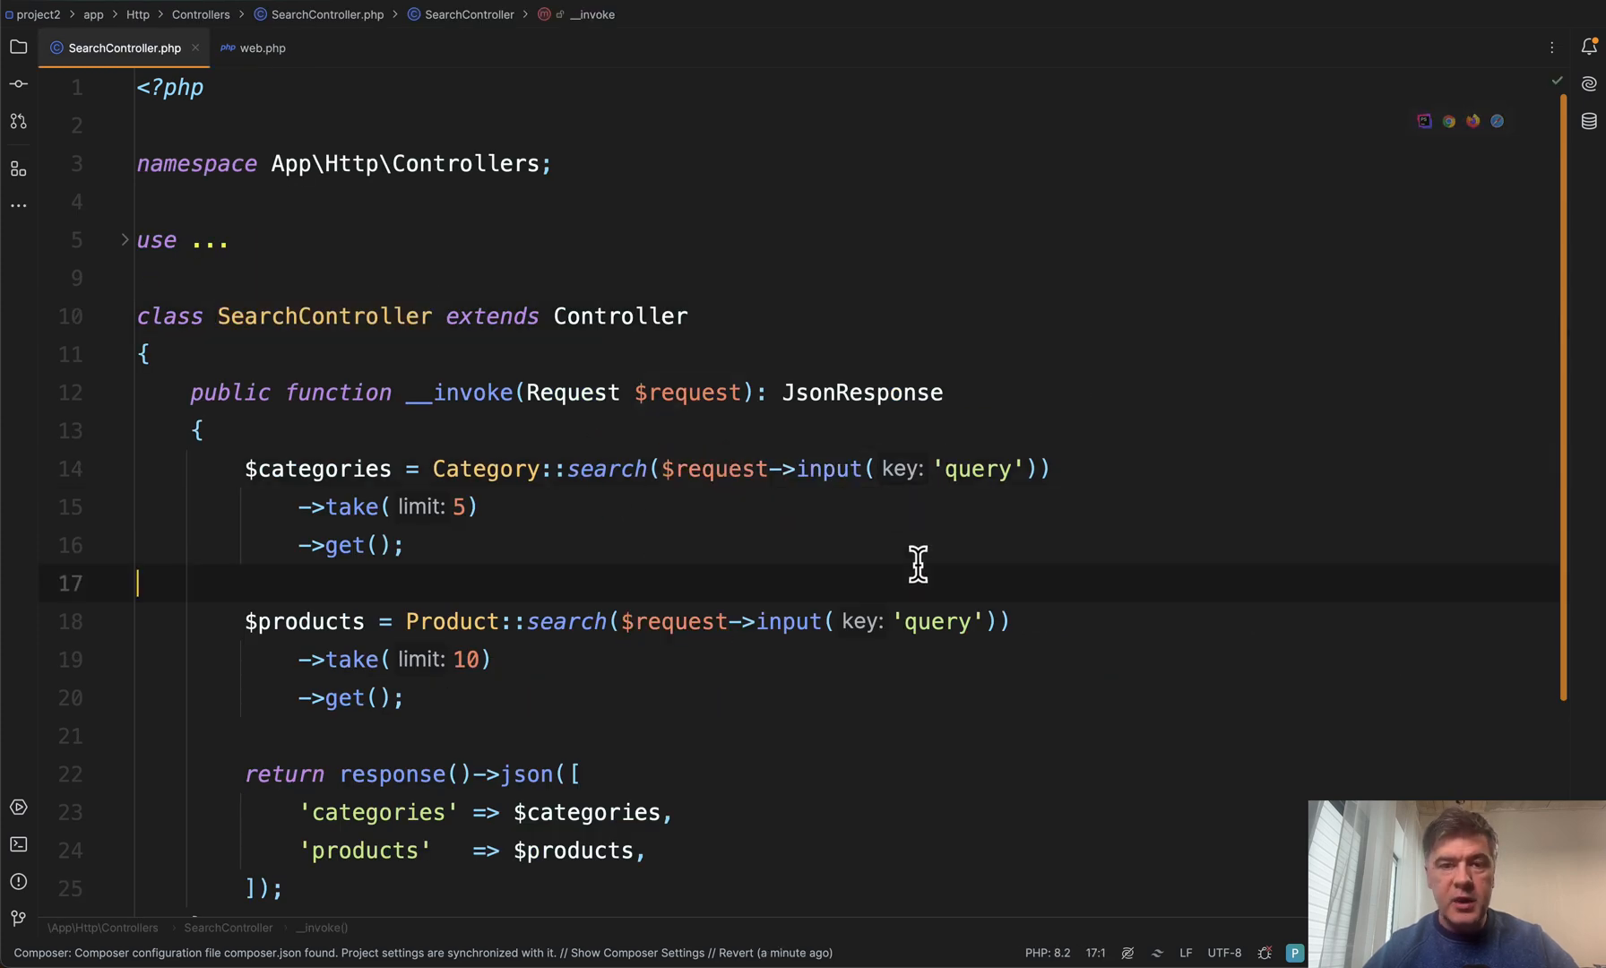
{"action": "mouse_move", "coordinate": [501, 468]}
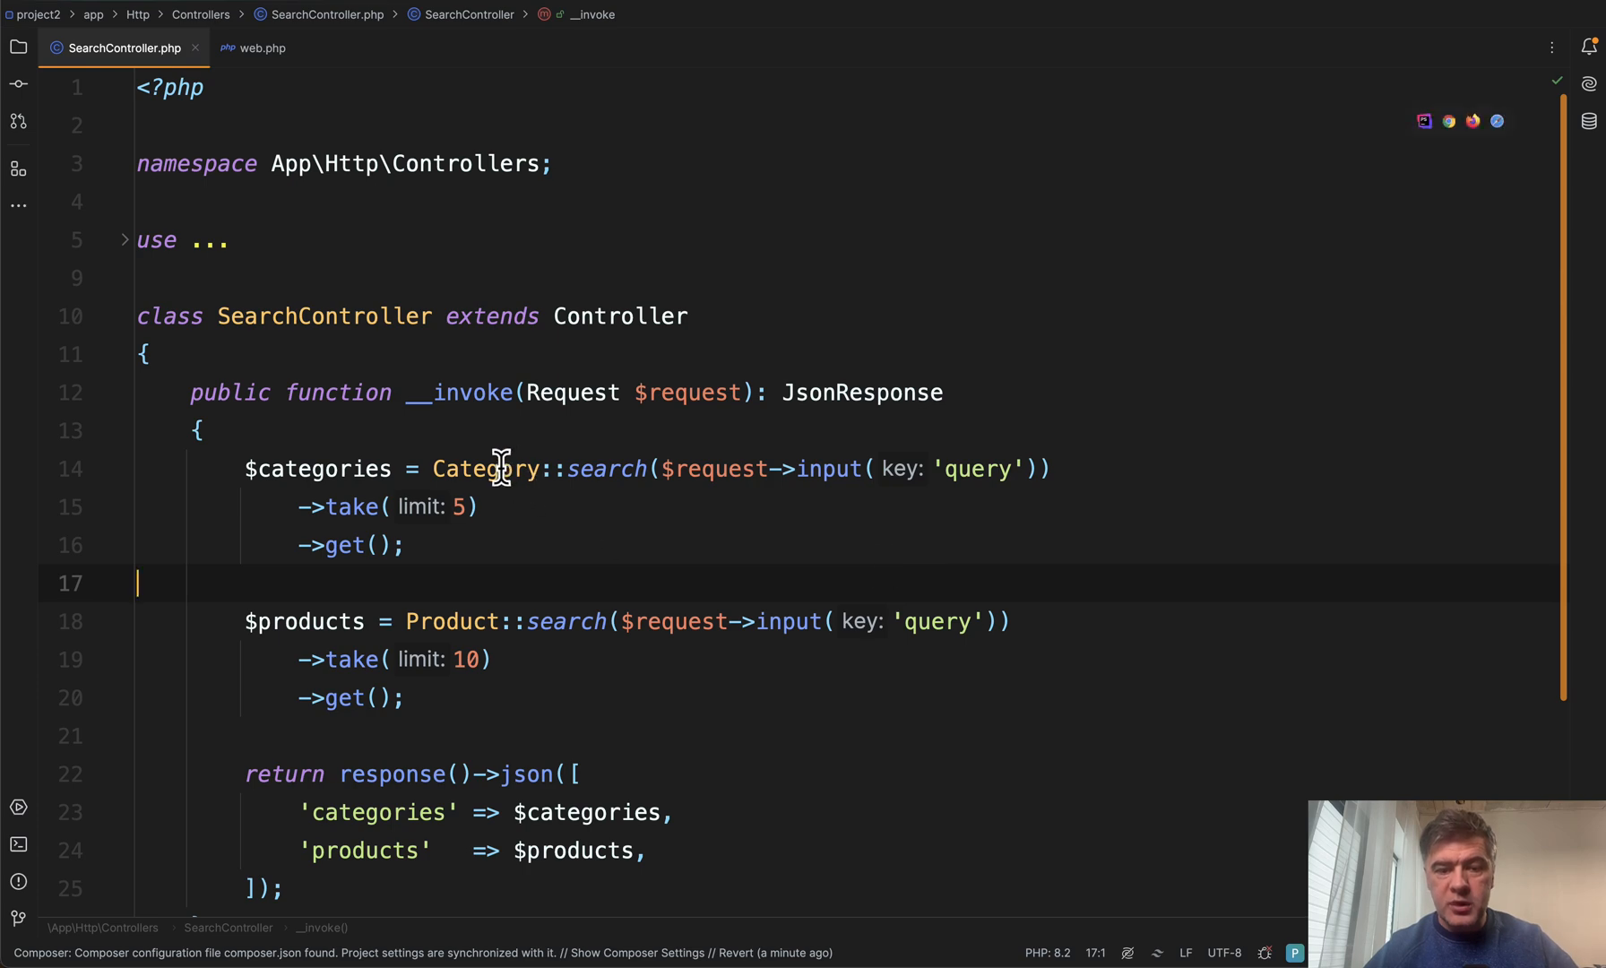
{"action": "double_click", "coordinate": [452, 621]}
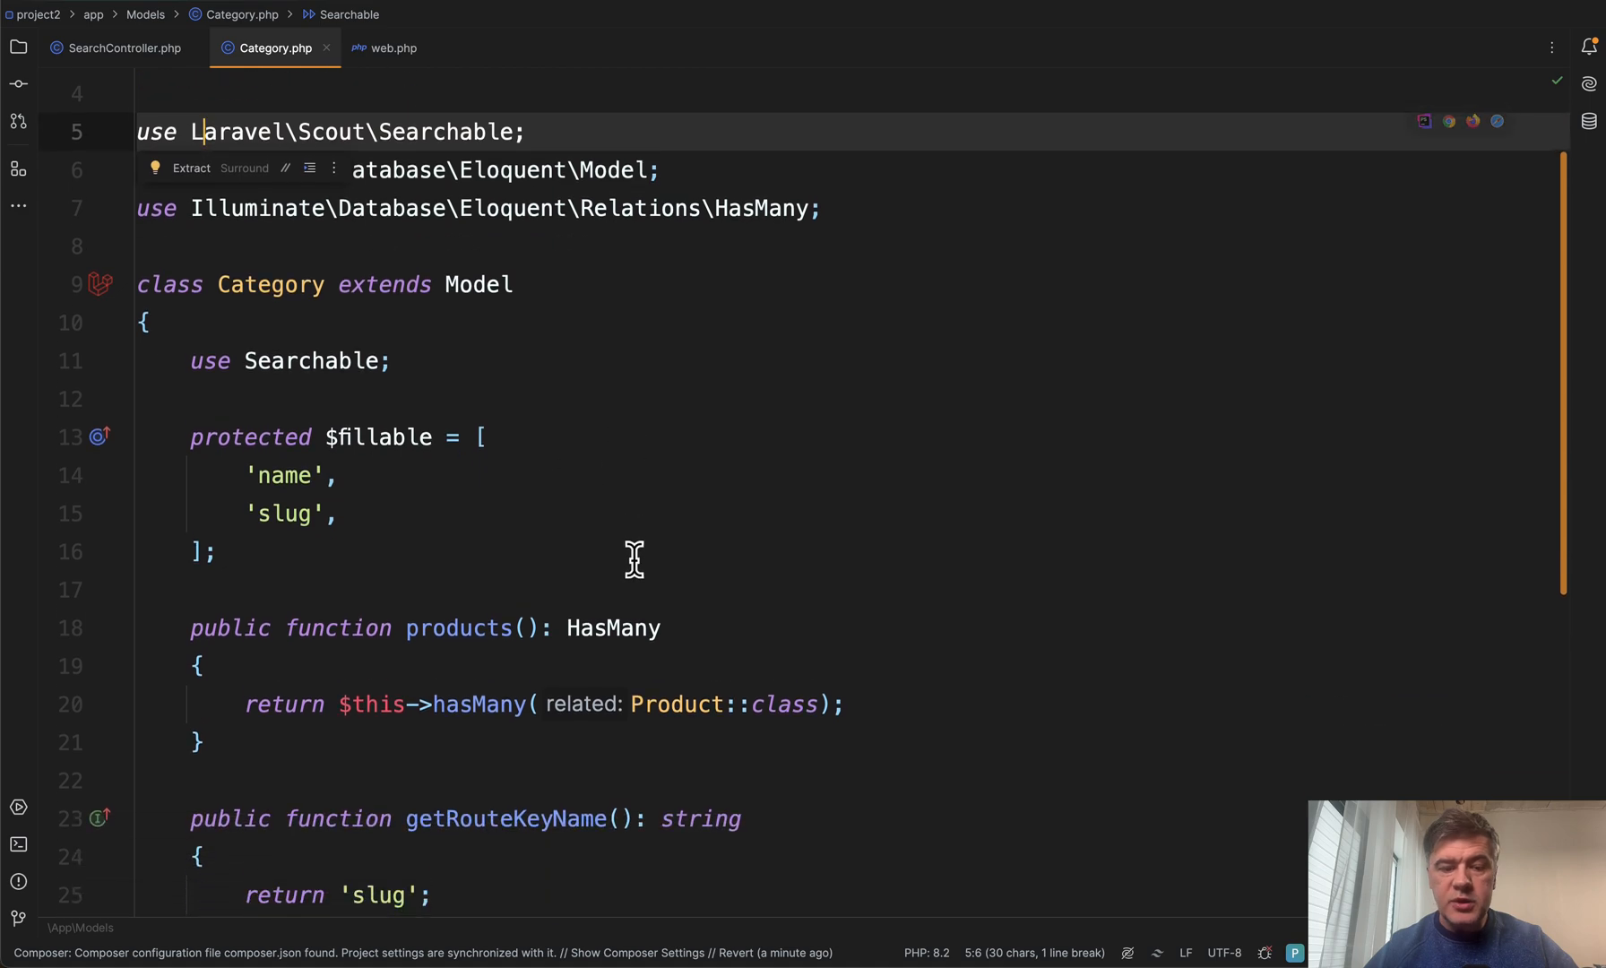
Review the Category and Product toSearchableArray fields, then go back to SearchController
{"action": "scroll", "scroll_direction": "down", "scroll_amount": 3}
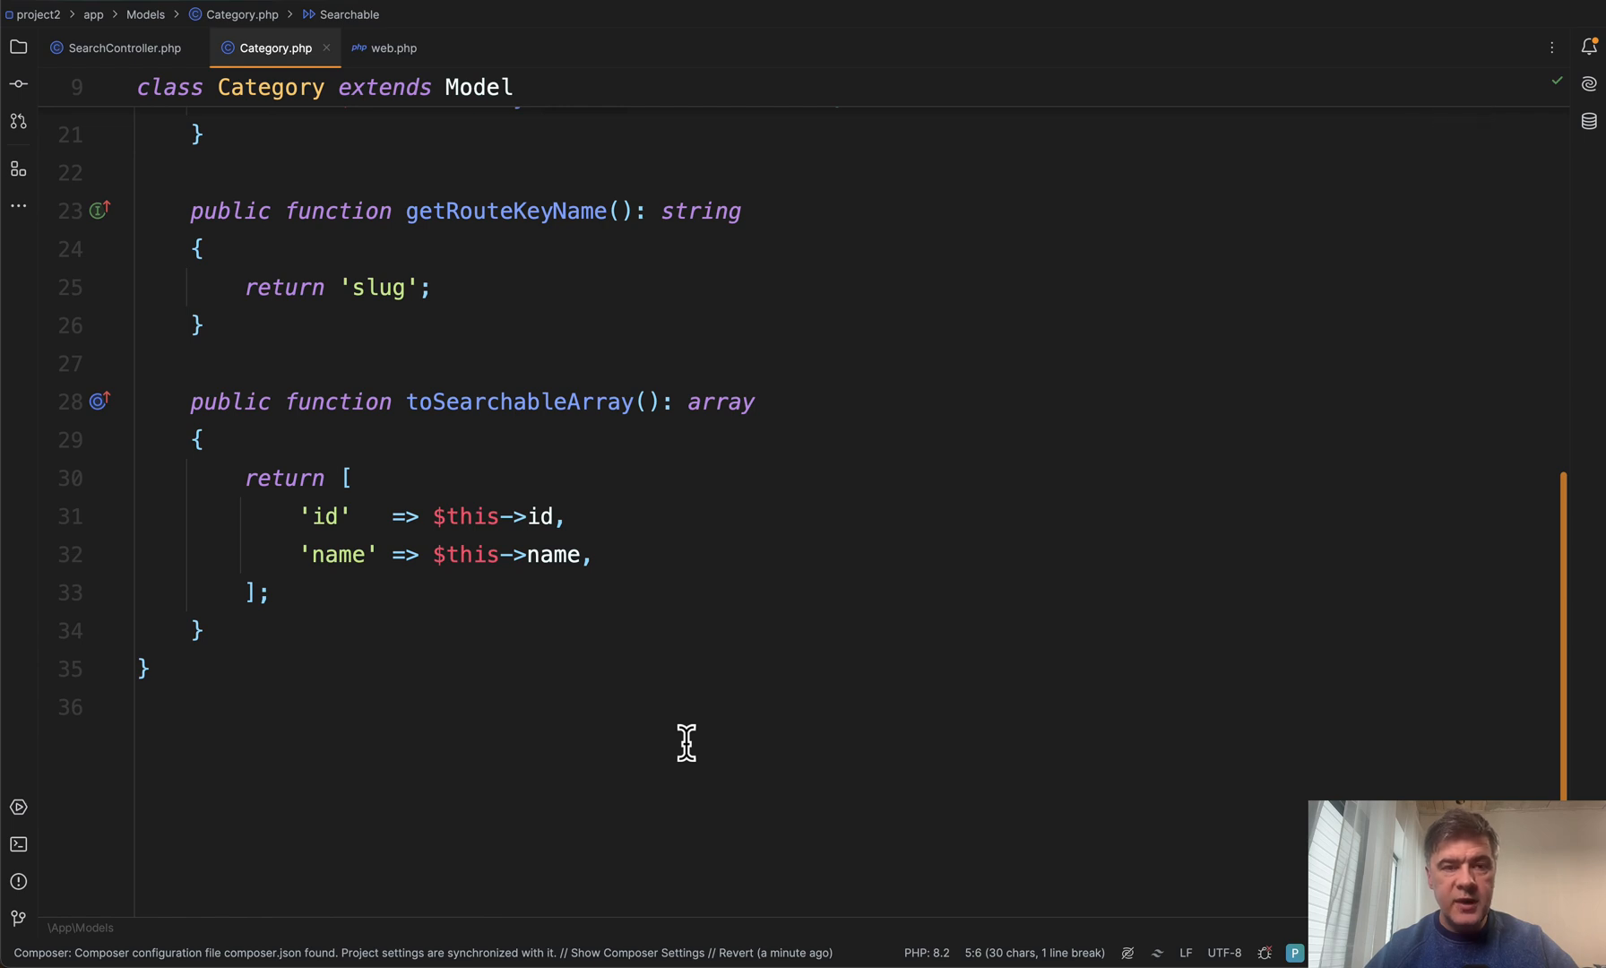
{"action": "left_click", "coordinate": [115, 47]}
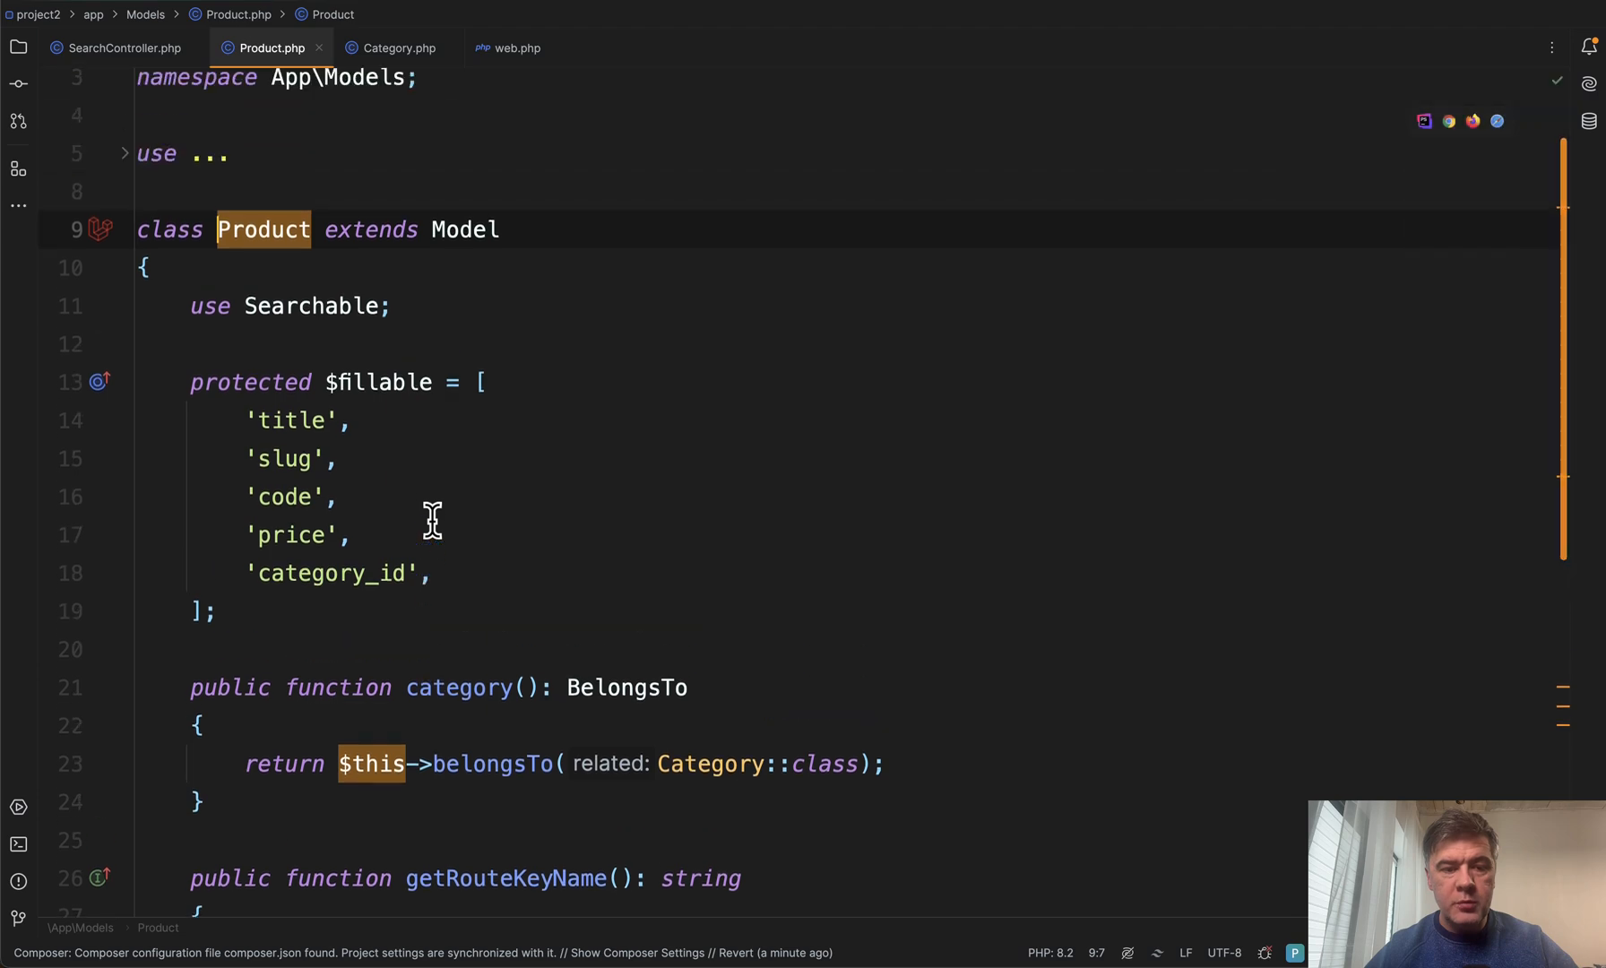
{"action": "scroll", "scroll_direction": "down", "scroll_amount": 3}
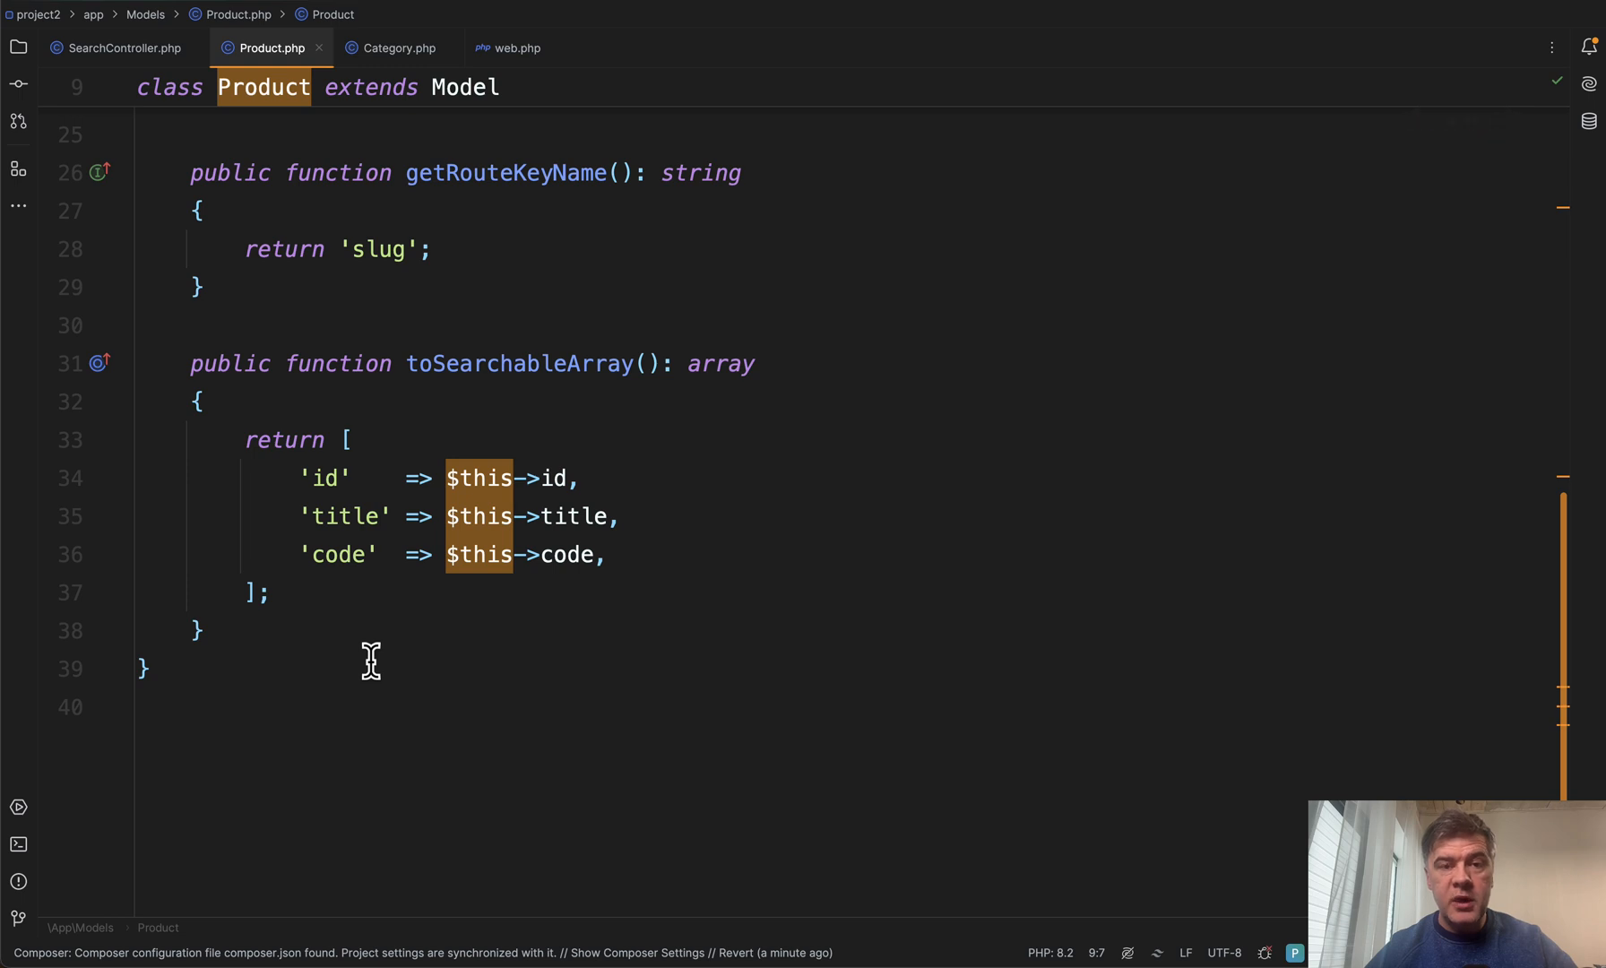
{"action": "left_click", "coordinate": [116, 48]}
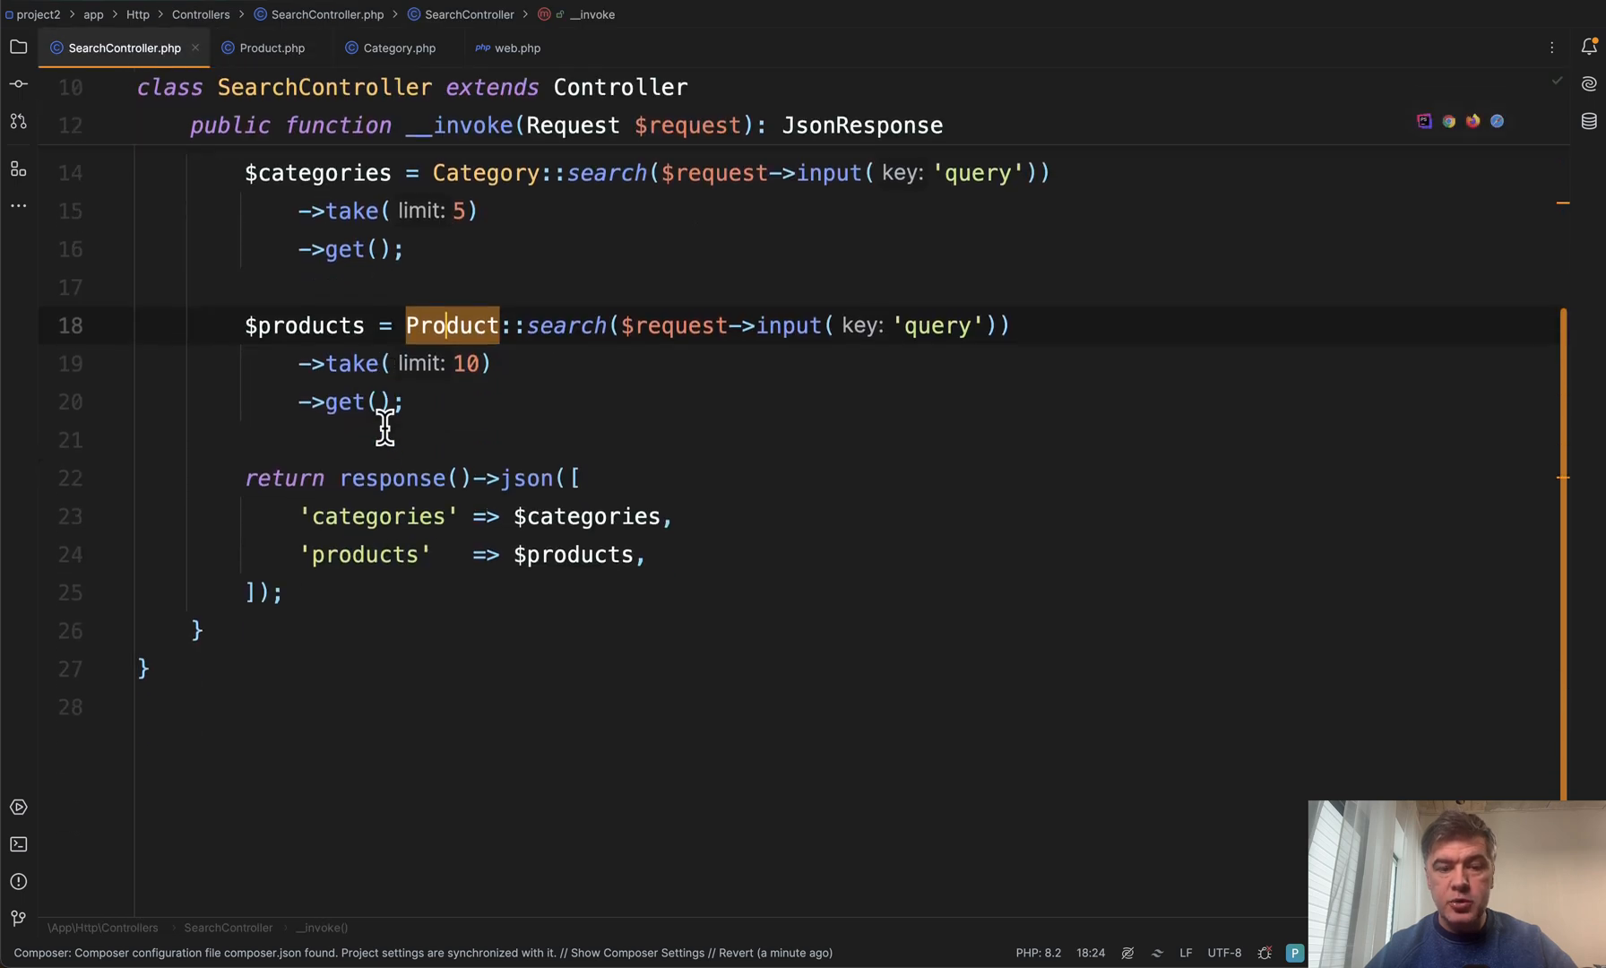
{"action": "mouse_move", "coordinate": [513, 756]}
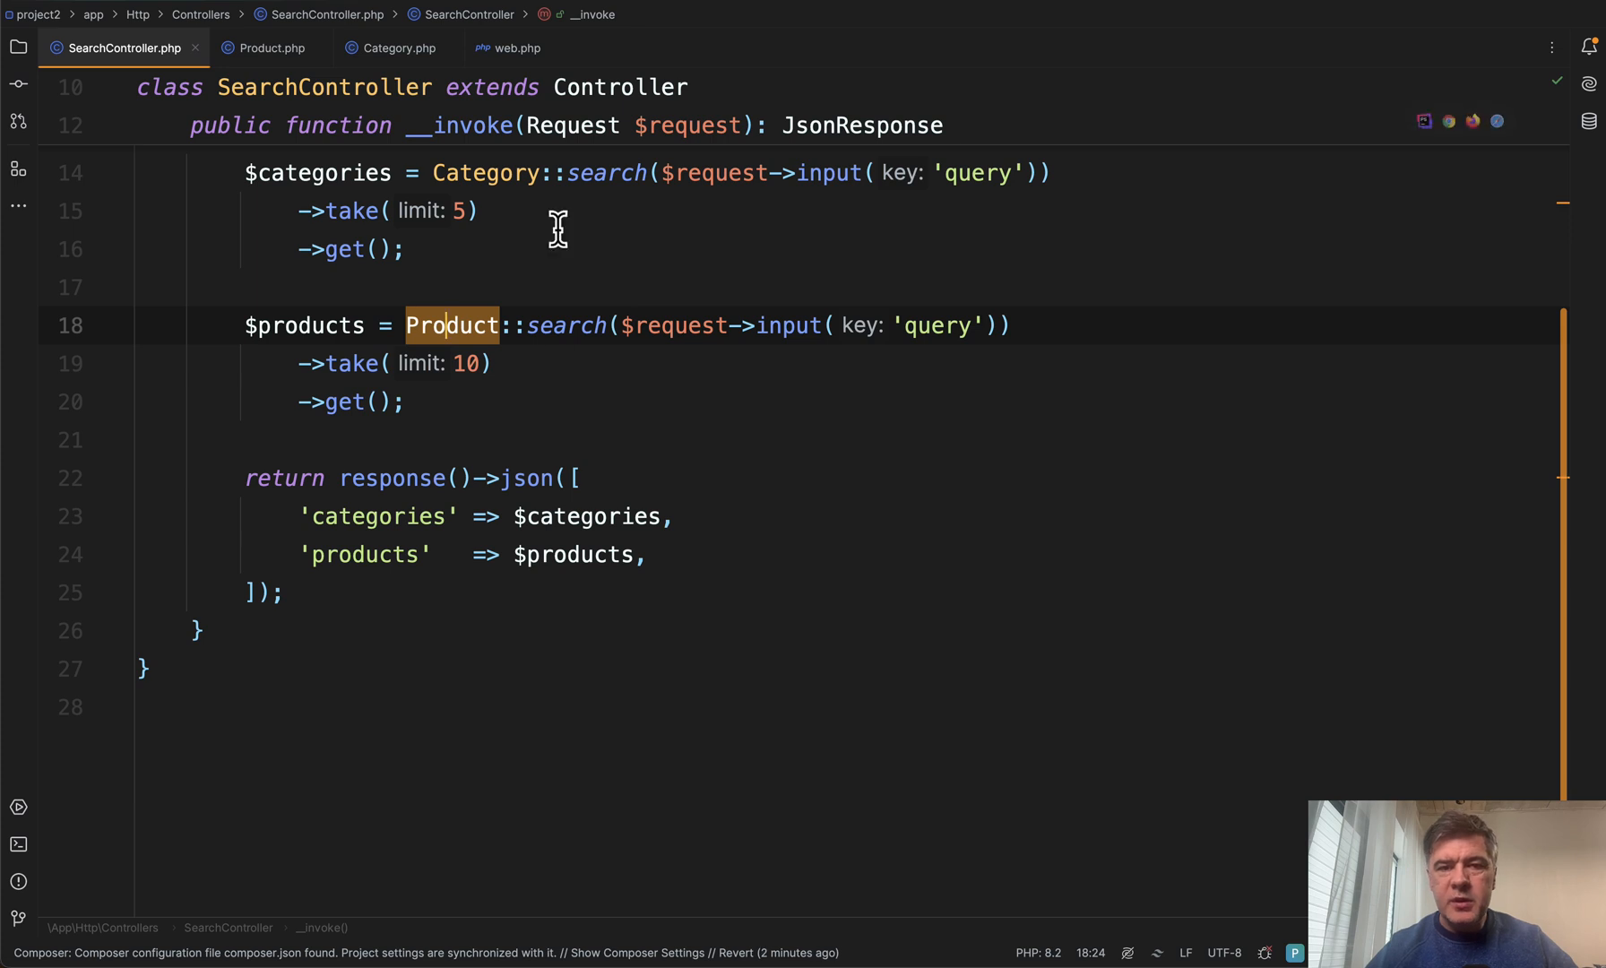
{"action": "left_click", "coordinate": [516, 48]}
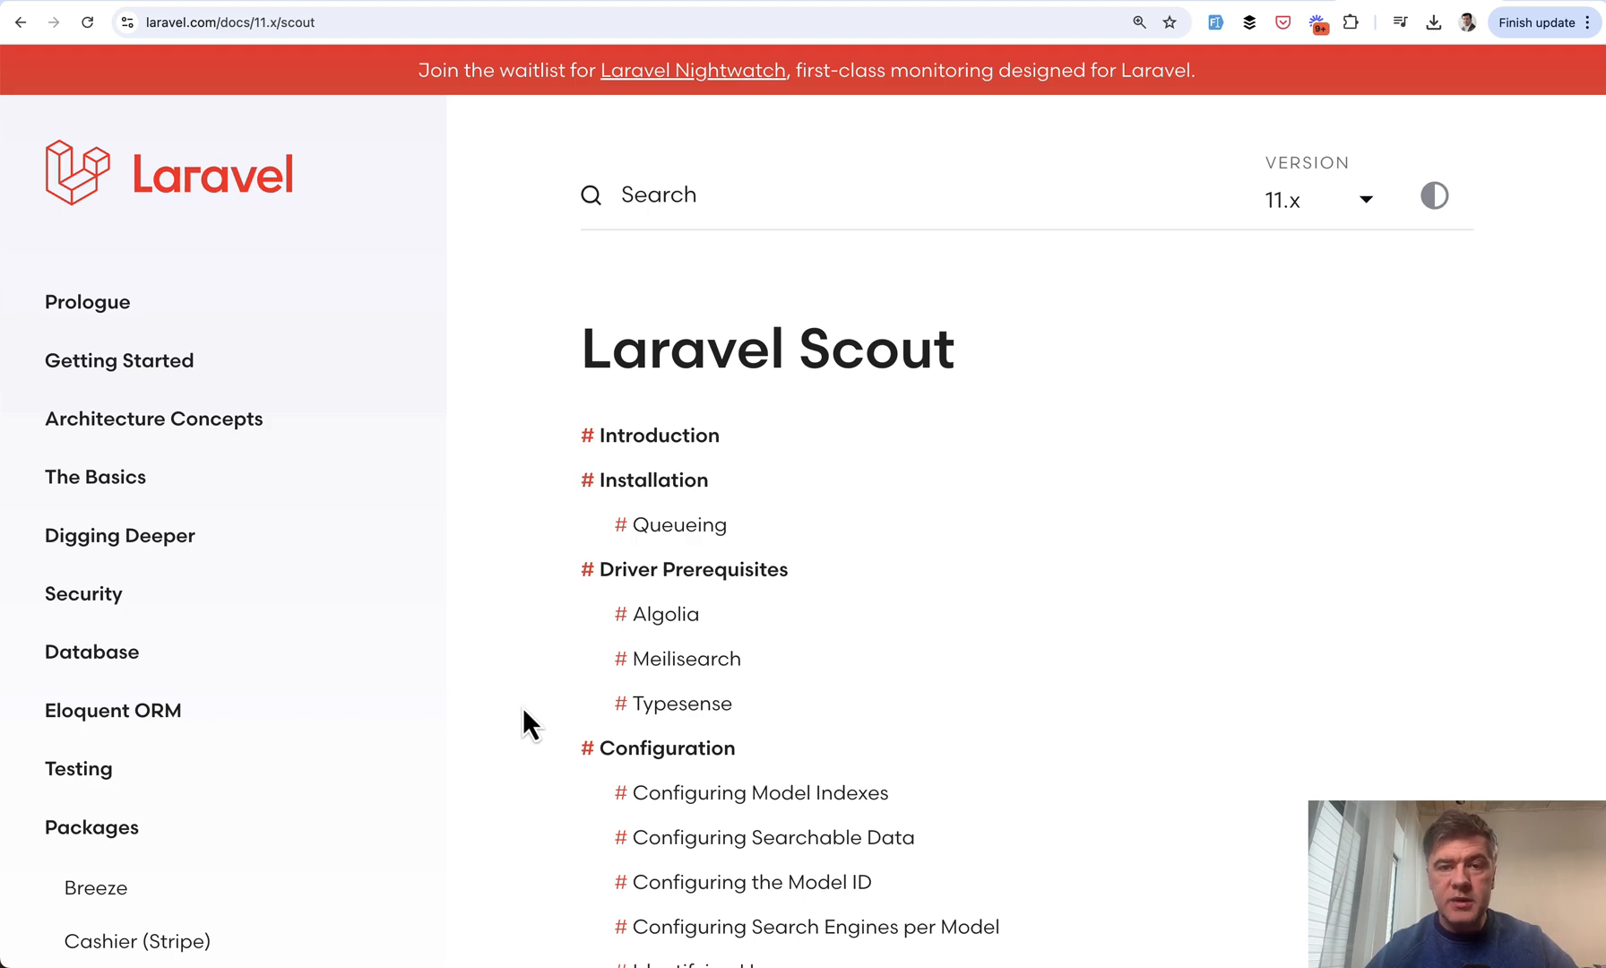
Scroll the Scout docs from the Introduction down to the Installation section
{"action": "scroll", "scroll_direction": "down", "scroll_amount": 3}
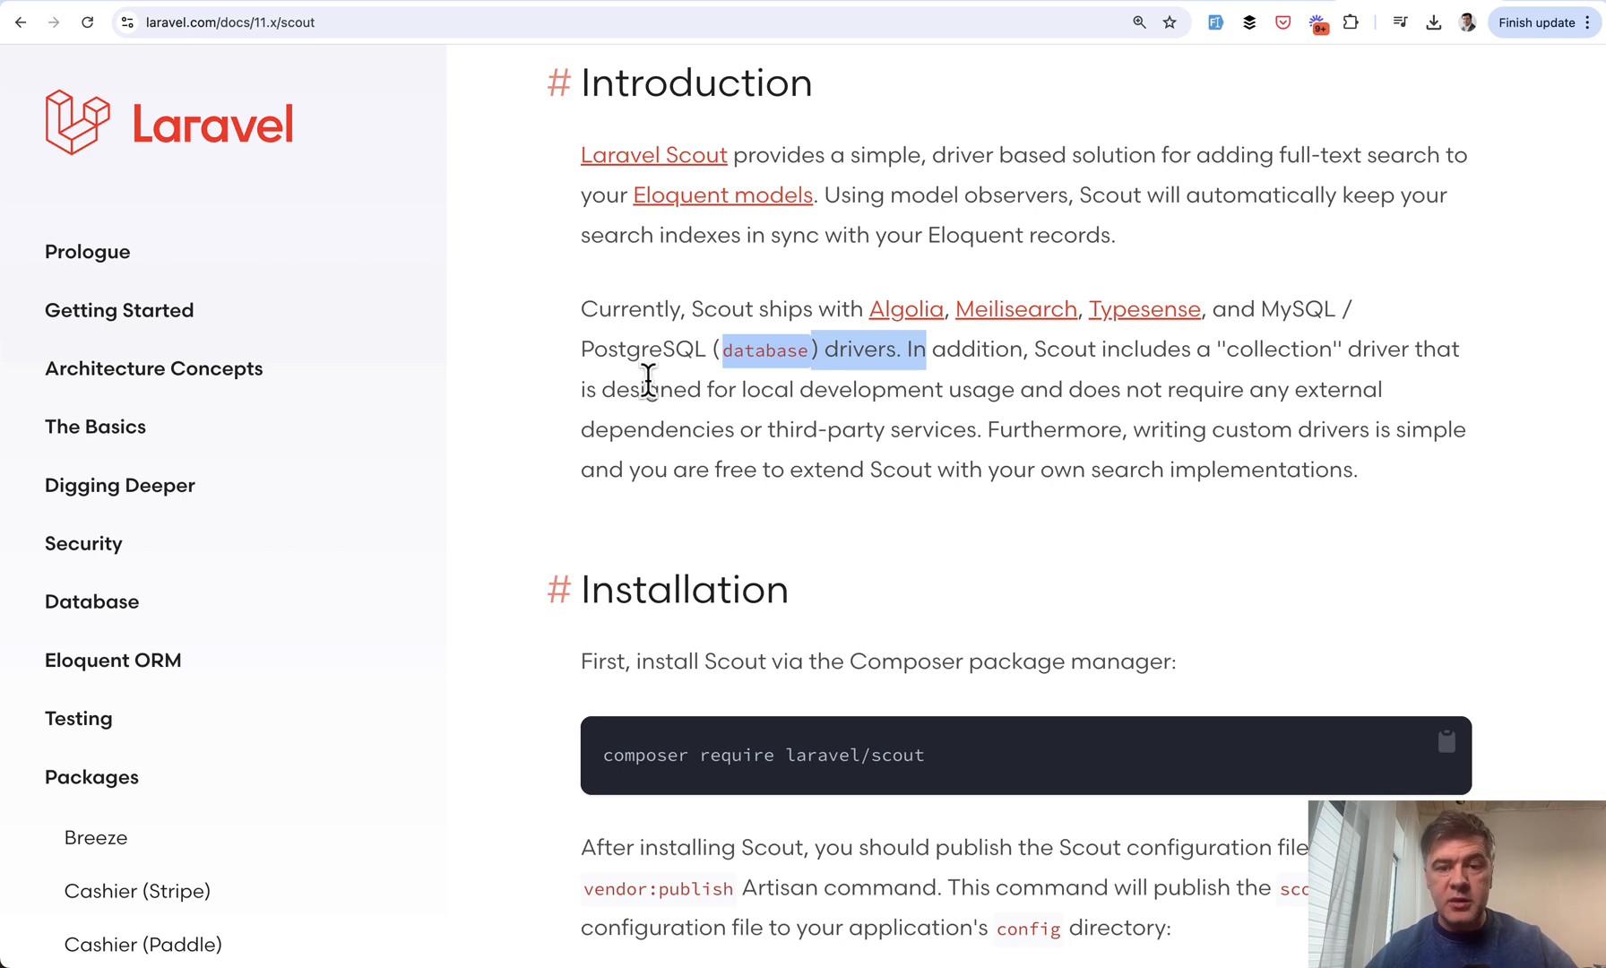
{"action": "mouse_move", "coordinate": [1198, 385]}
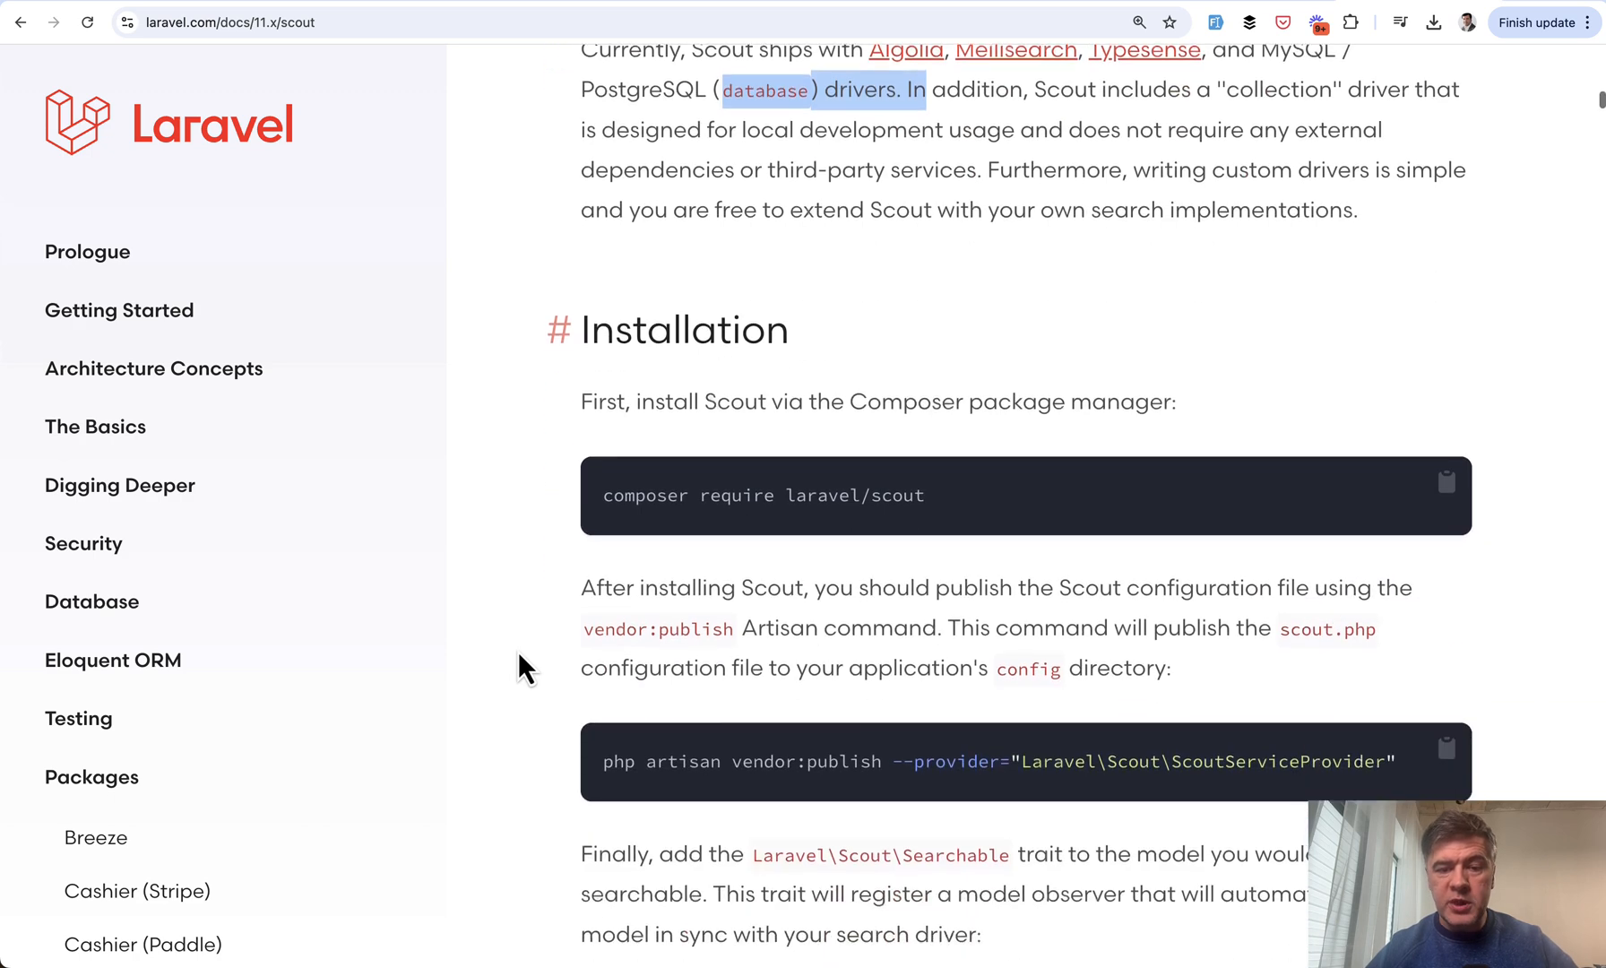
{"action": "scroll", "scroll_direction": "down", "scroll_amount": 3}
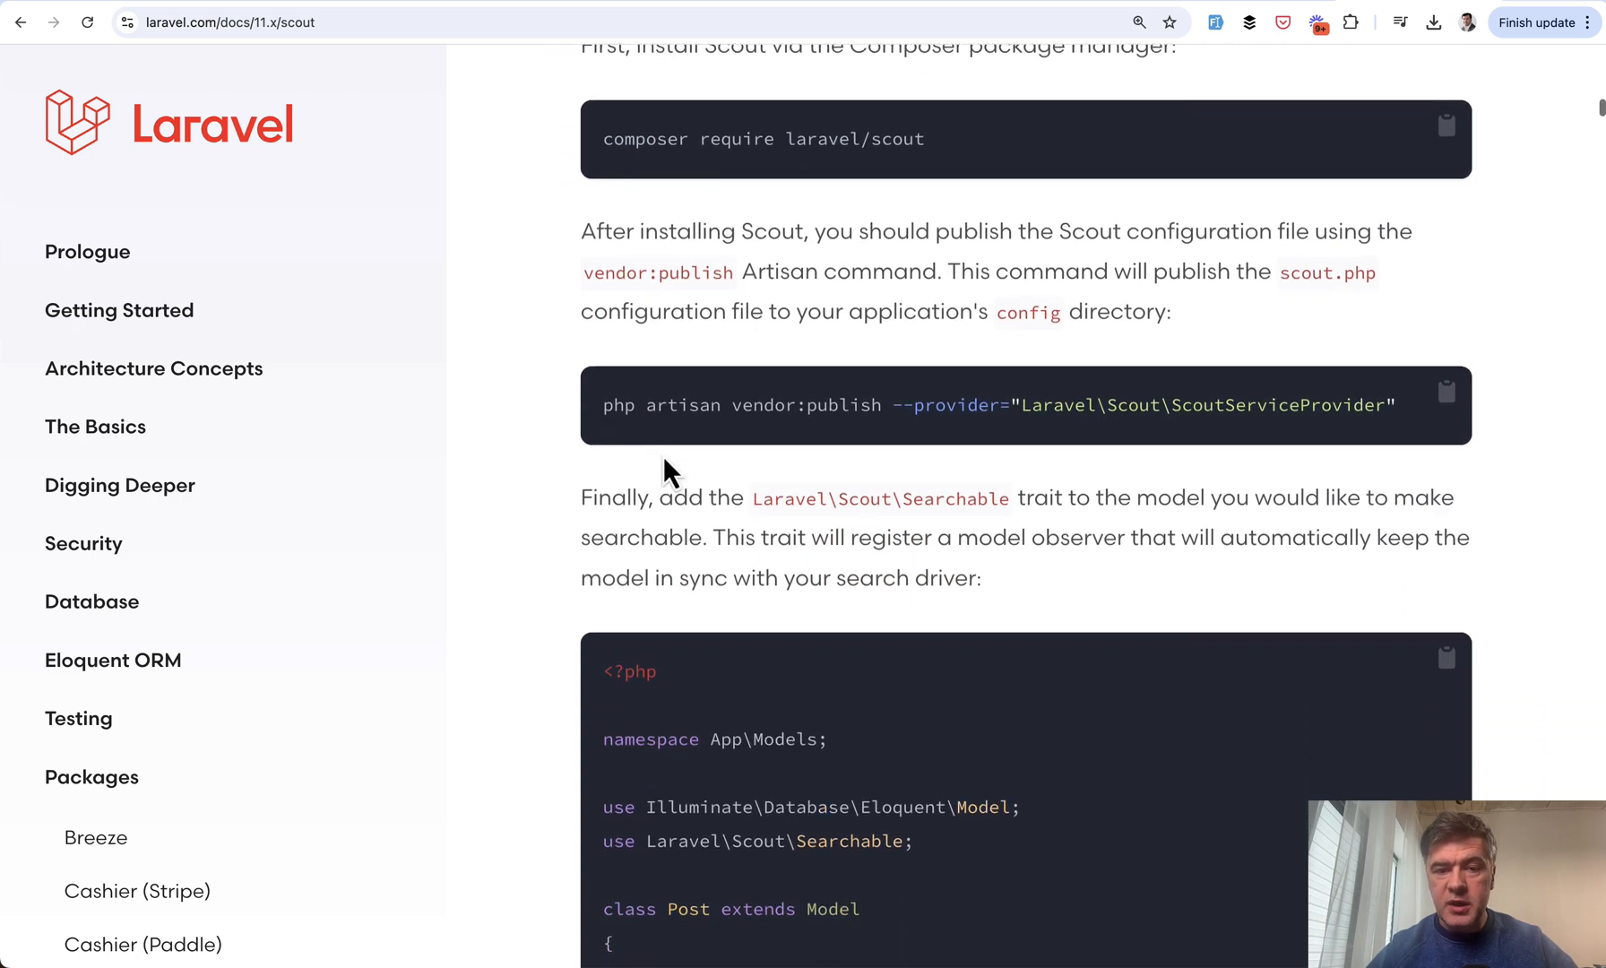
{"action": "scroll", "scroll_direction": "down", "scroll_amount": 3}
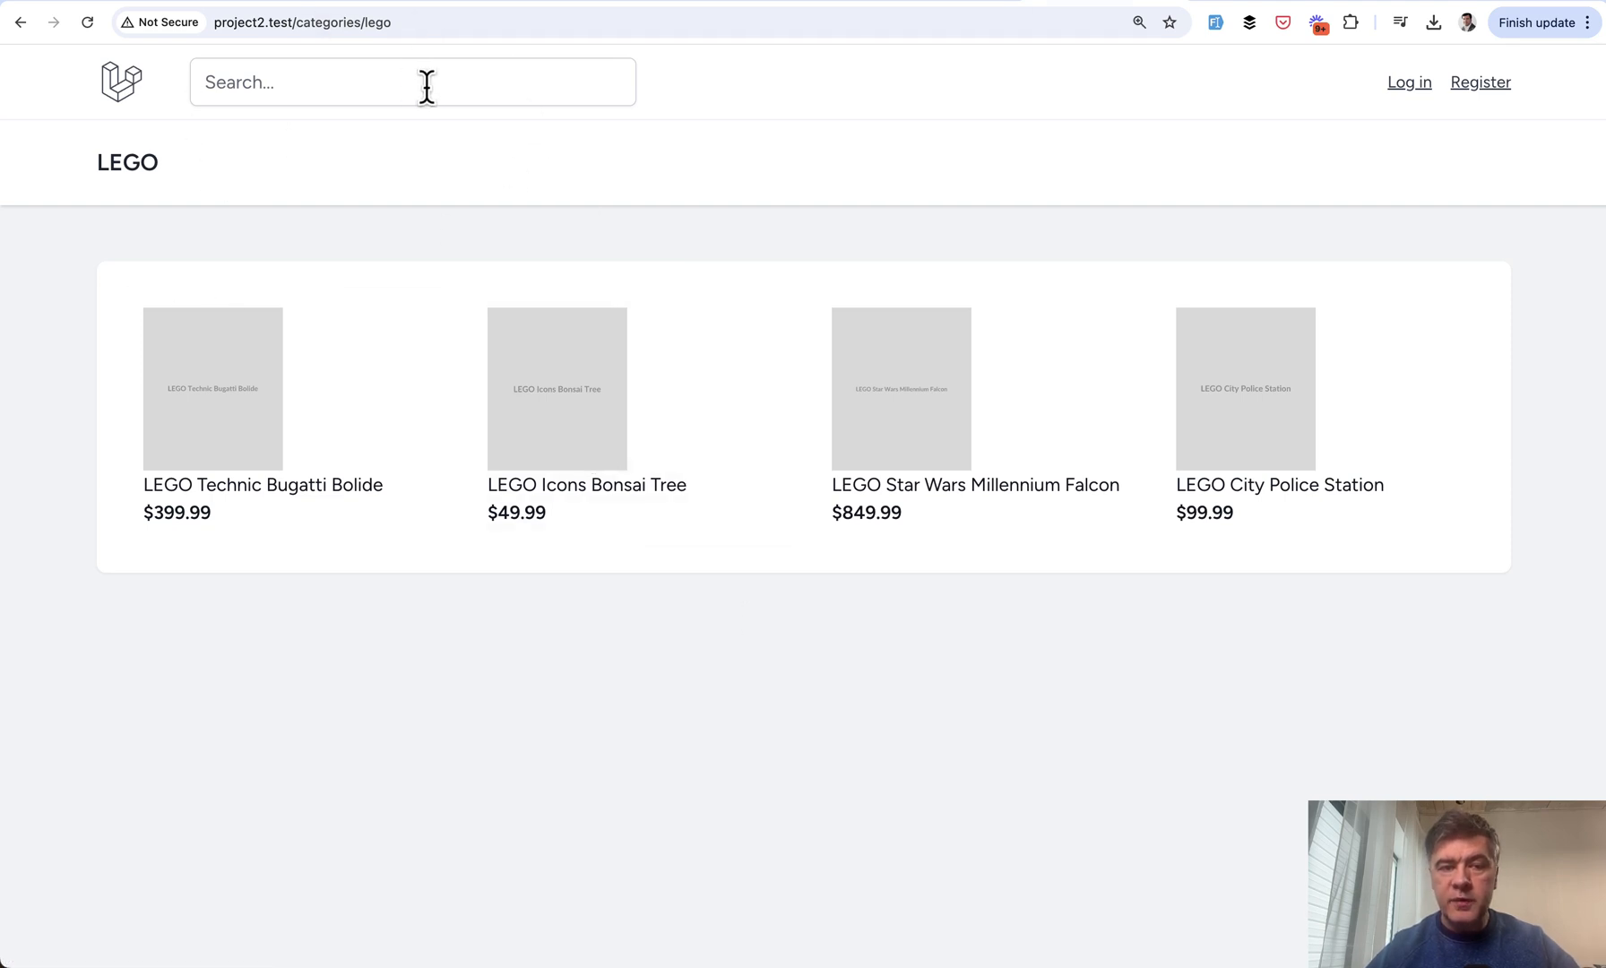
{"action": "mouse_move", "coordinate": [775, 265]}
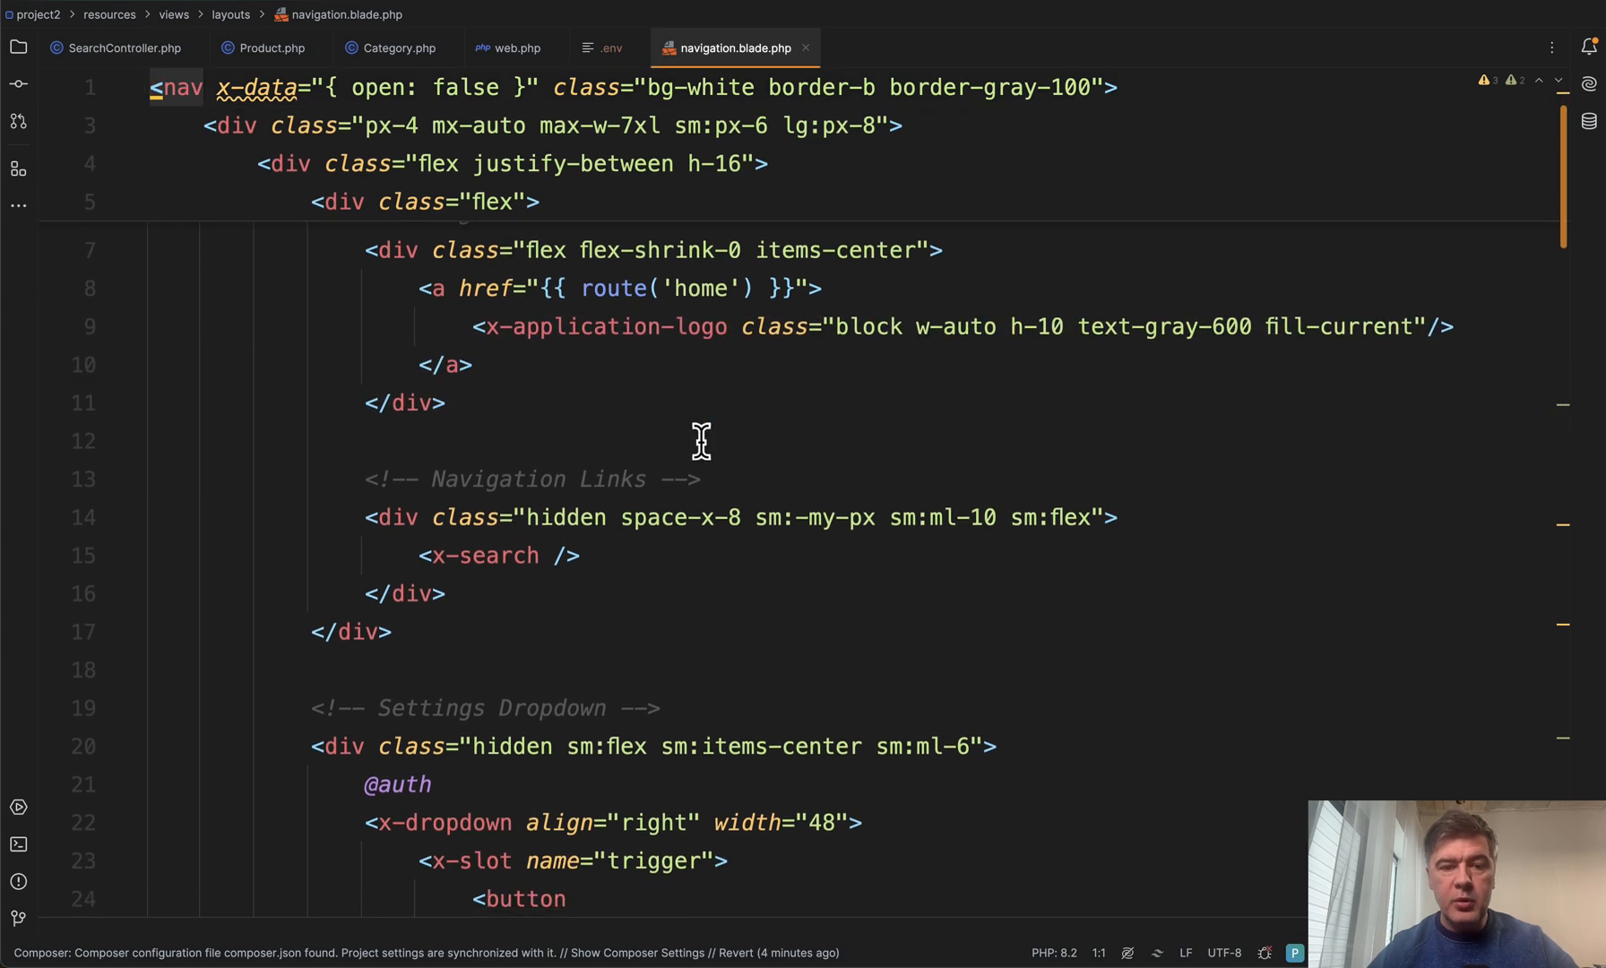
Scroll navigation.blade.php and open the included search.blade.php component
{"action": "scroll", "scroll_direction": "down", "scroll_amount": 3}
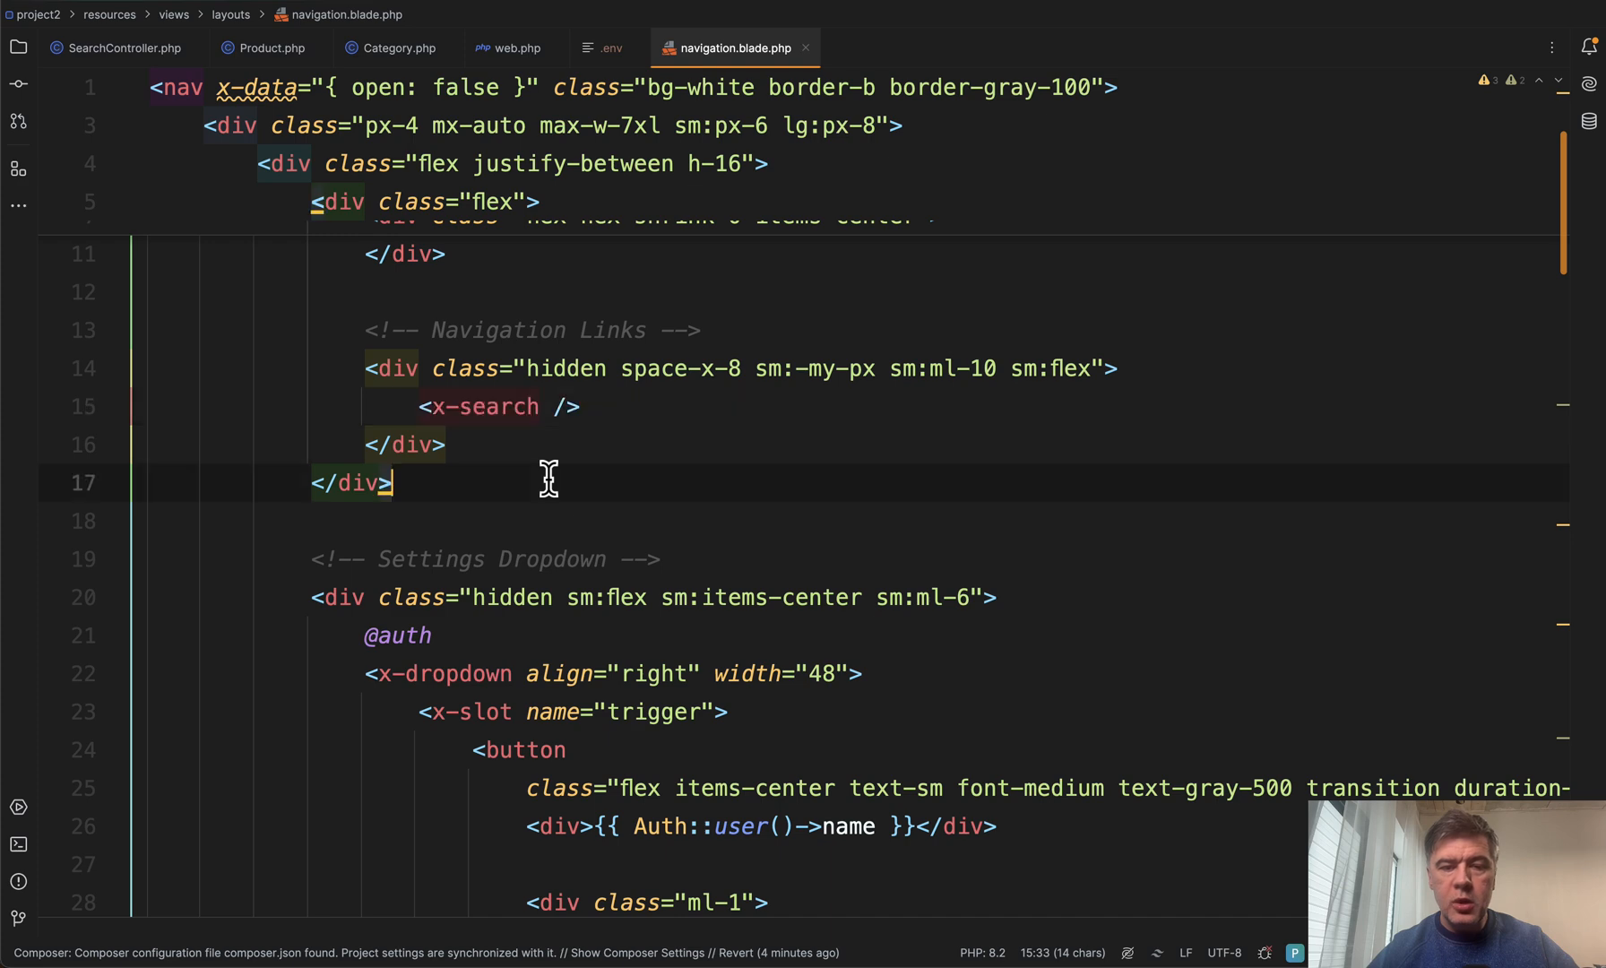
{"action": "left_click", "coordinate": [890, 48]}
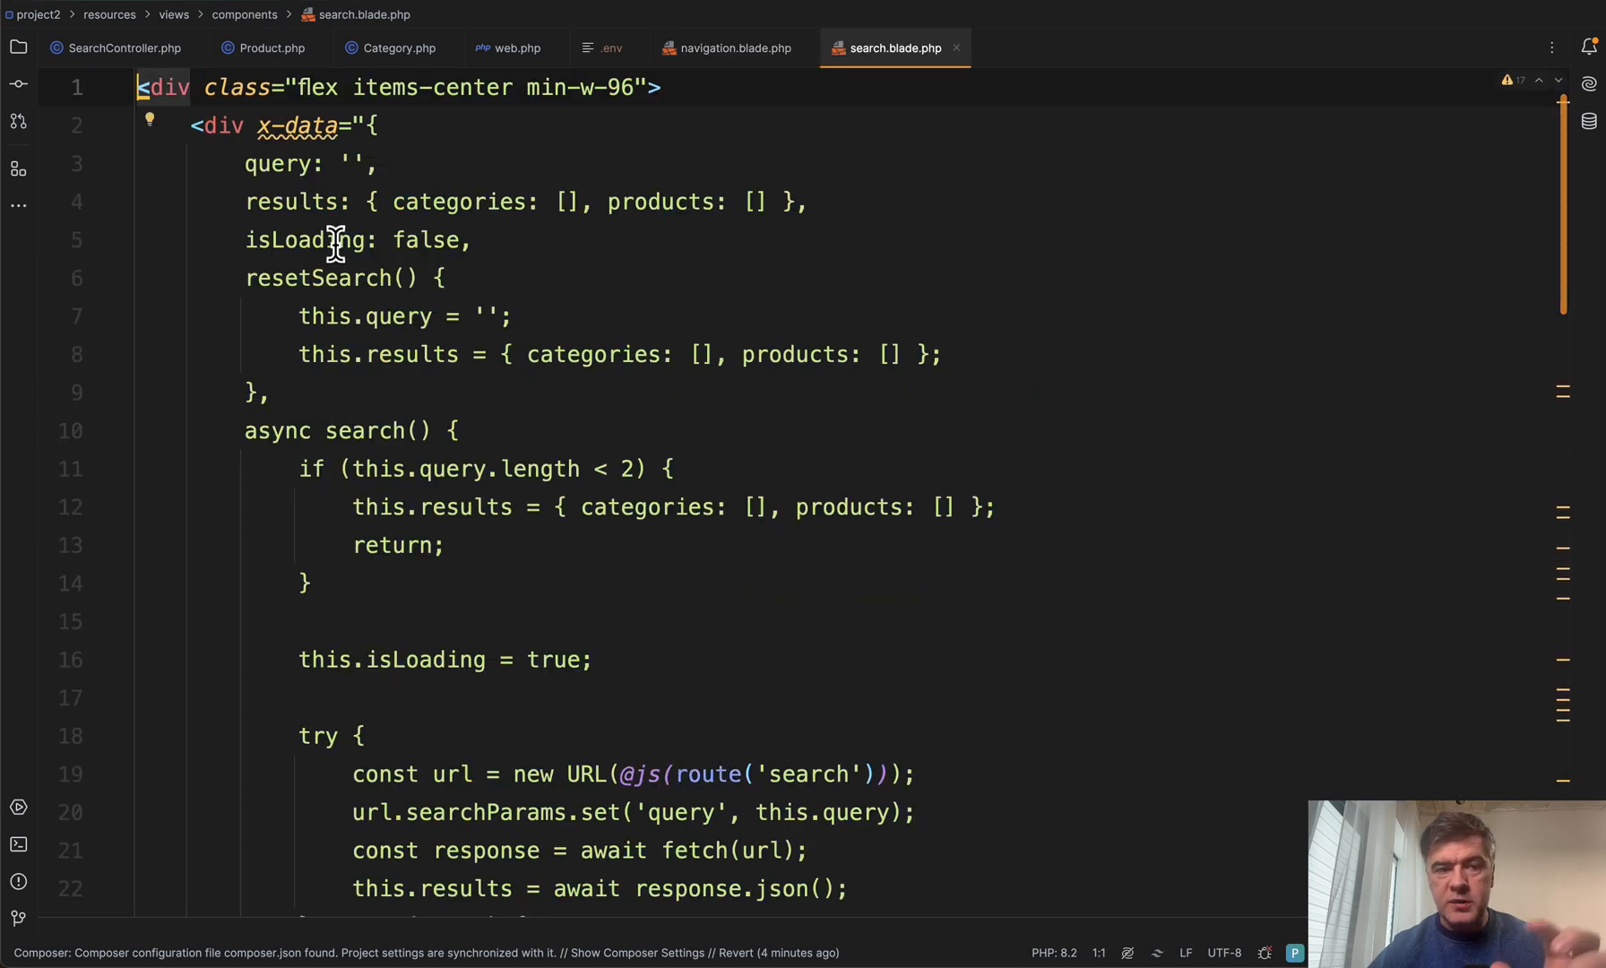
Select the Alpine x-data block, check package.json and app.js, then return to search.blade.php
{"action": "left_click", "coordinate": [264, 164]}
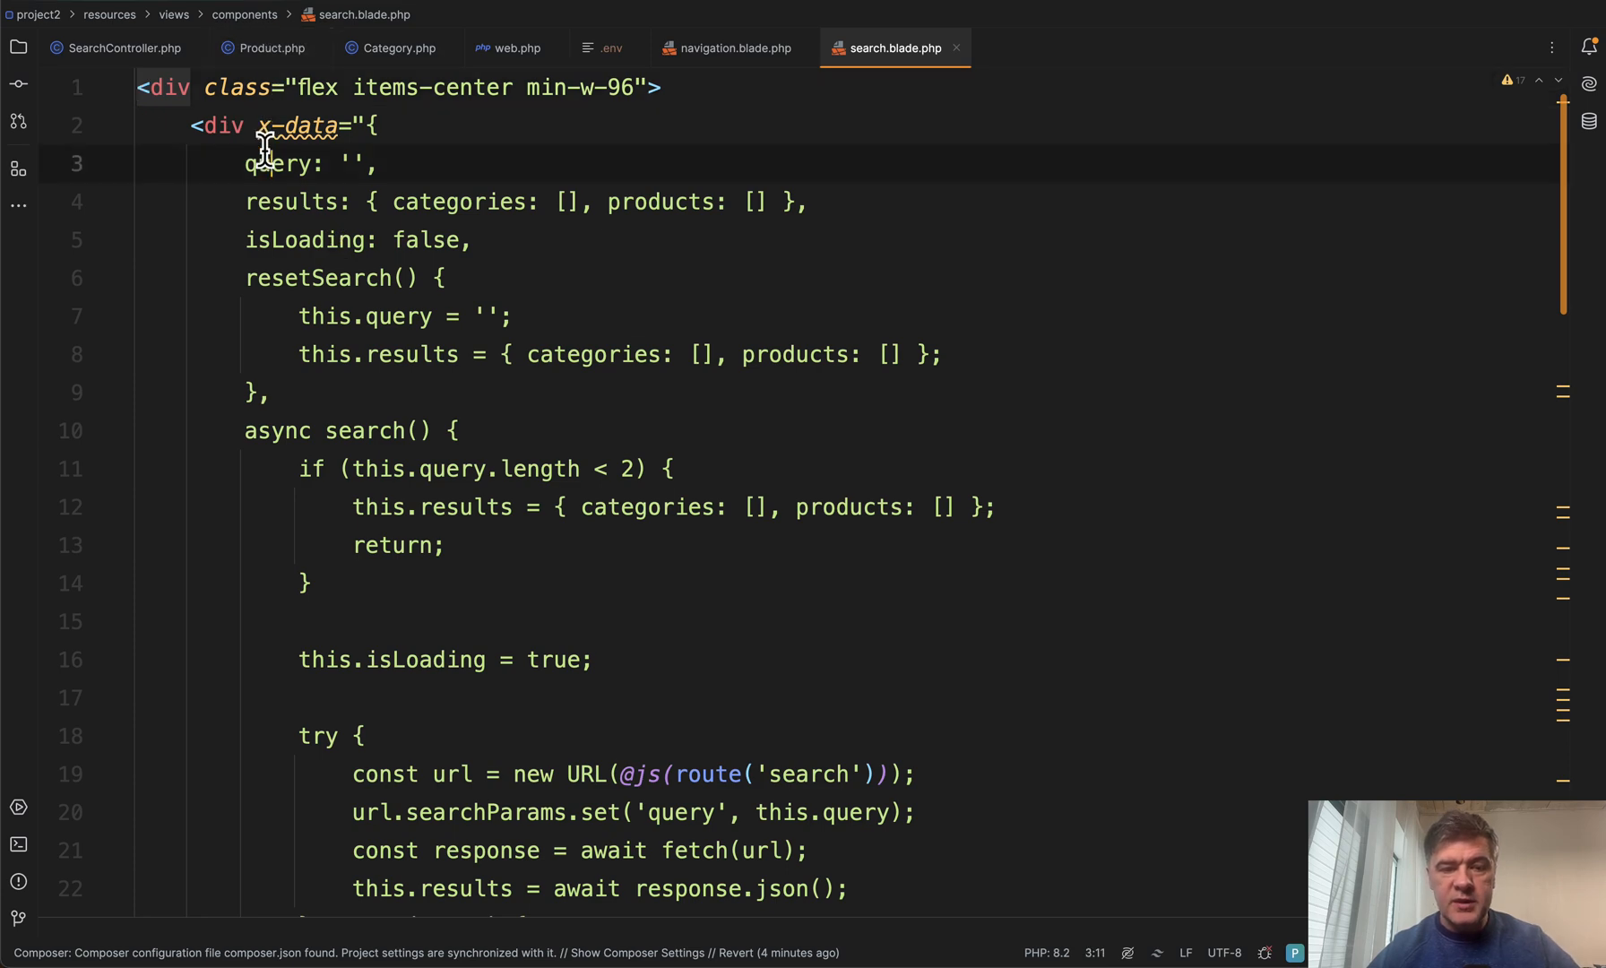
{"action": "left_click", "coordinate": [403, 697]}
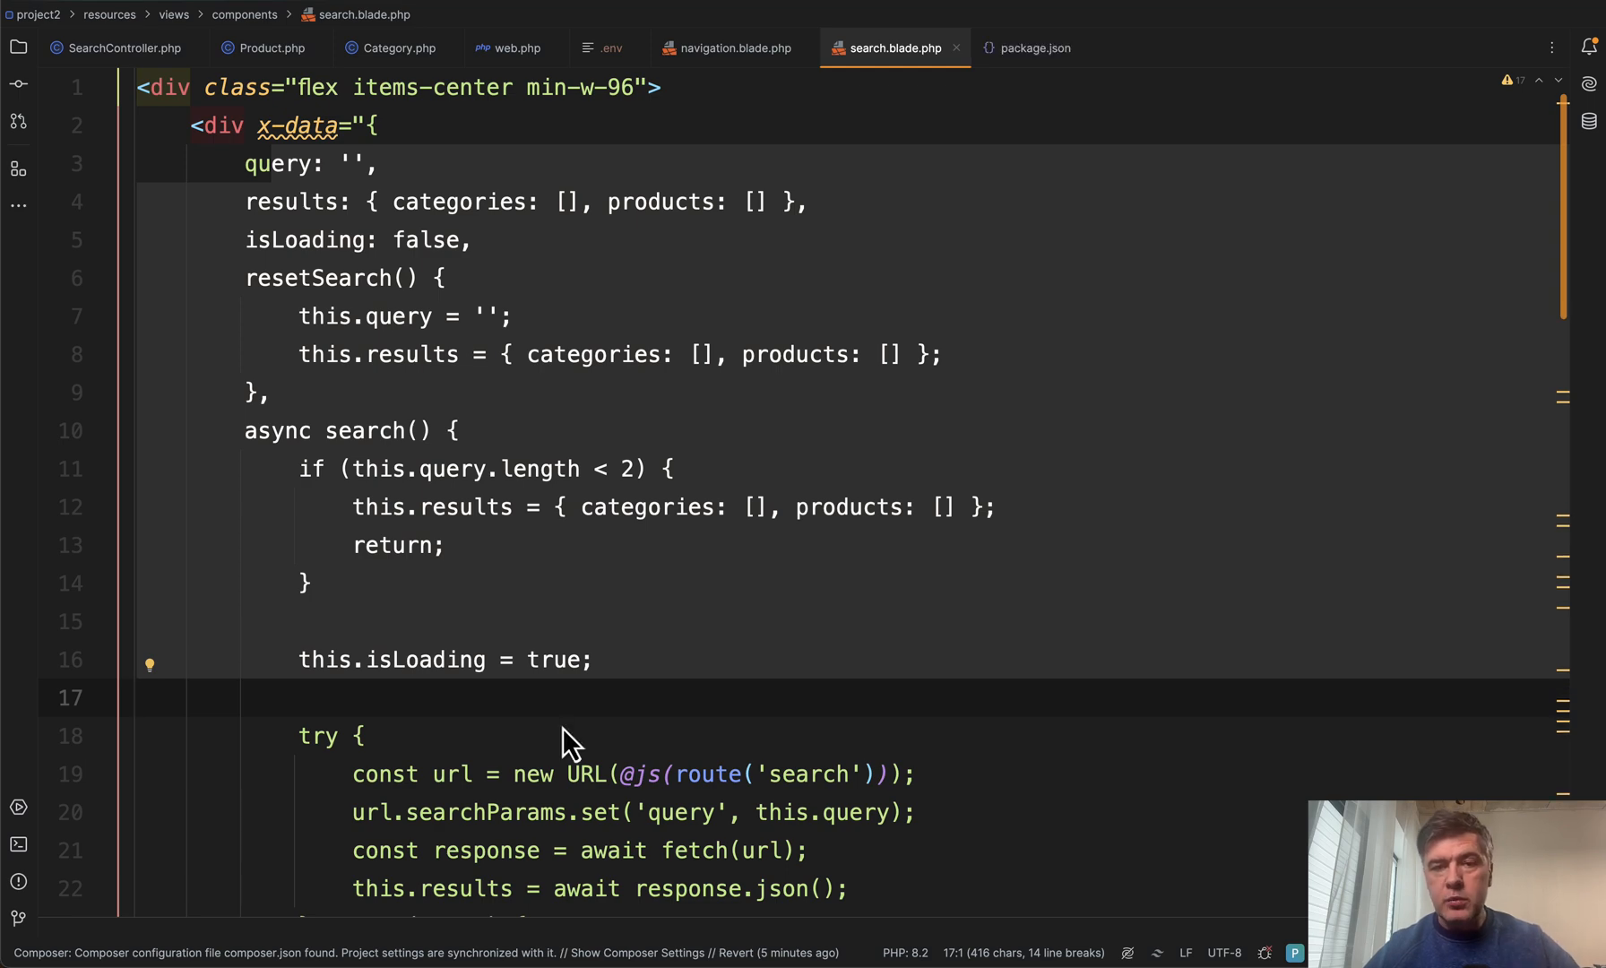
{"action": "left_click", "coordinate": [1034, 48]}
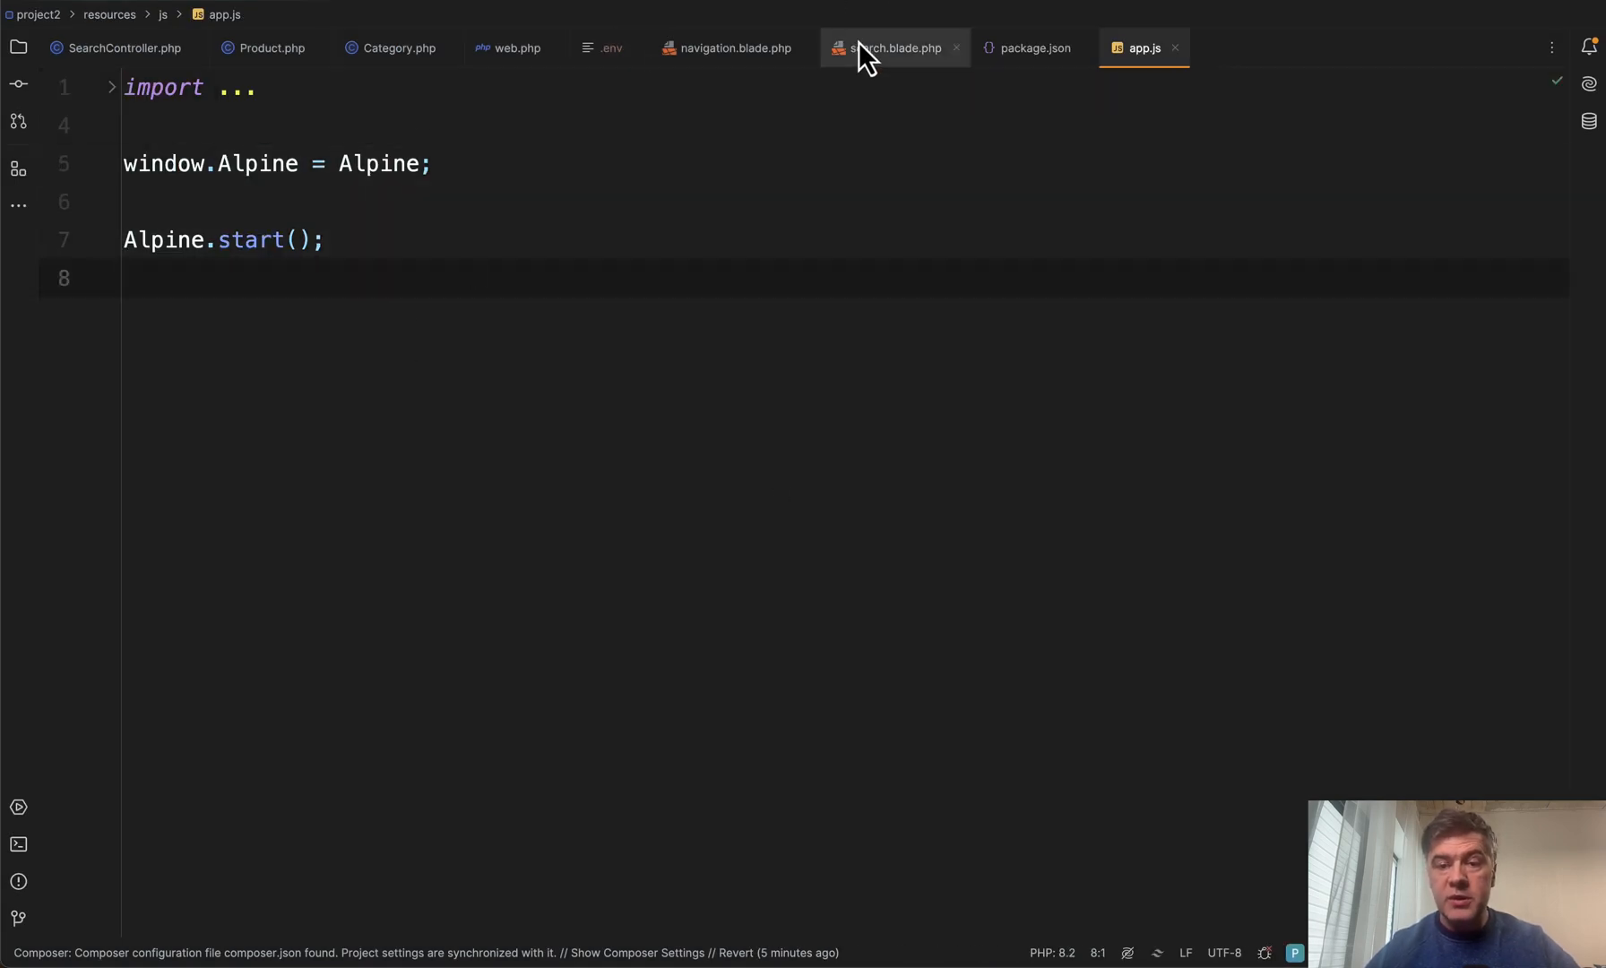
{"action": "left_click", "coordinate": [890, 48]}
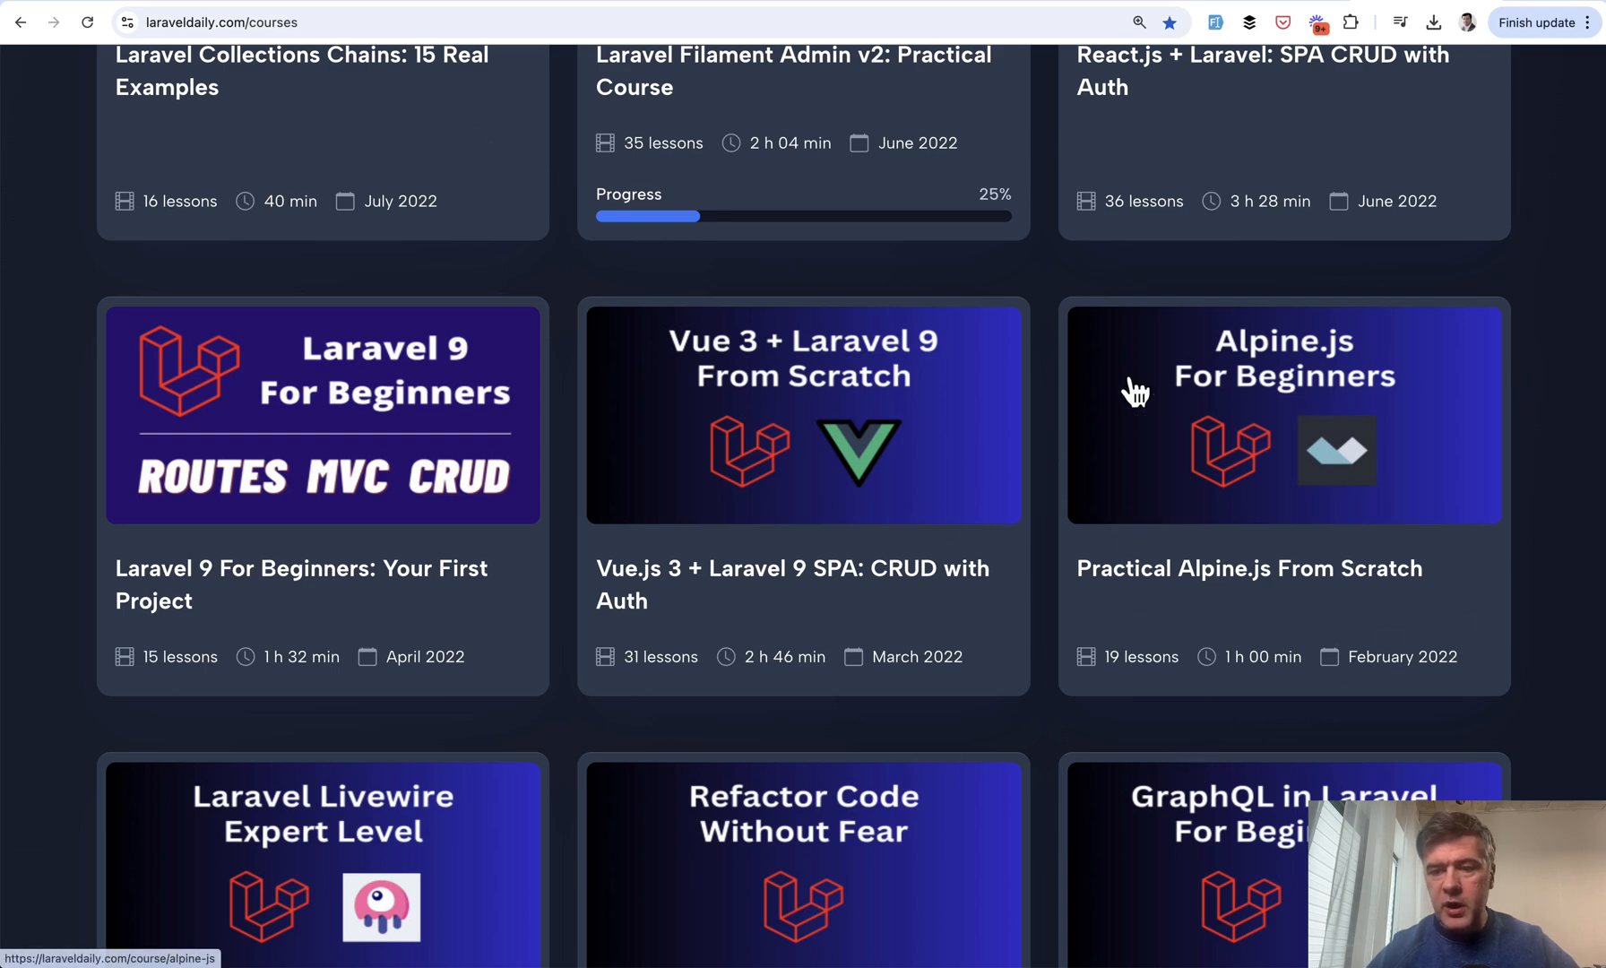
{"action": "mouse_move", "coordinate": [1575, 554]}
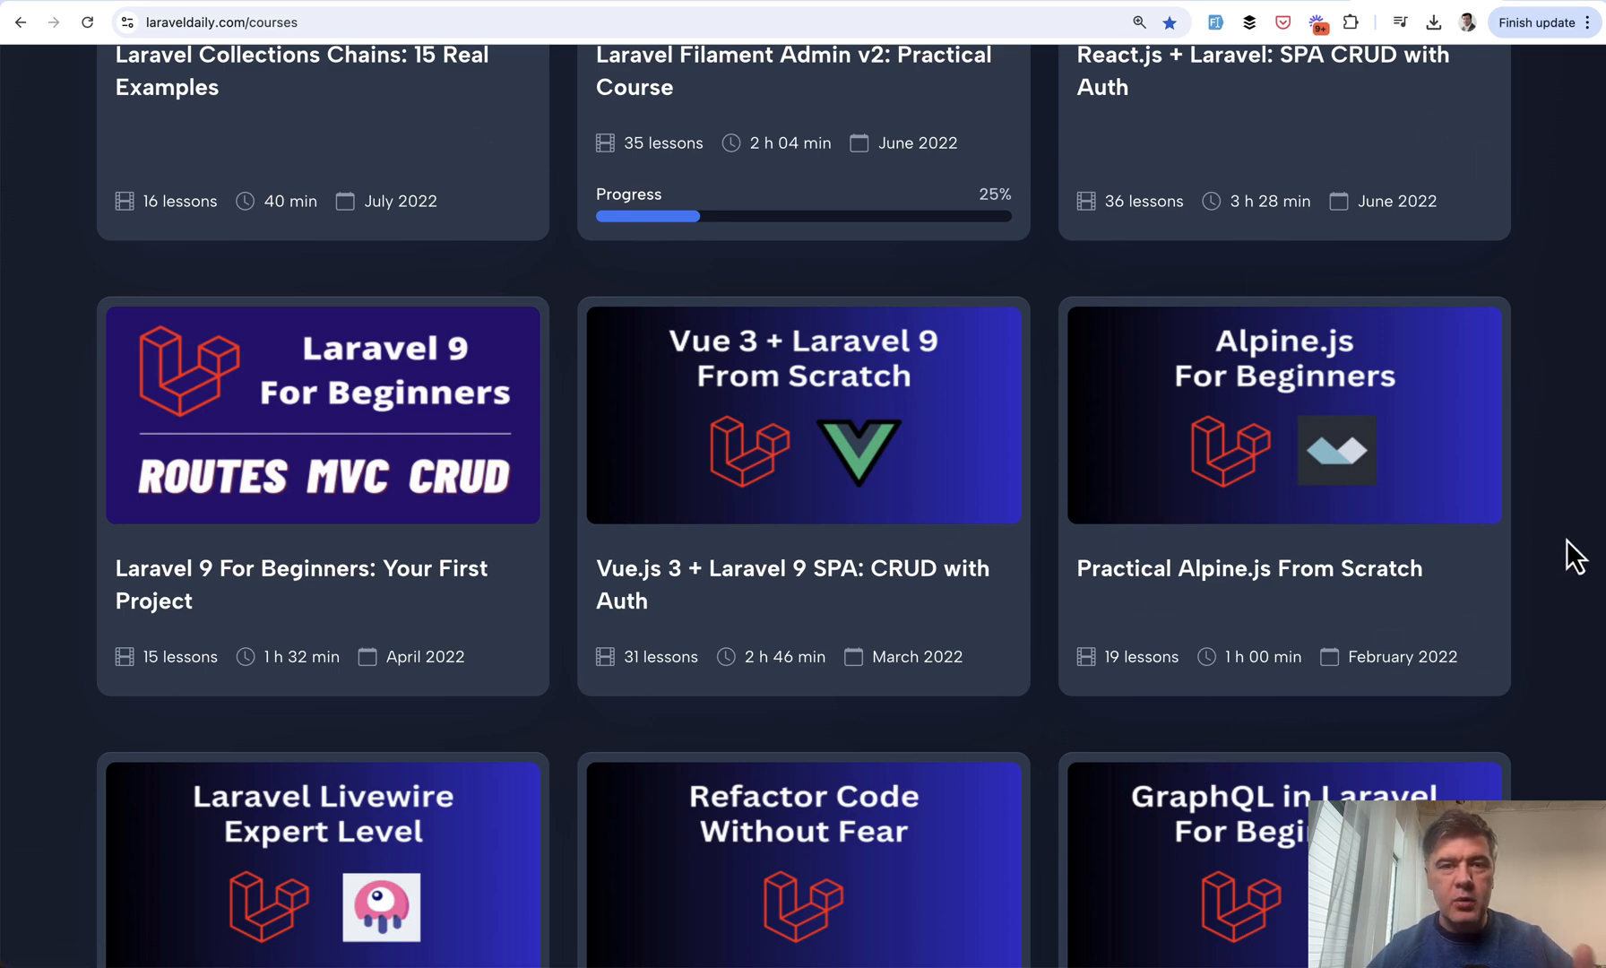
{"action": "mouse_move", "coordinate": [1542, 604]}
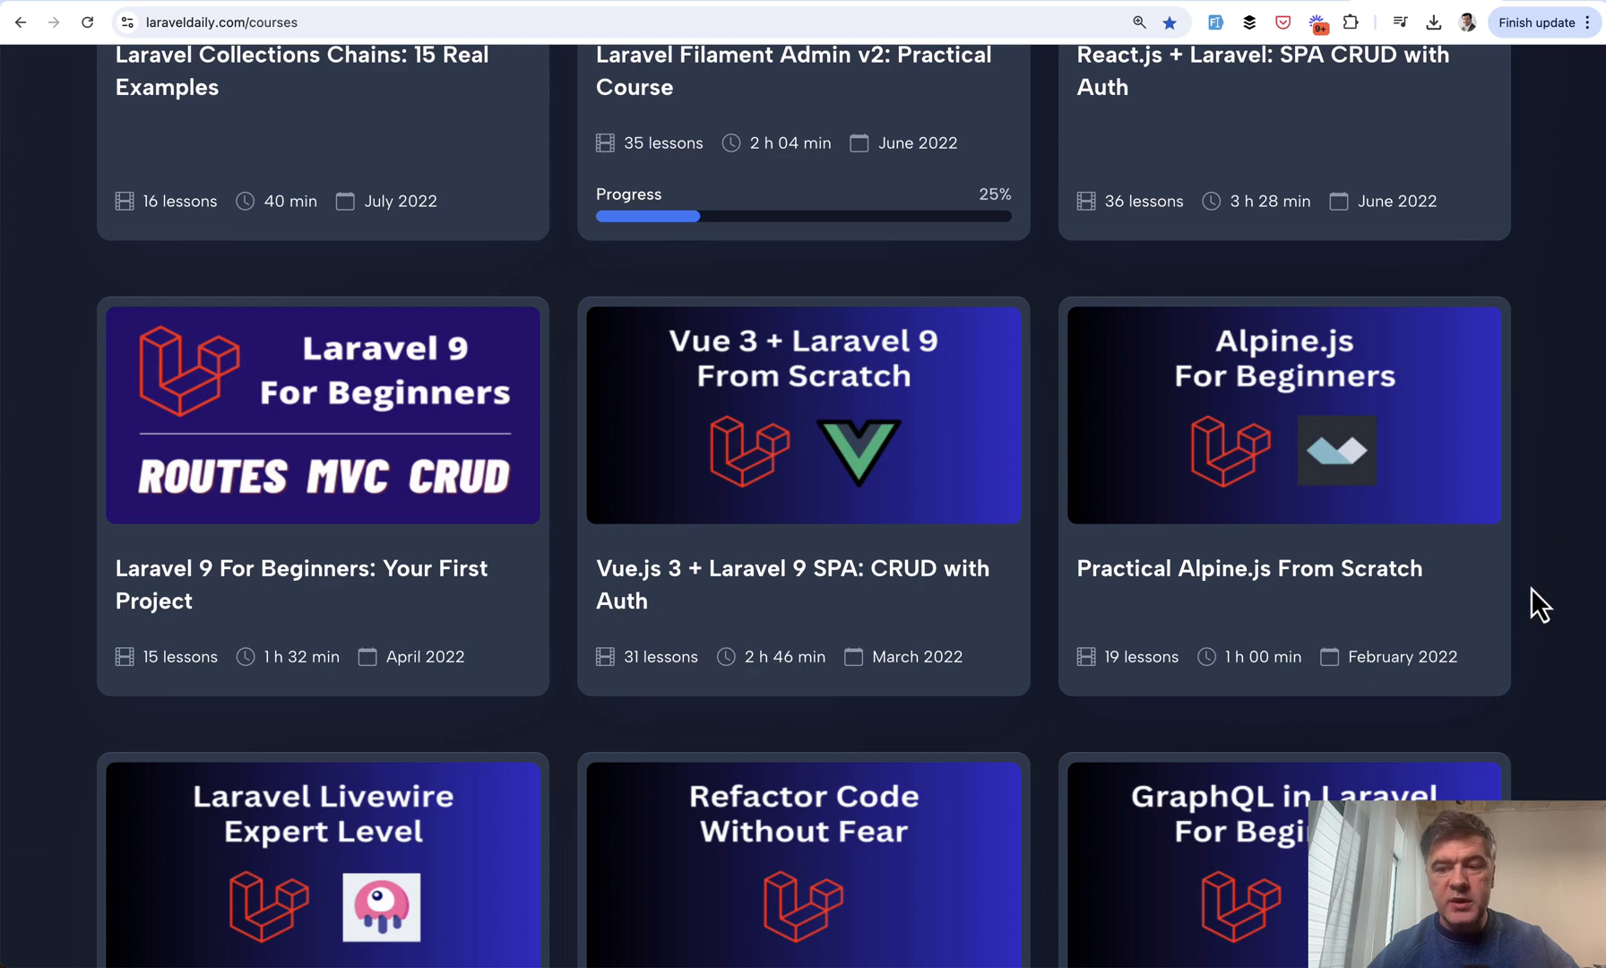
{"action": "mouse_move", "coordinate": [1562, 581]}
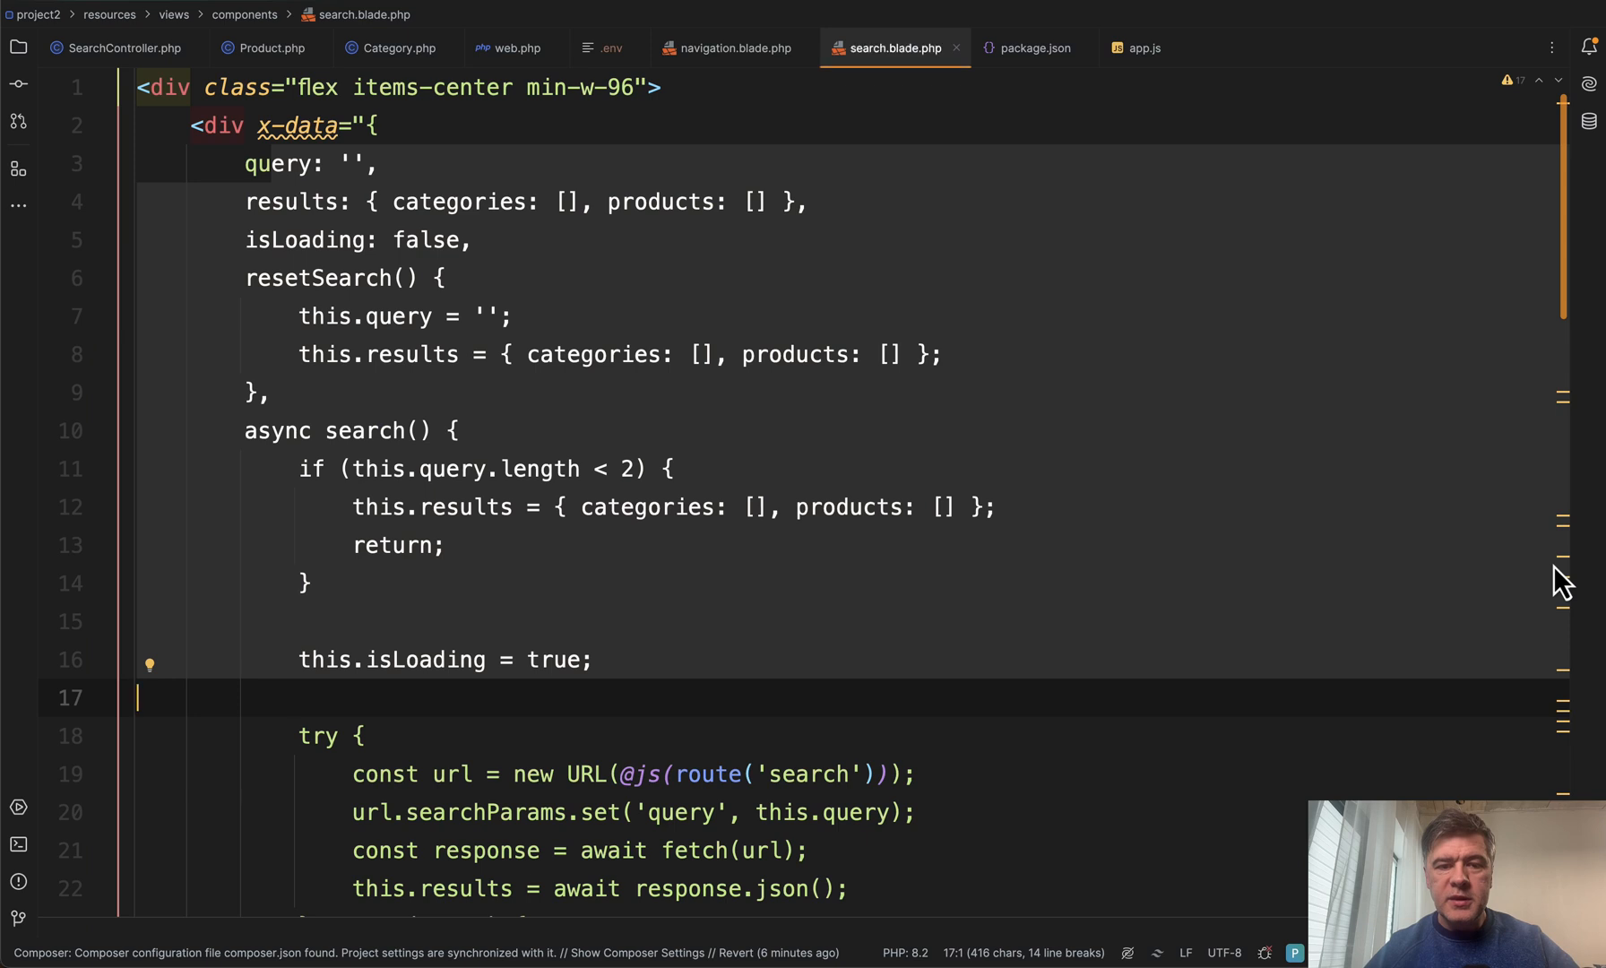
Review the query, results and isLoading properties and the try/catch fetch logic, scrolling to the text input
{"action": "left_click", "coordinate": [366, 736]}
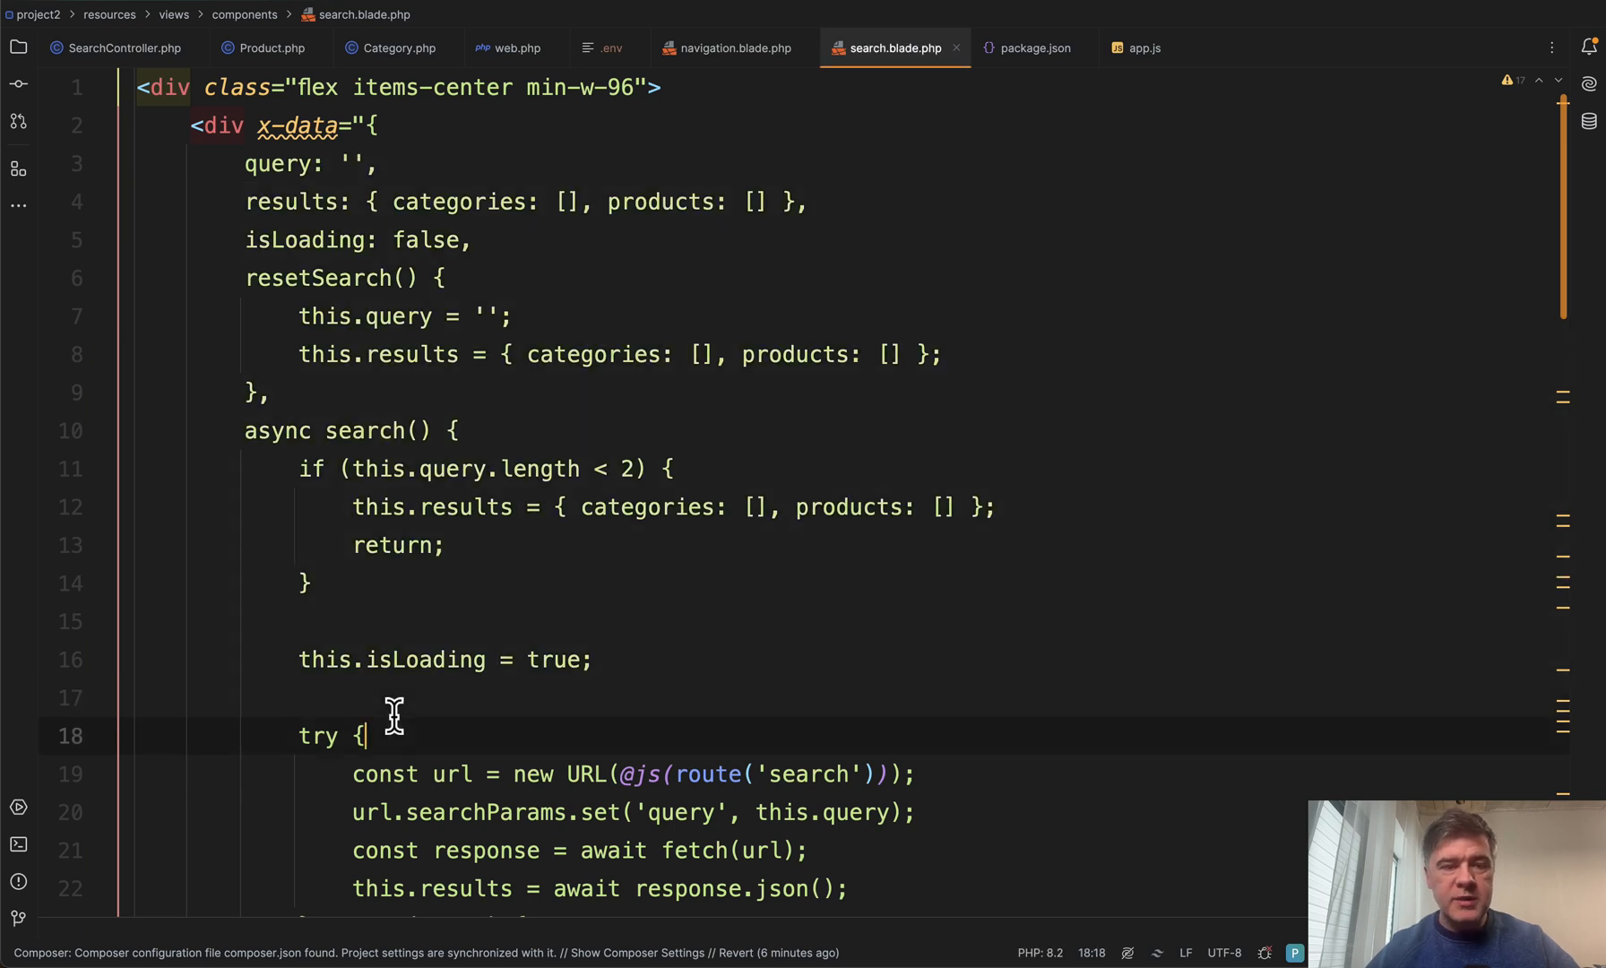
{"action": "left_click", "coordinate": [384, 163]}
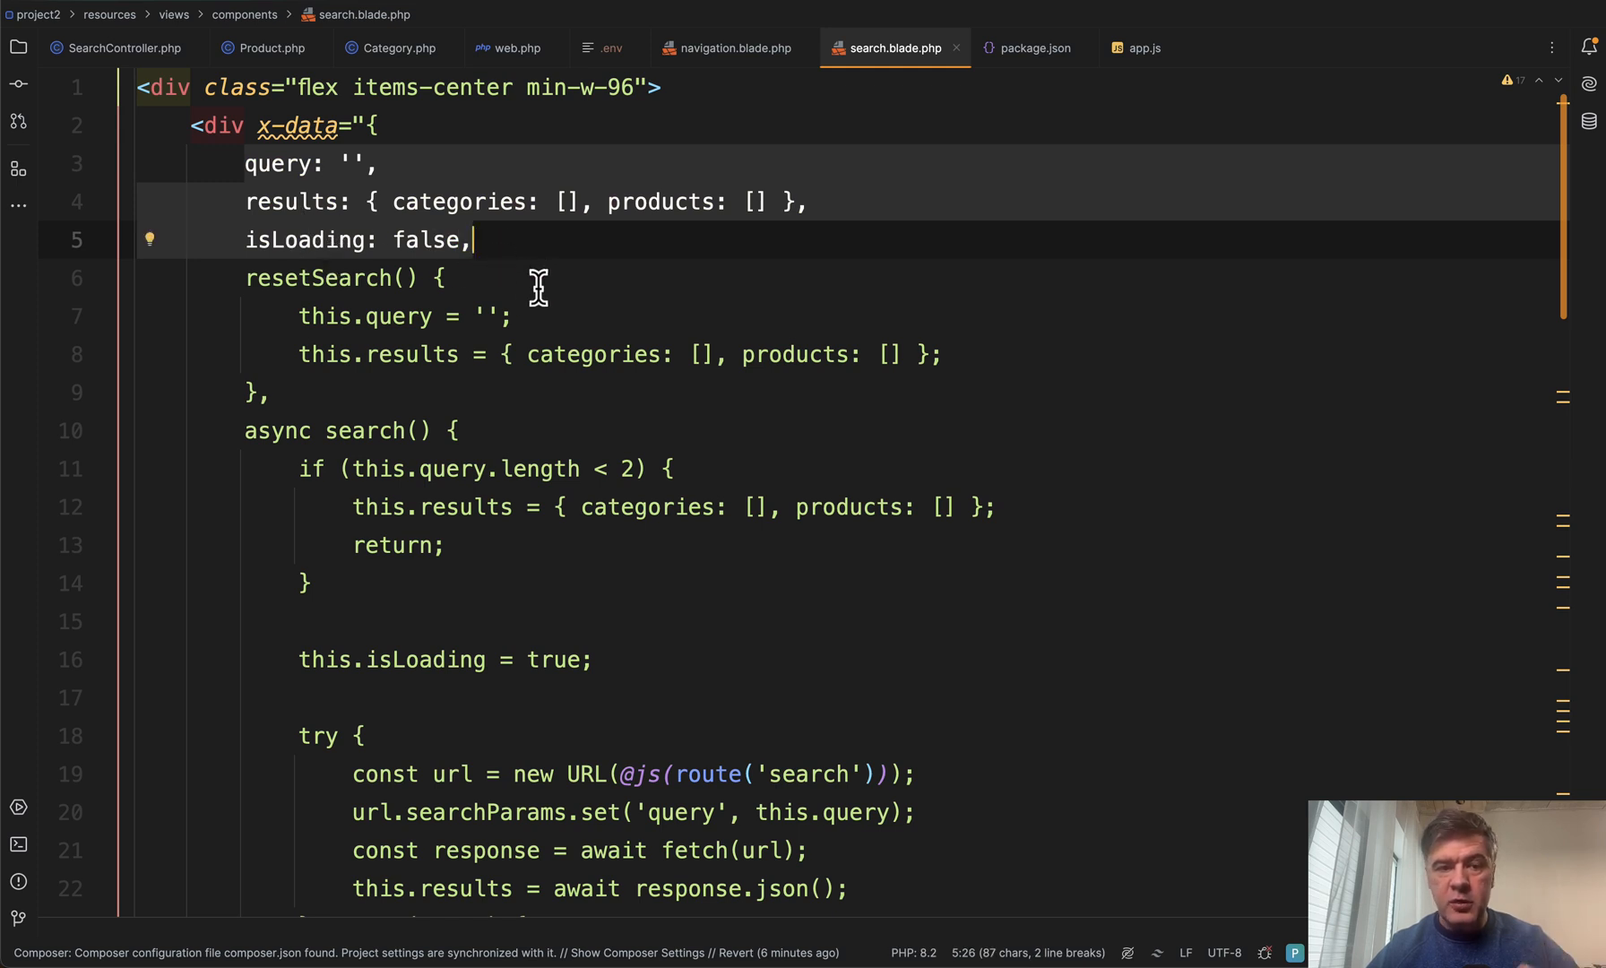
{"action": "mouse_move", "coordinate": [802, 326]}
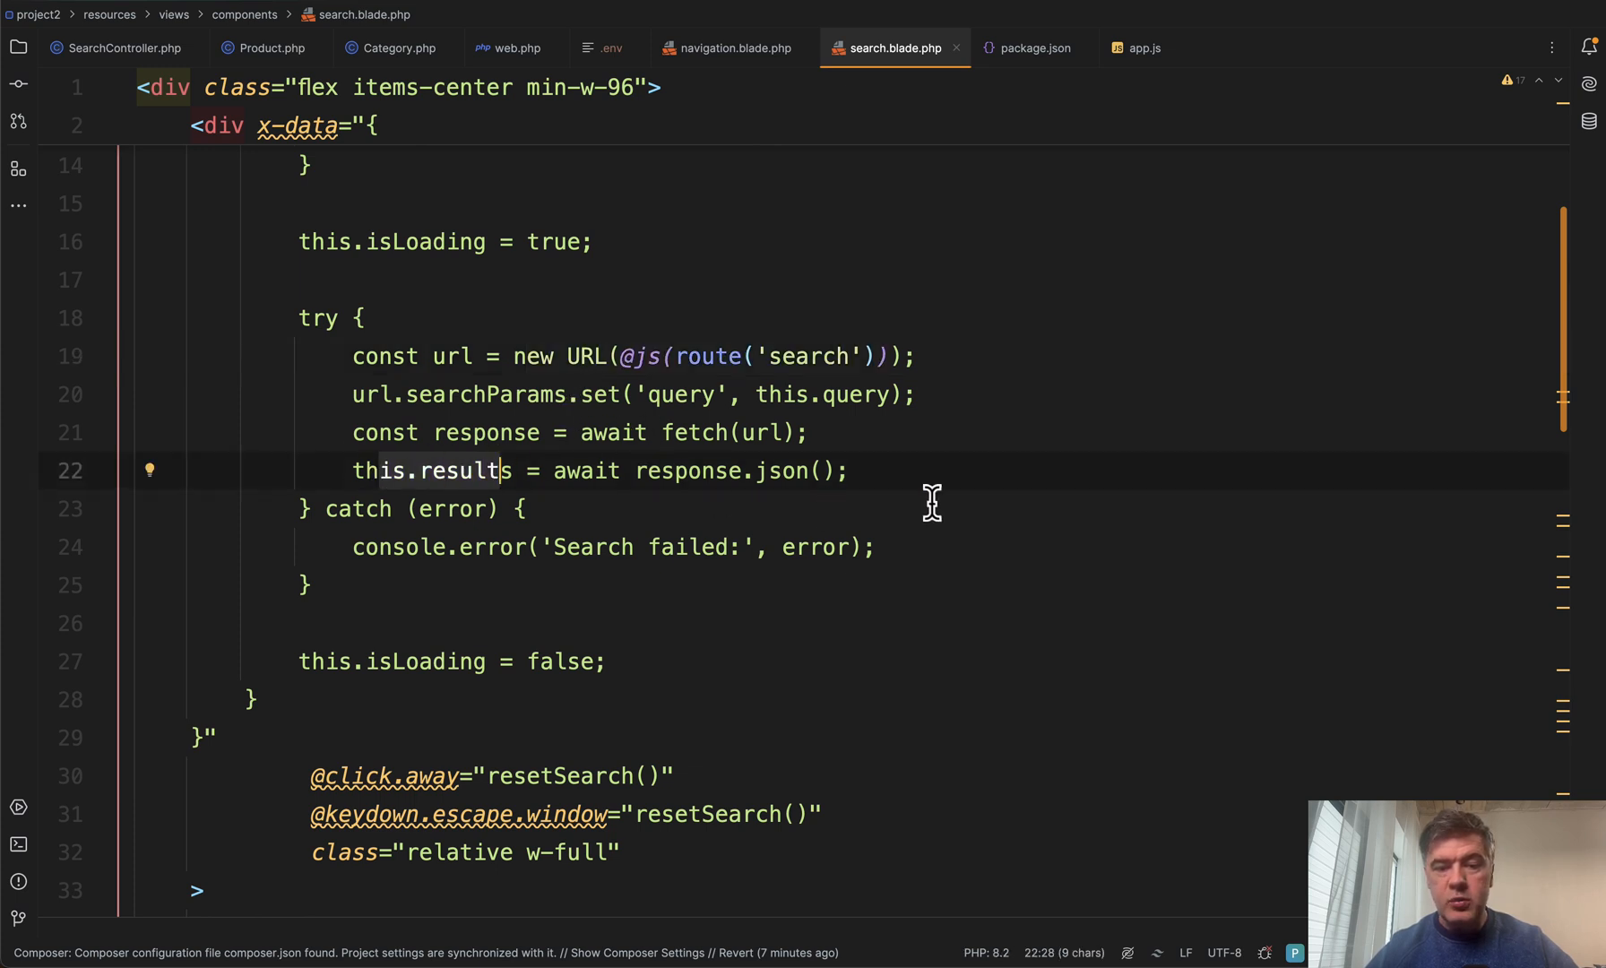
{"action": "scroll", "scroll_direction": "down", "scroll_amount": 3}
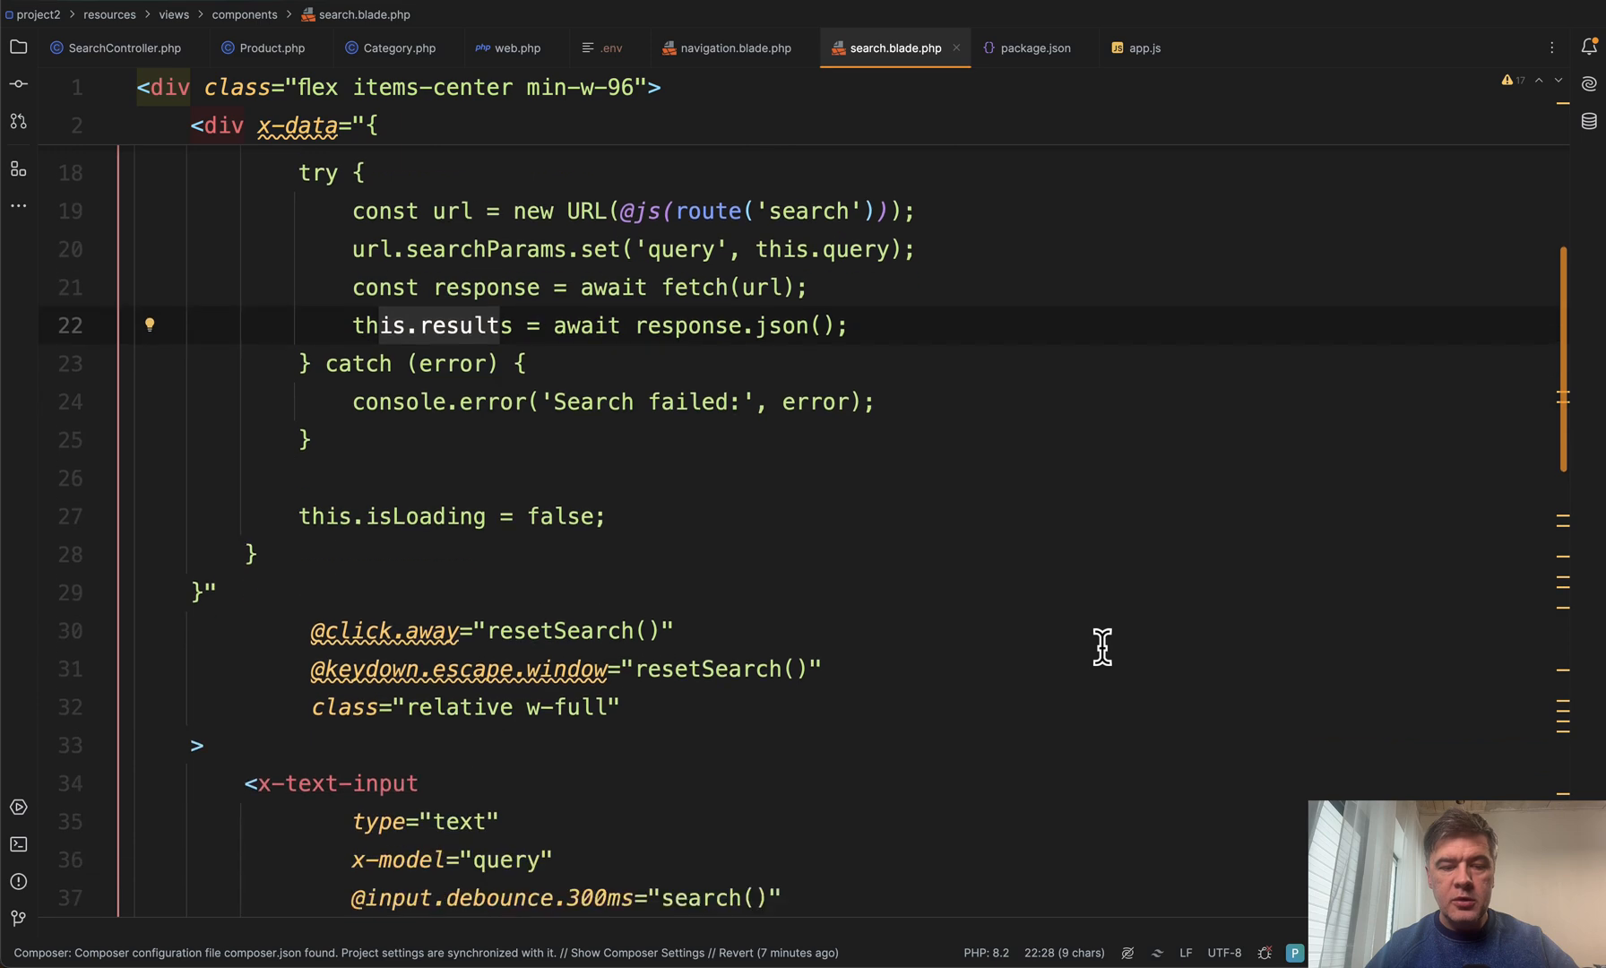
{"action": "scroll", "scroll_direction": "down", "scroll_amount": 3}
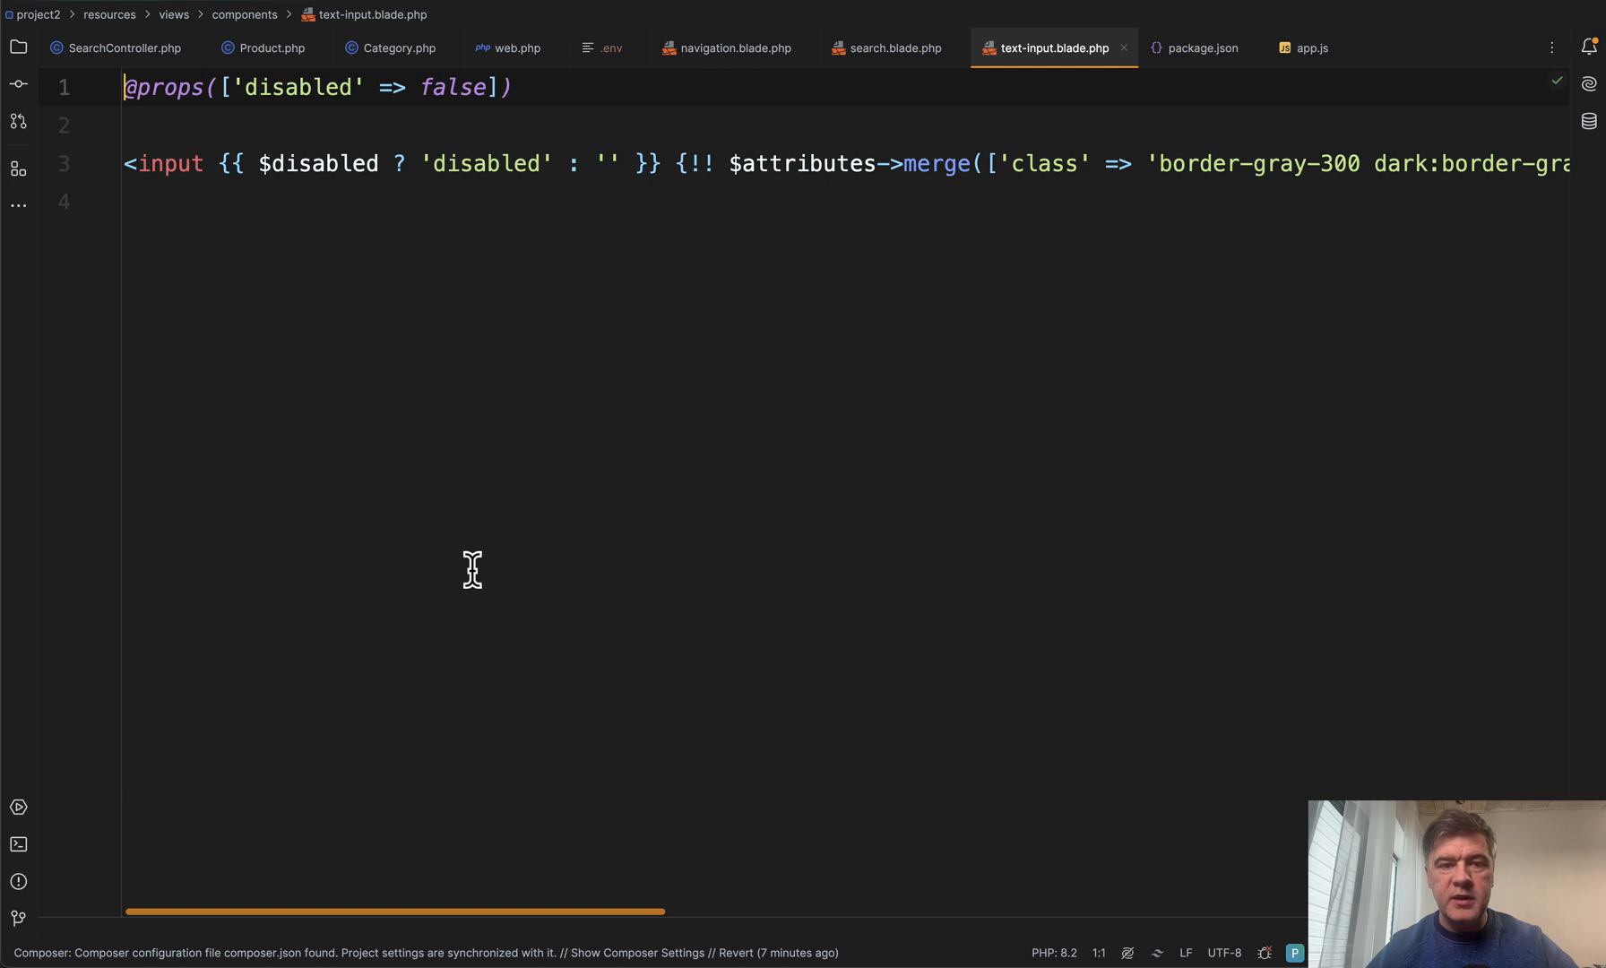
Go back from text-input.blade.php to the search.blade.php component
{"action": "left_click", "coordinate": [890, 47]}
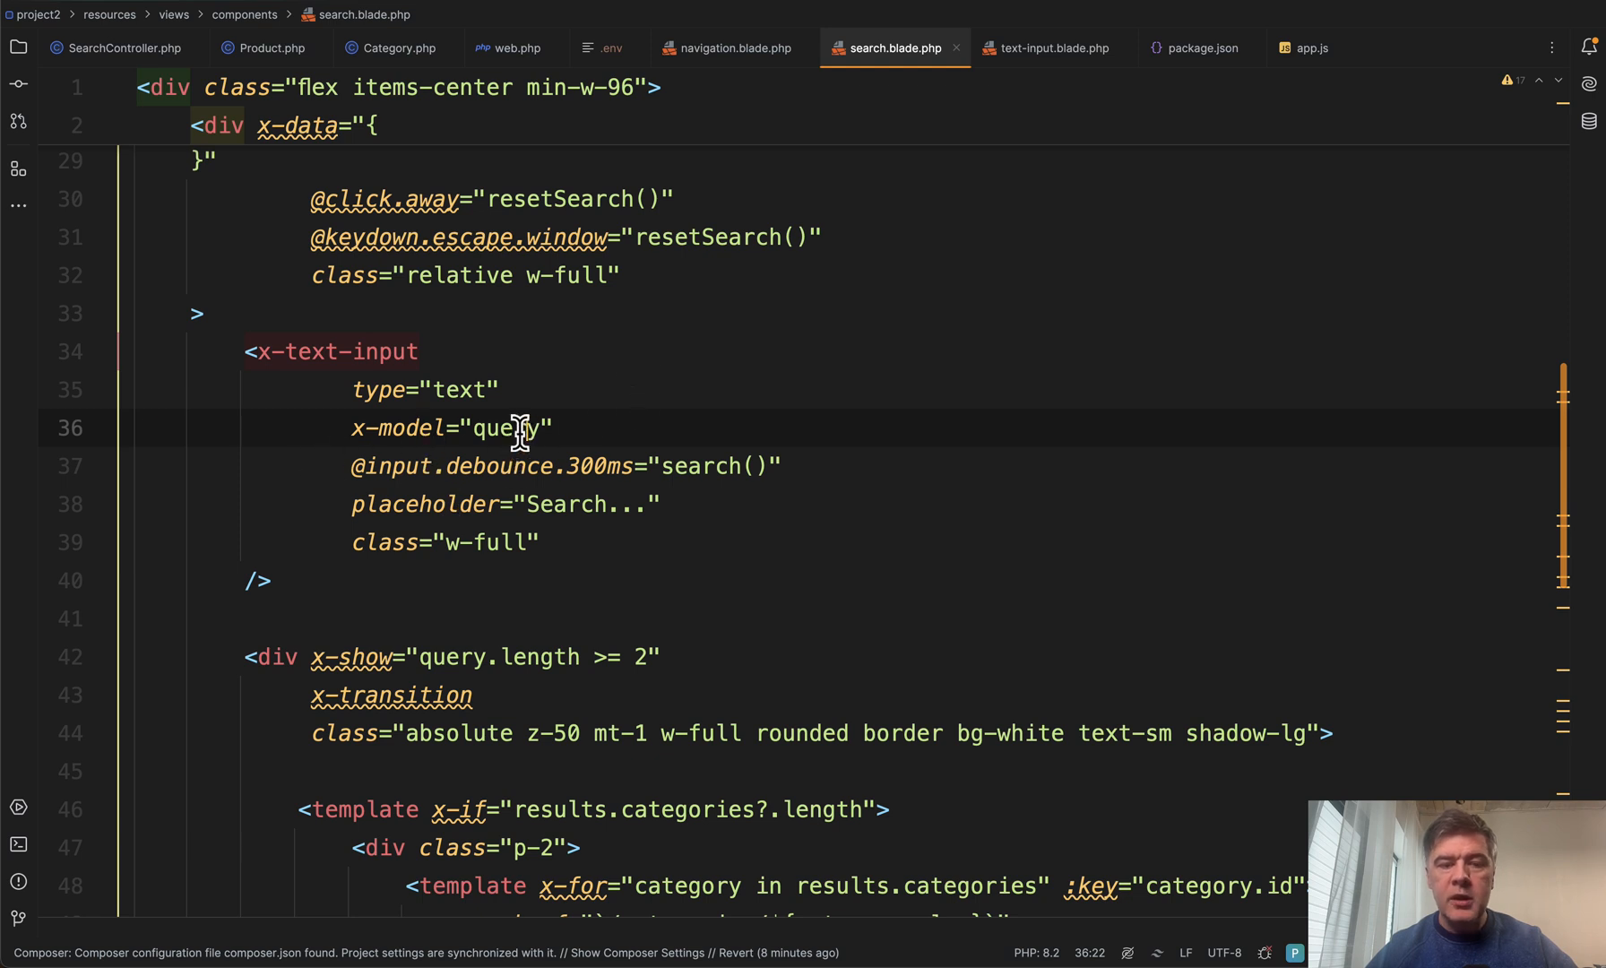
{"action": "double_click", "coordinate": [504, 427]}
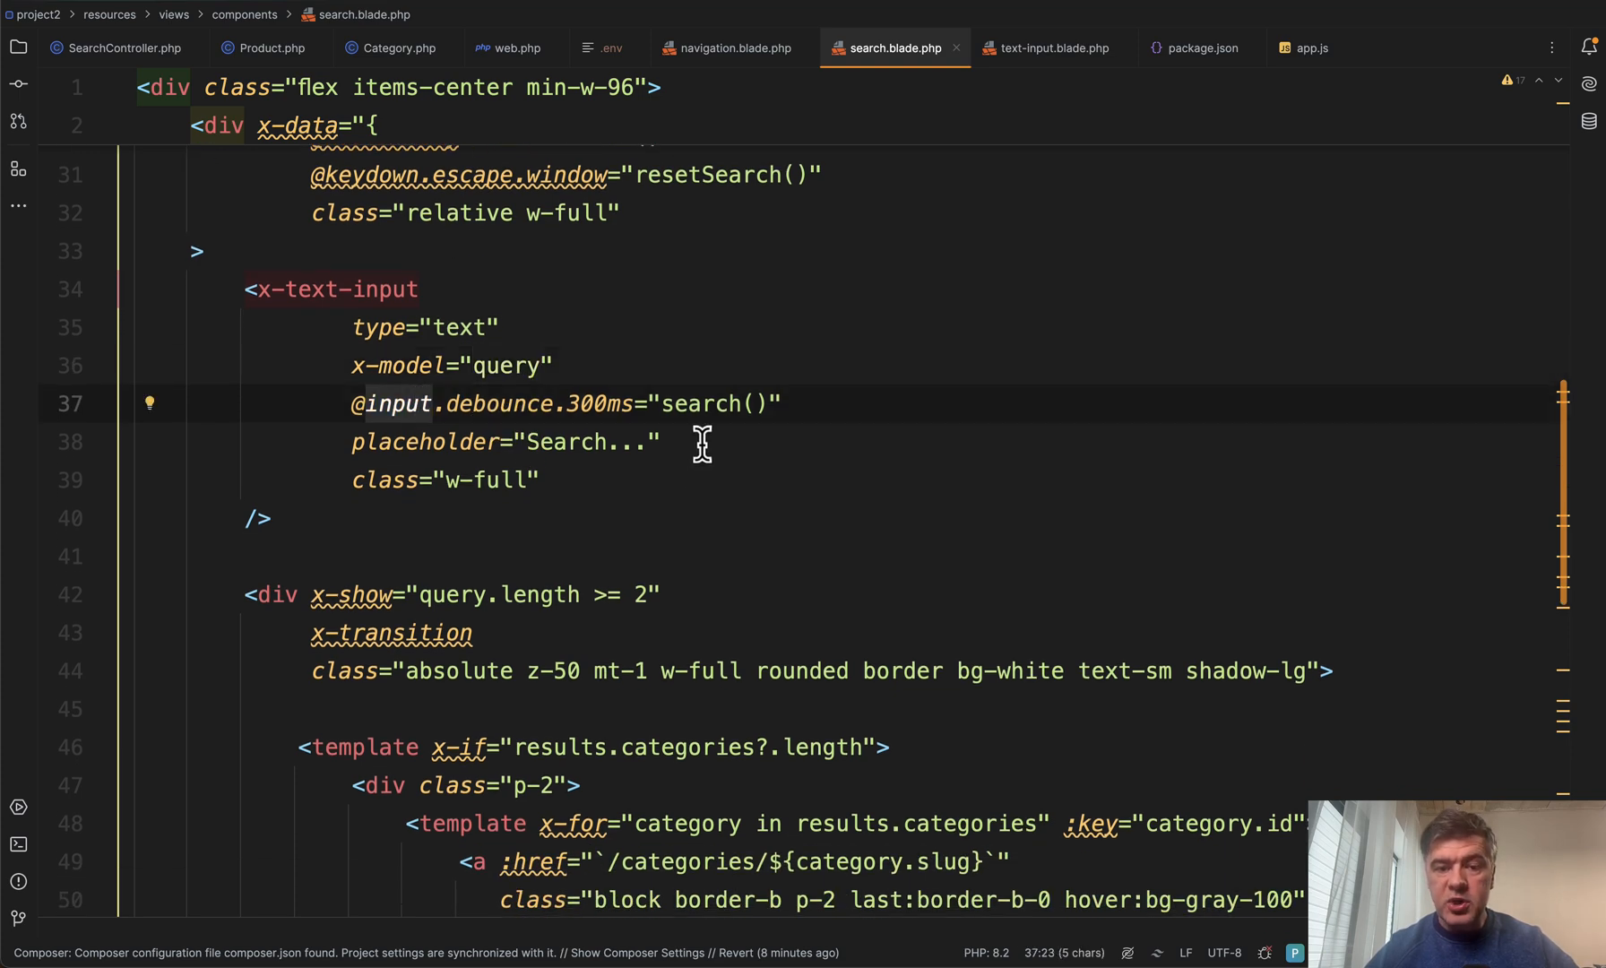
{"action": "mouse_move", "coordinate": [970, 384]}
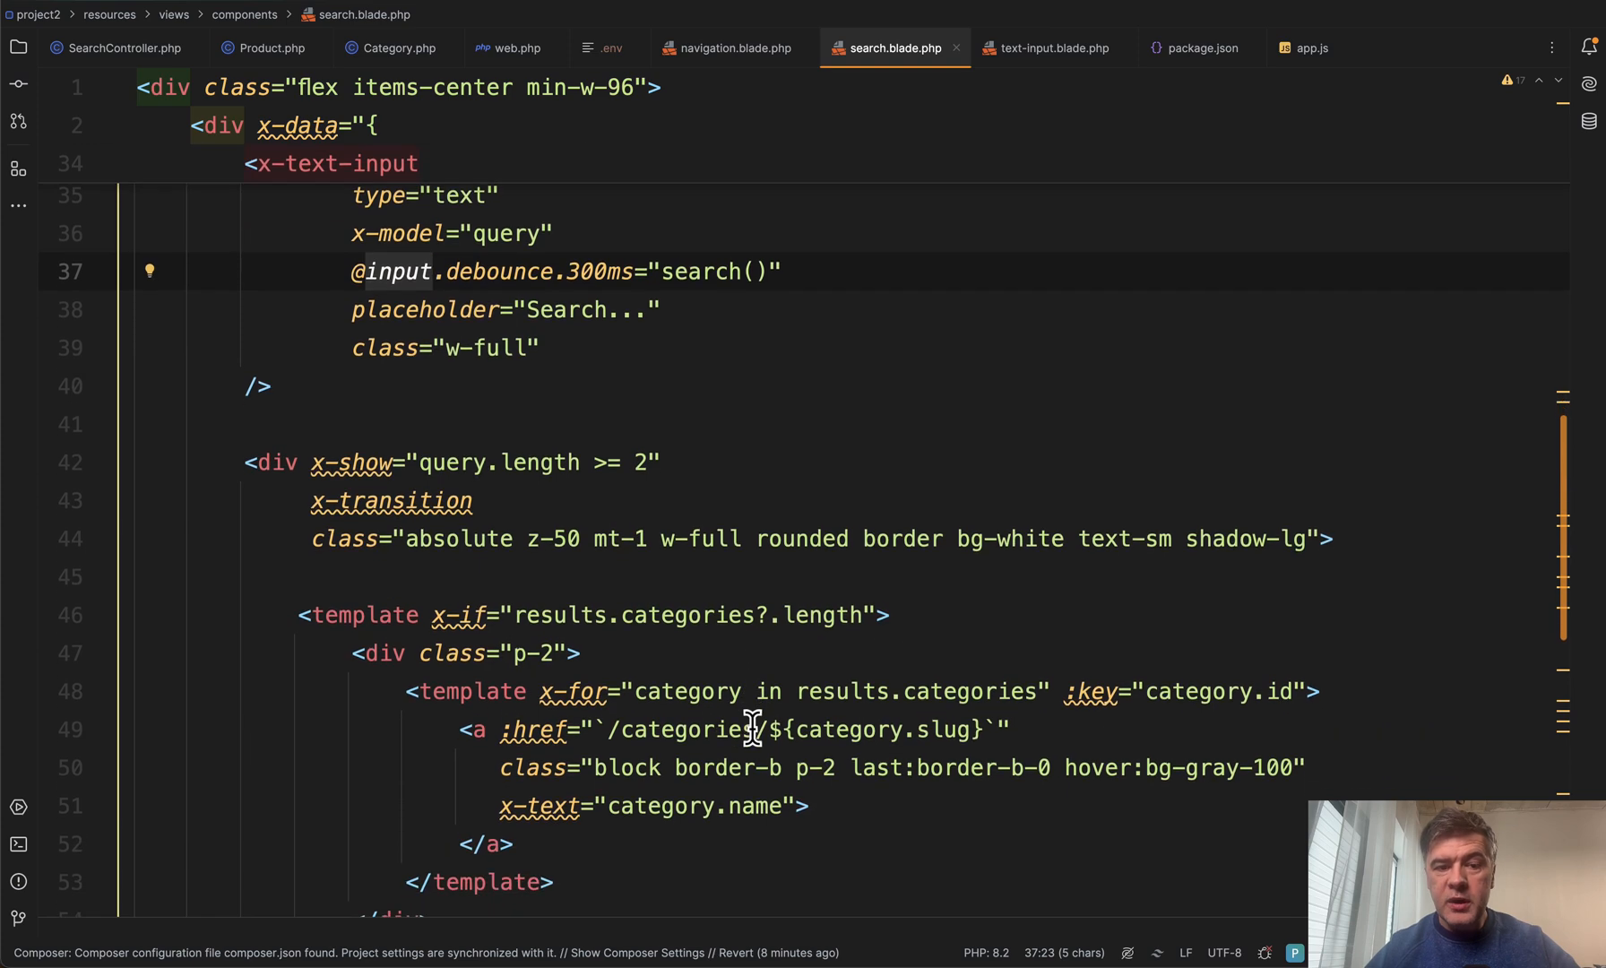
{"action": "scroll", "scroll_direction": "down", "scroll_amount": 3}
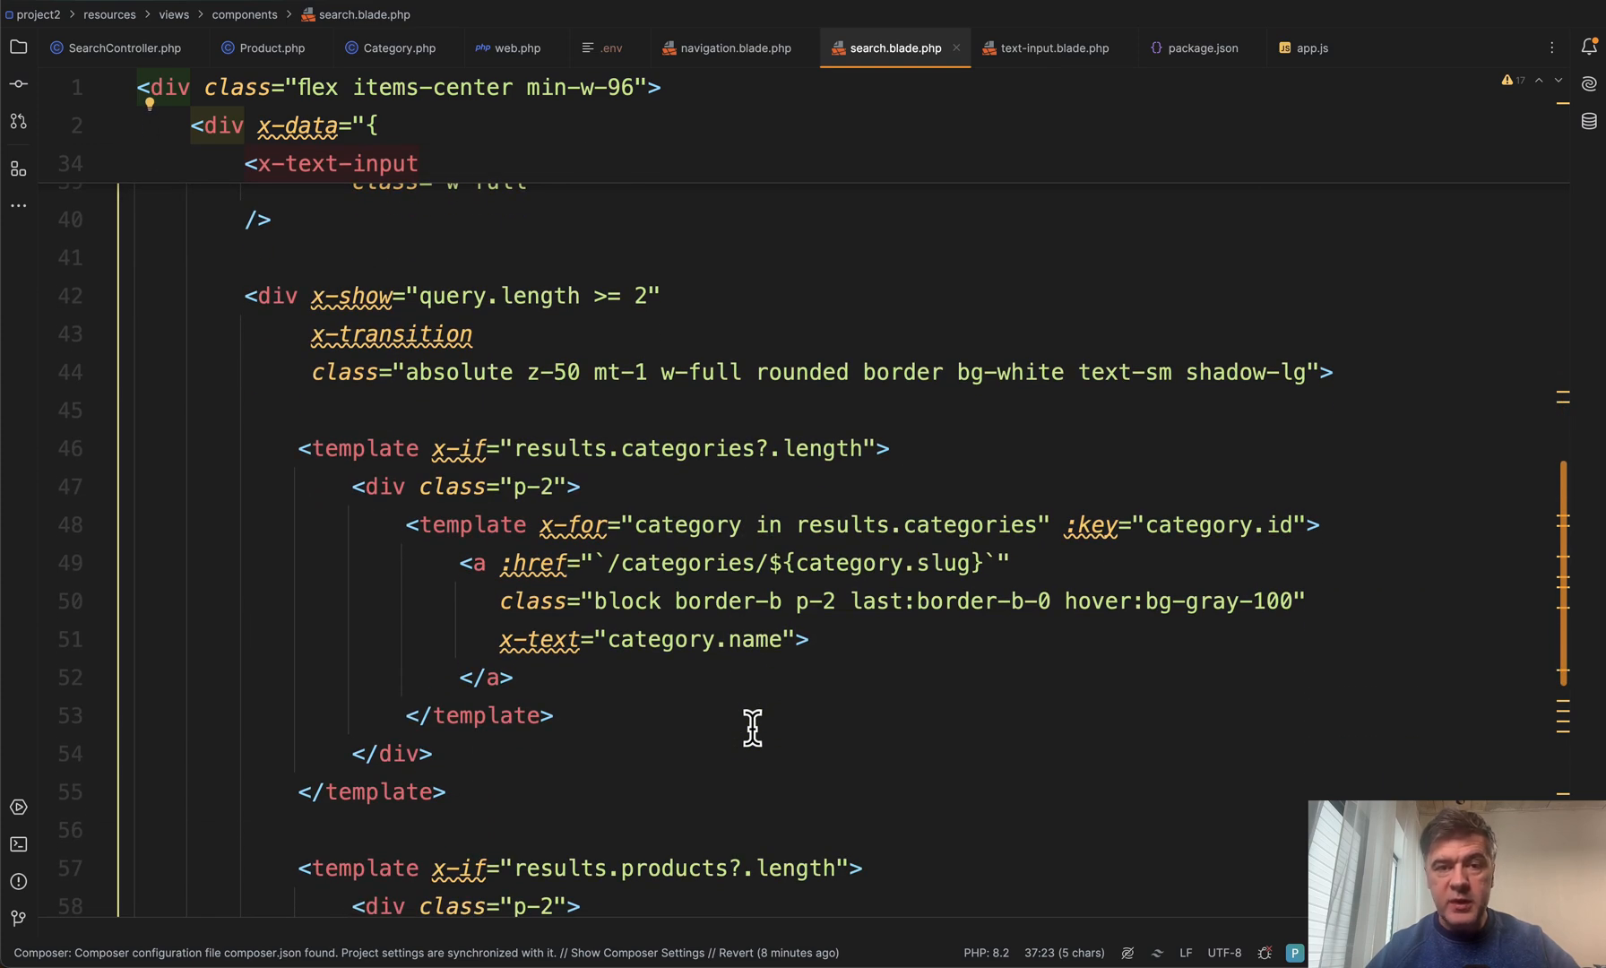
{"action": "double_click", "coordinate": [353, 295]}
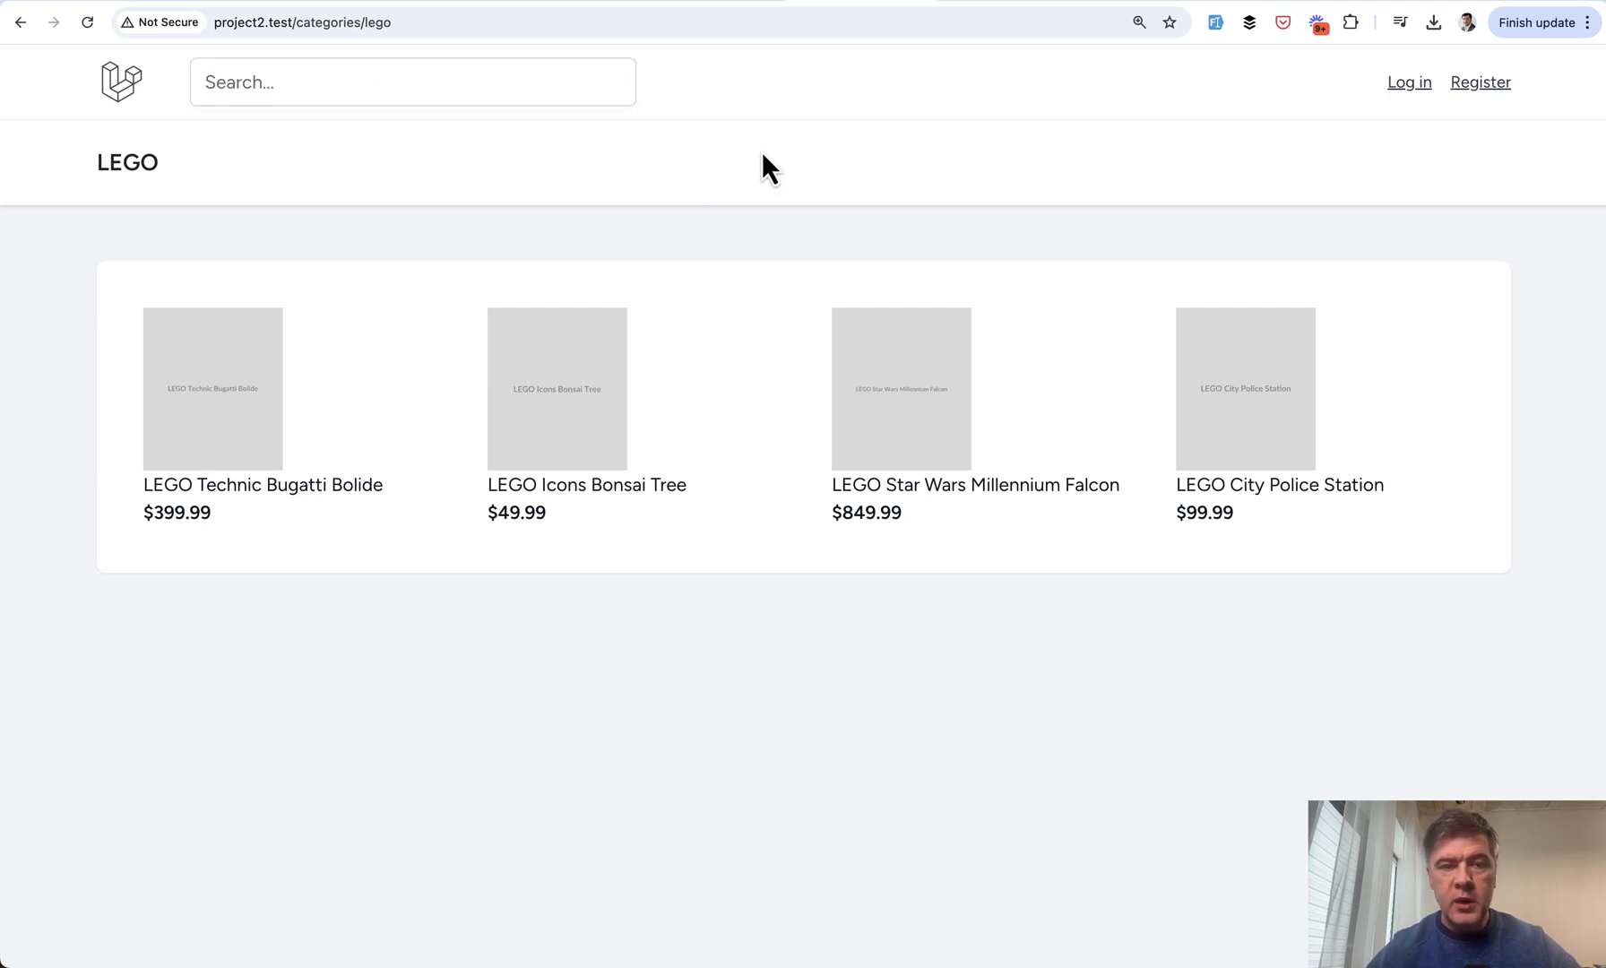
{"action": "mouse_move", "coordinate": [672, 302]}
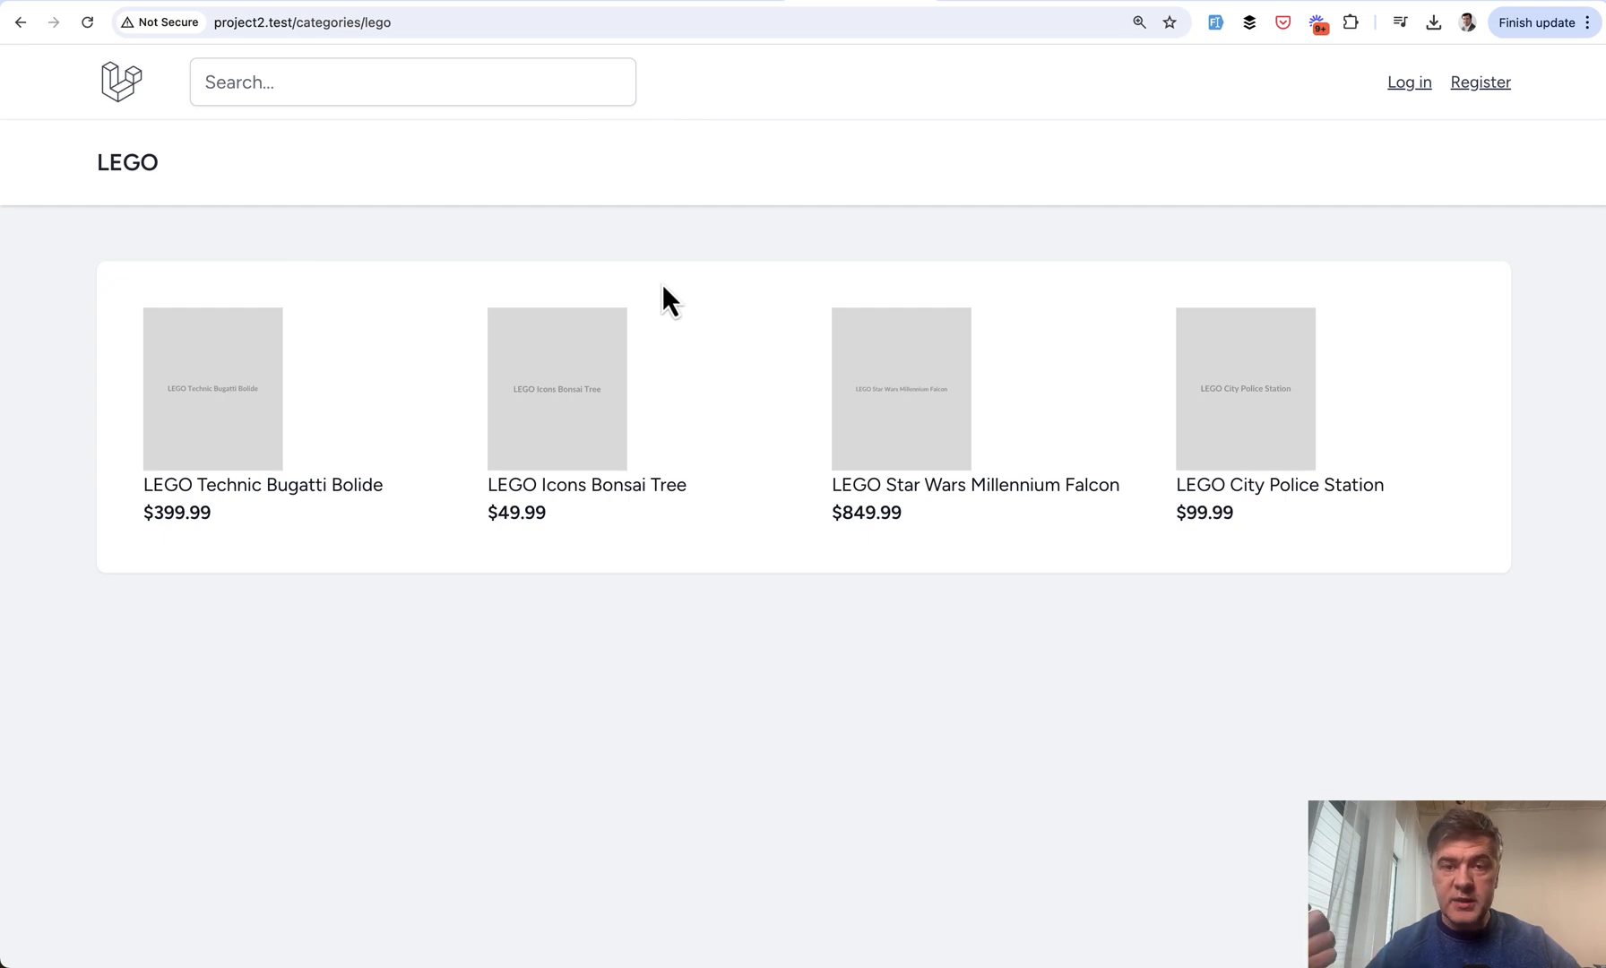
Search the LEGO demo shop for 'city' from the page's search field
{"action": "left_click", "coordinate": [412, 82]}
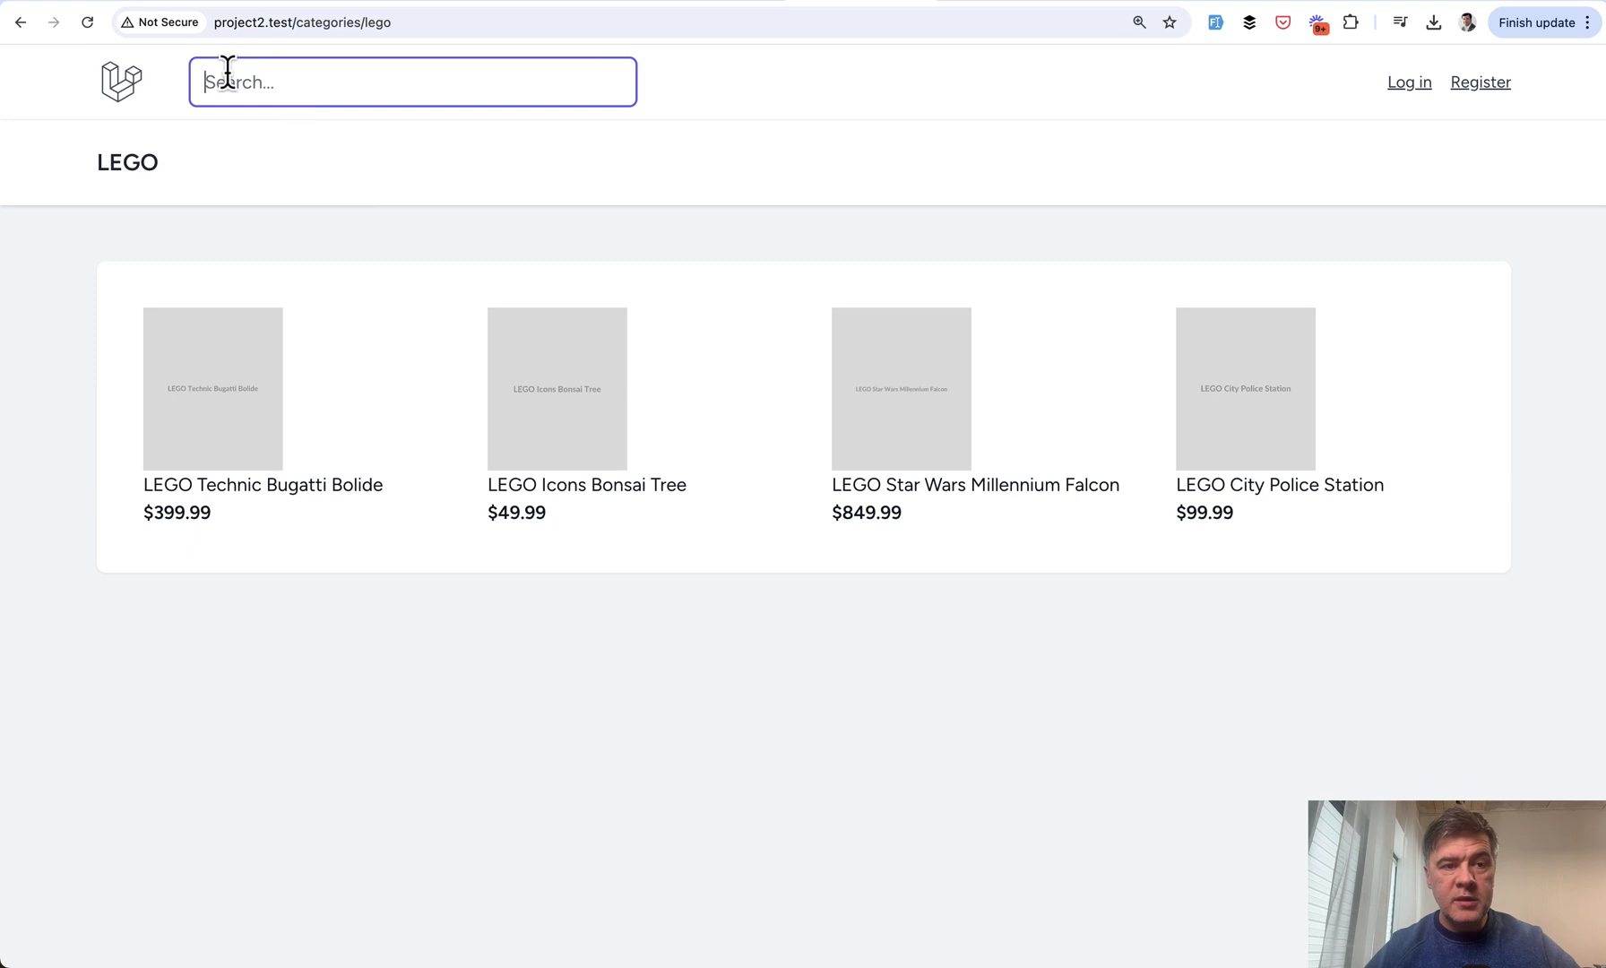
{"action": "type", "text": "city"}
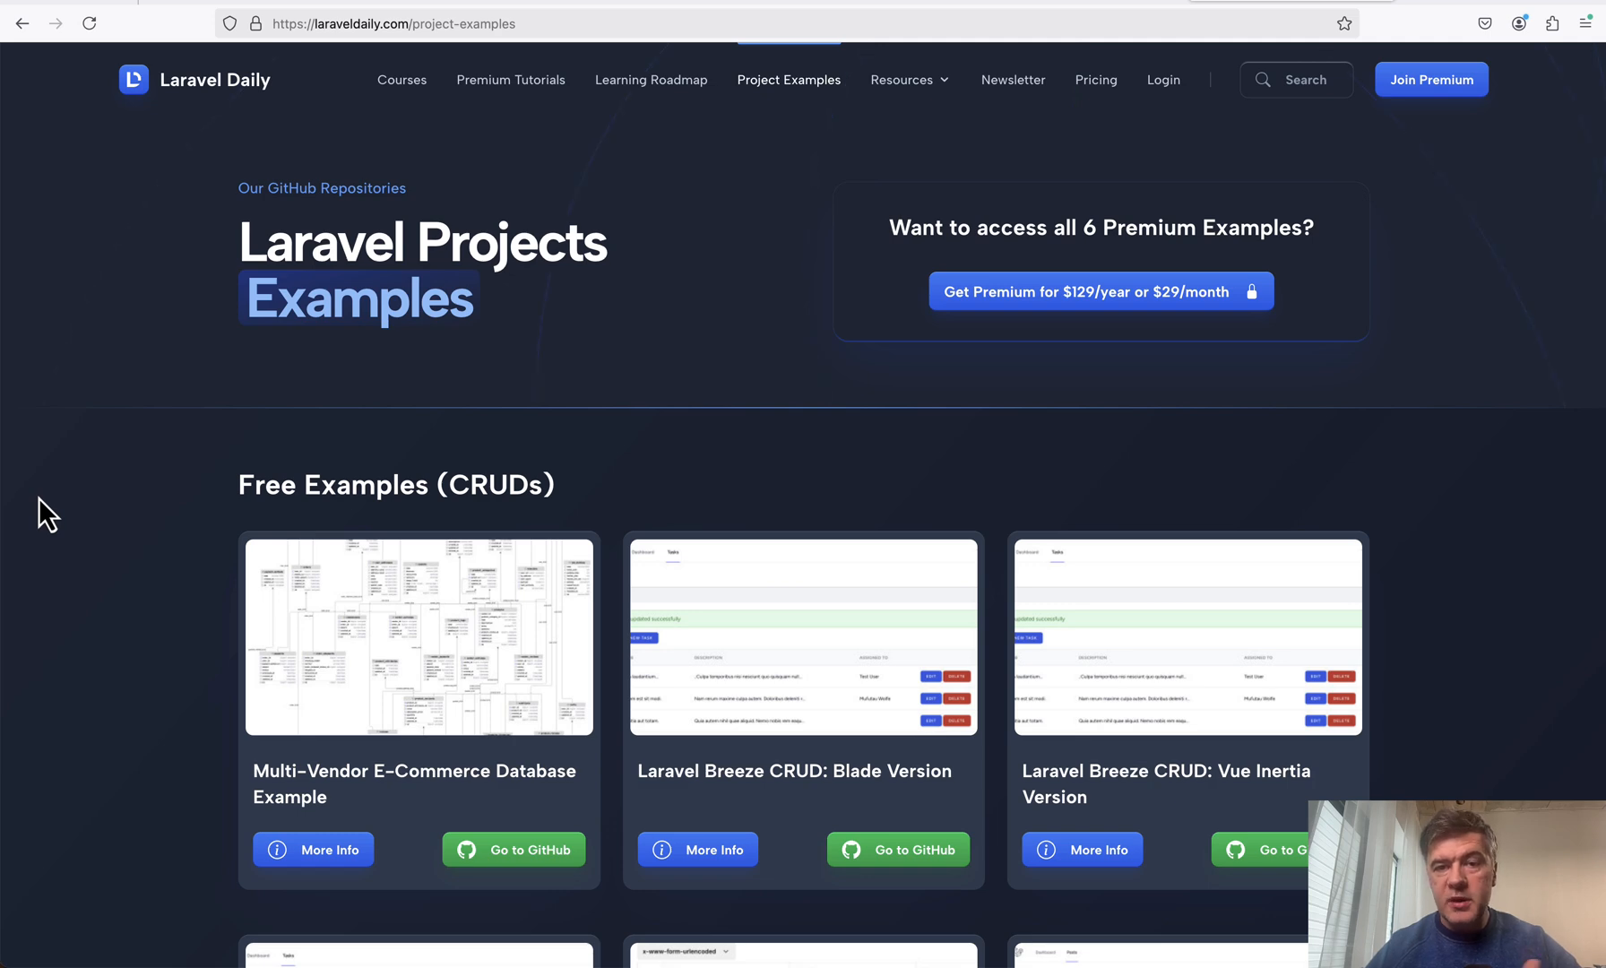
{"action": "scroll", "scroll_direction": "down", "scroll_amount": 3}
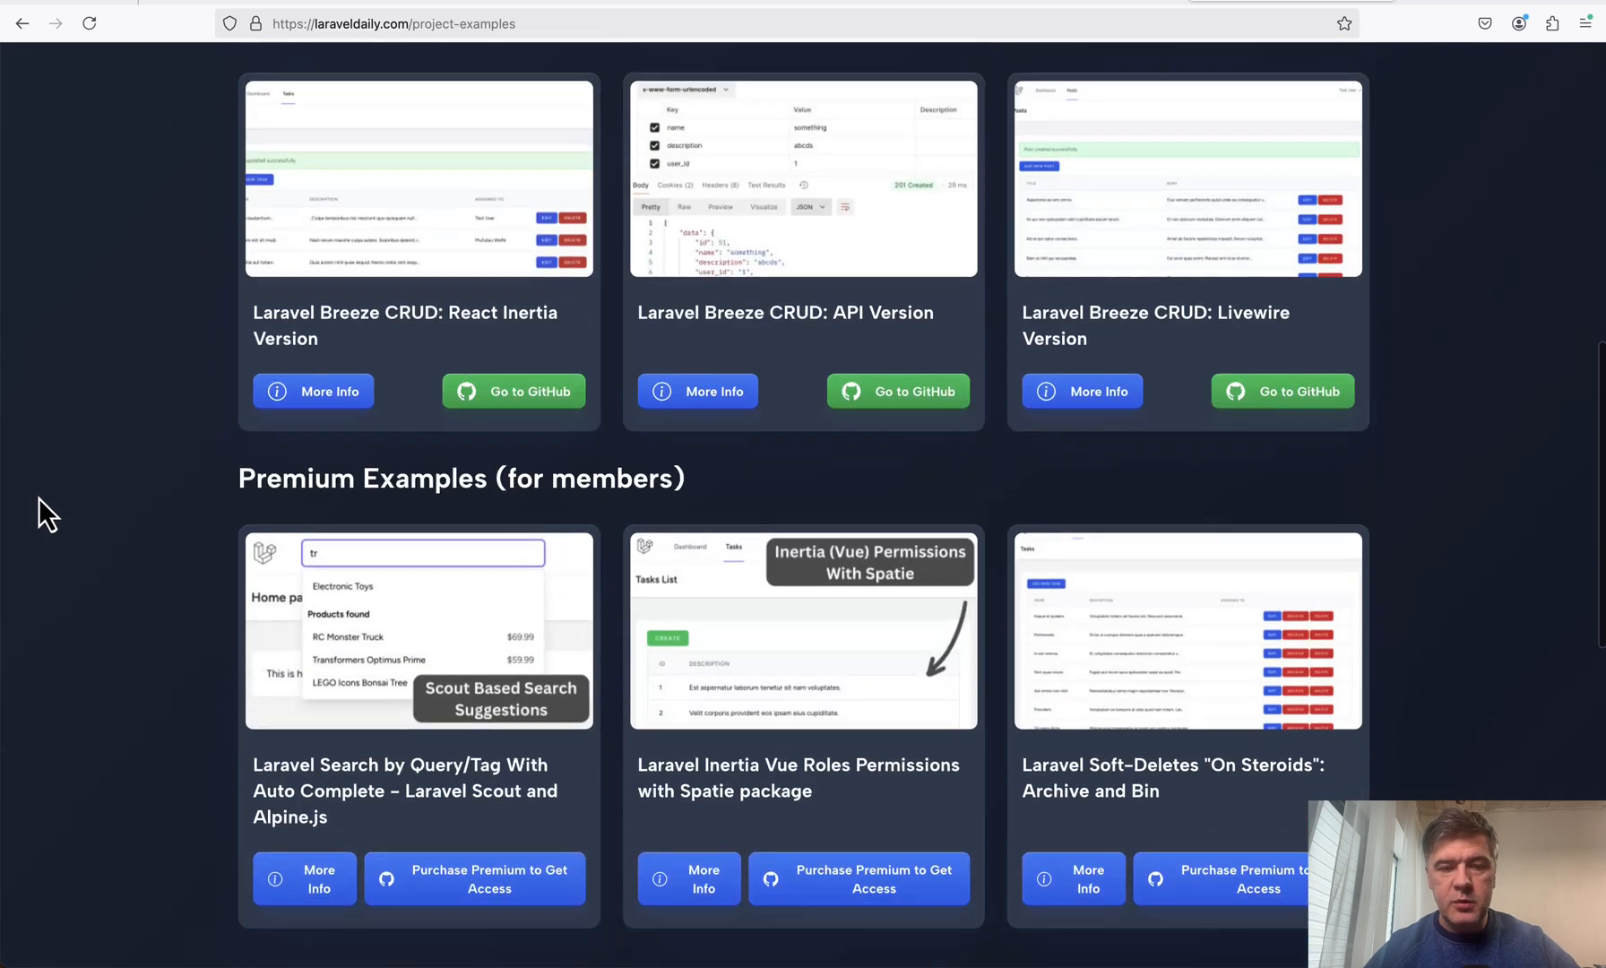
{"action": "scroll", "scroll_direction": "down", "scroll_amount": 3}
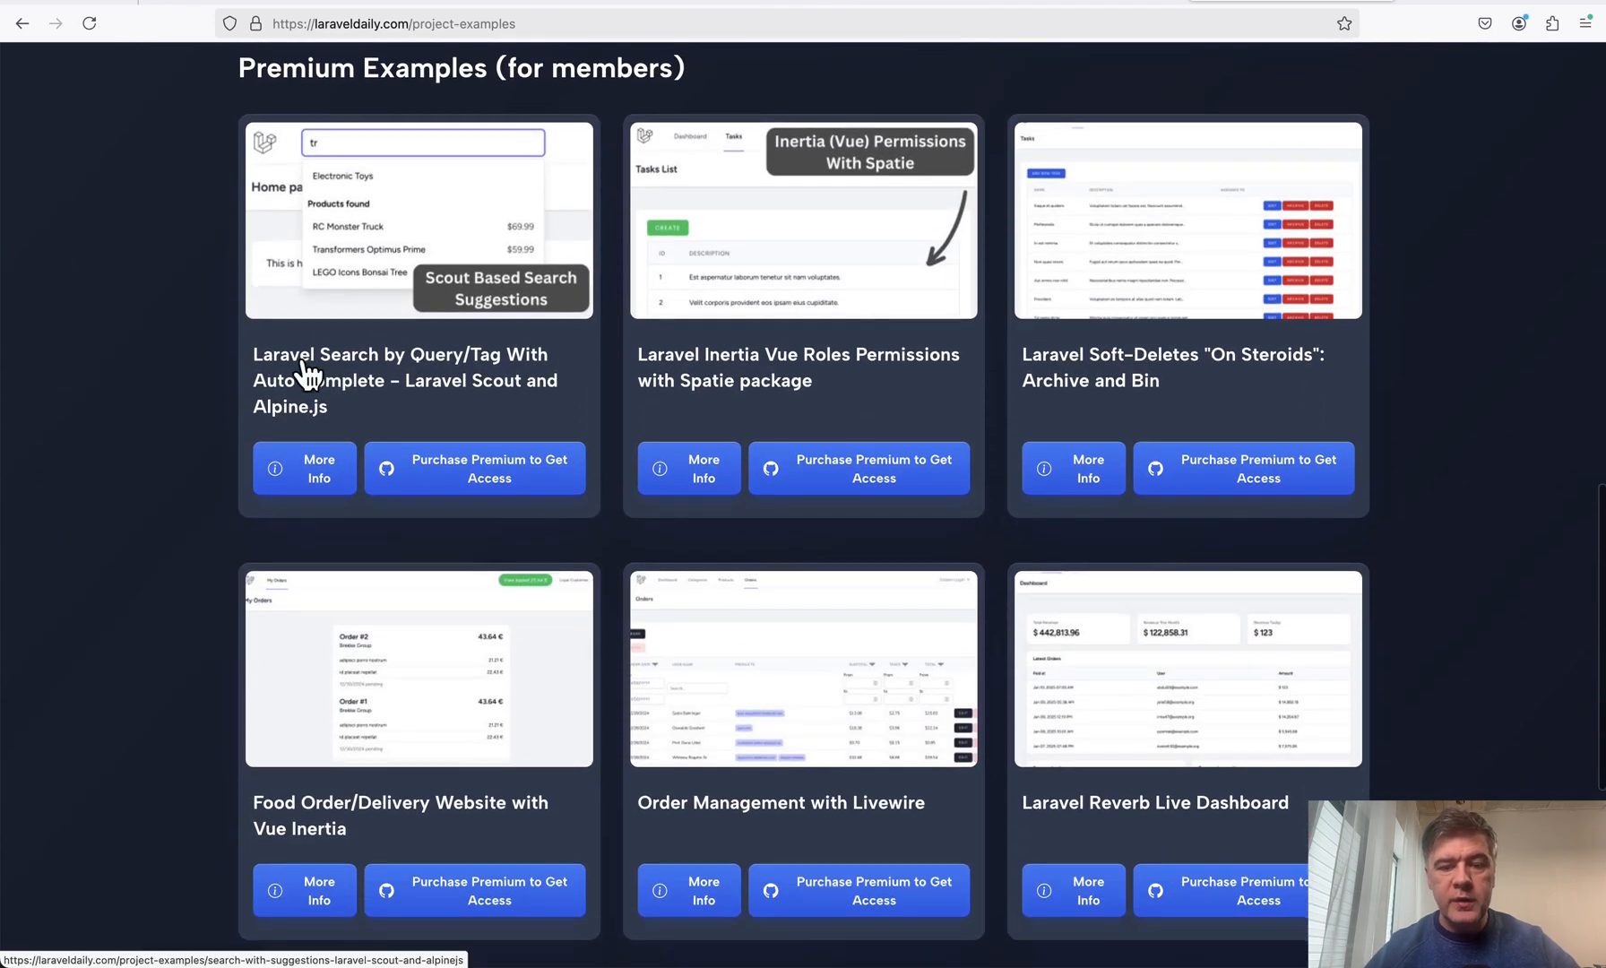